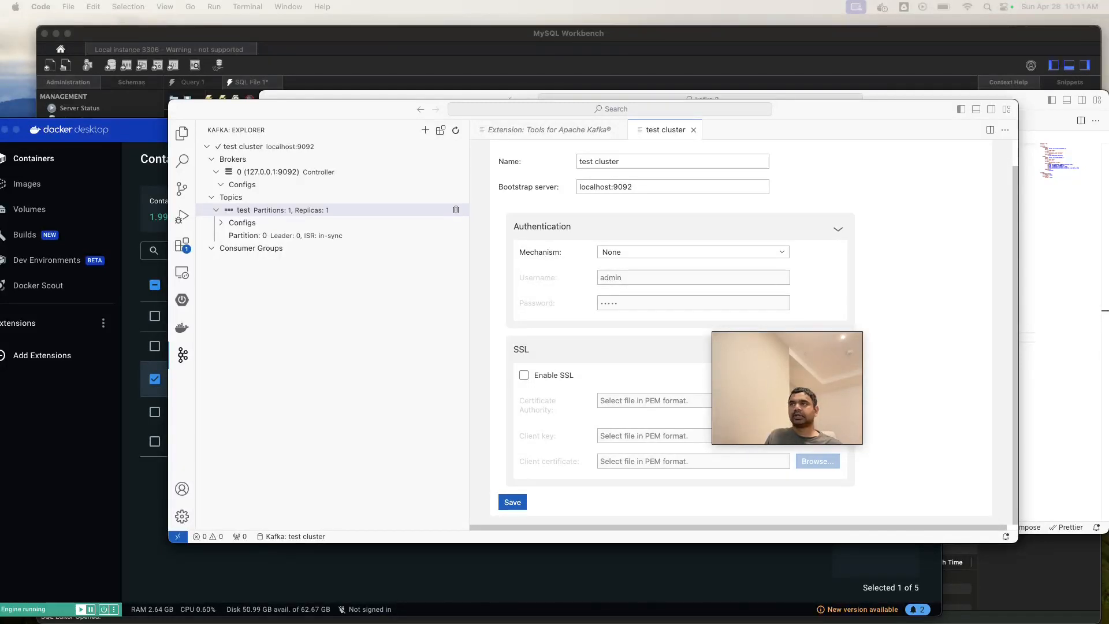
pyautogui.moveTo(648, 4)
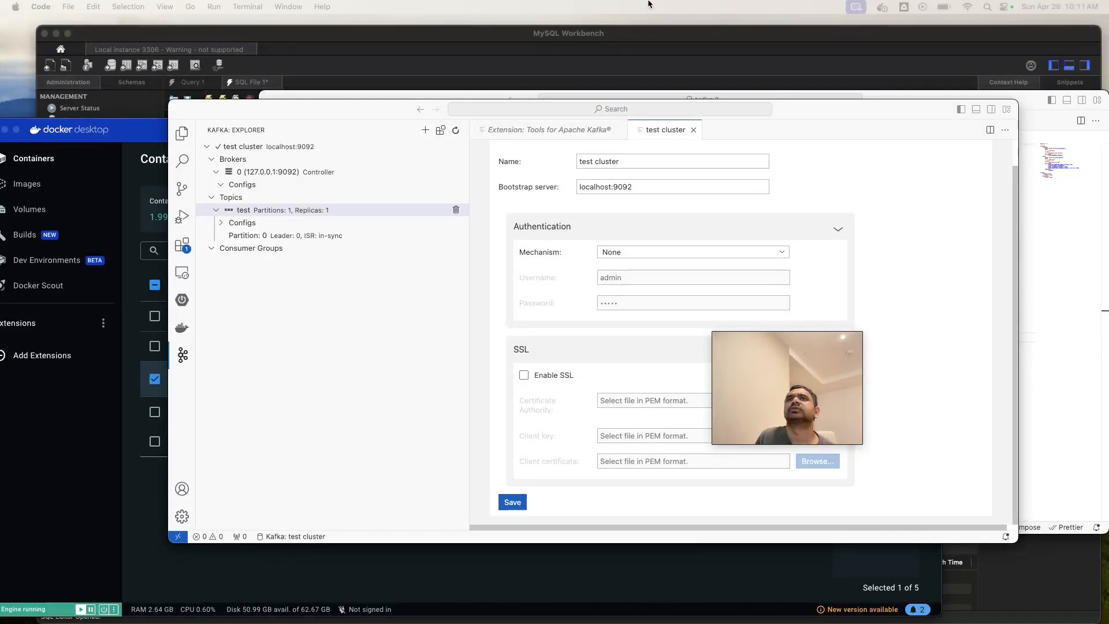
pyautogui.moveTo(510, 274)
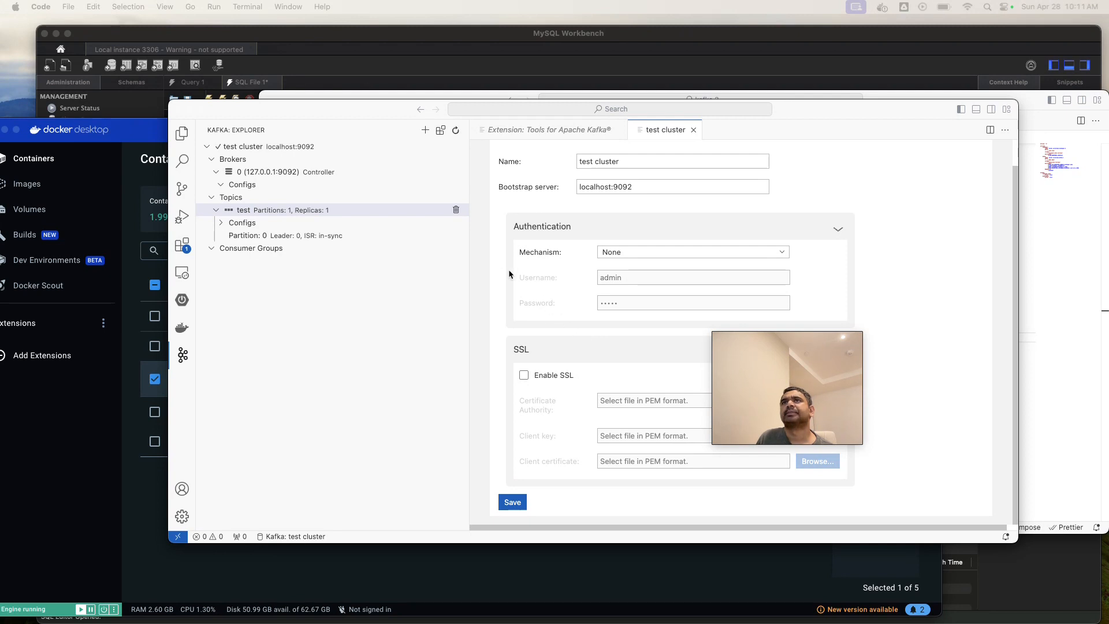
pyautogui.moveTo(327, 112)
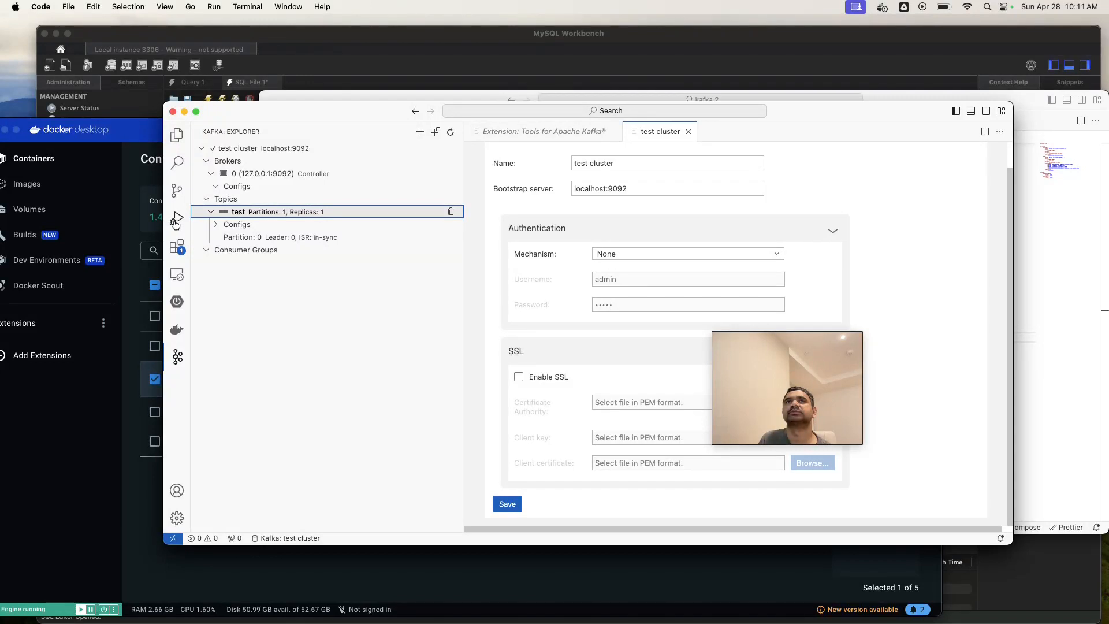
pyautogui.moveTo(176, 217)
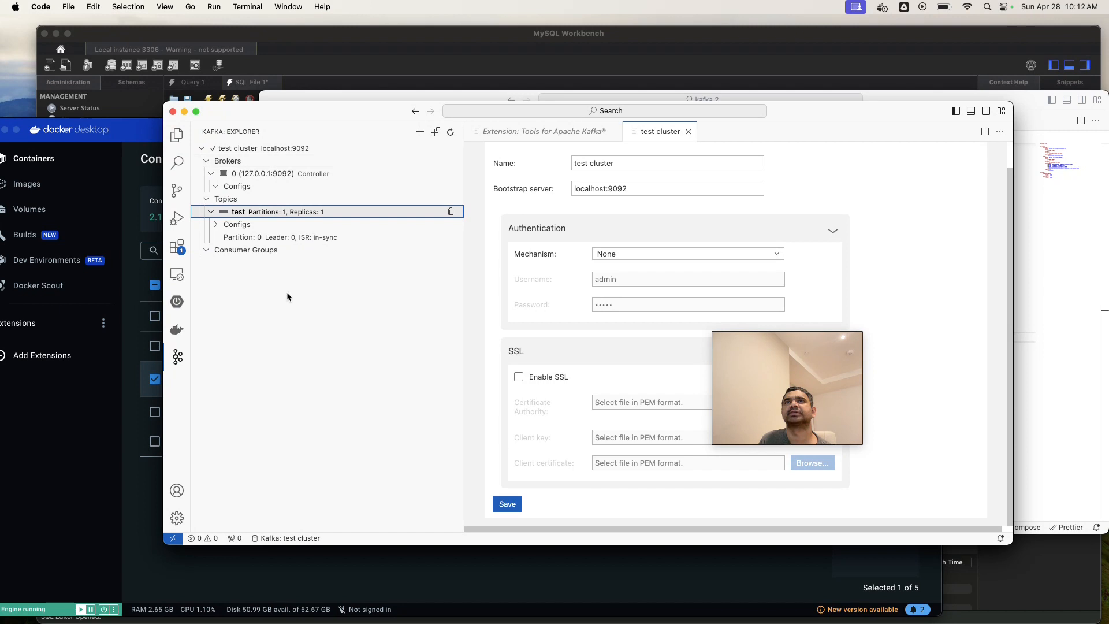
pyautogui.moveTo(271, 240)
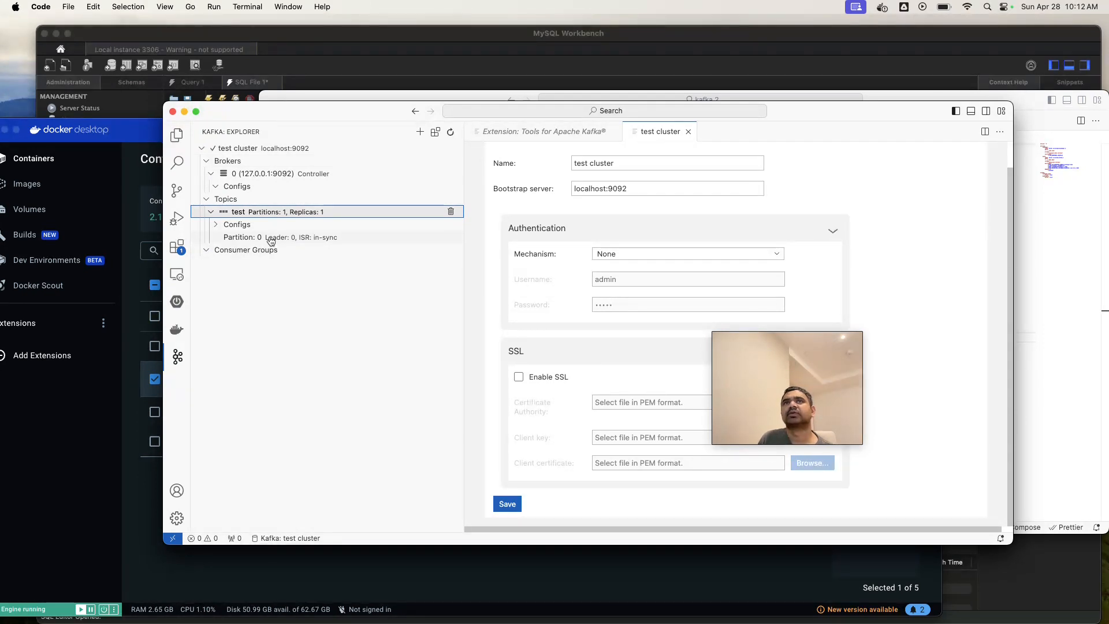
pyautogui.moveTo(177, 193)
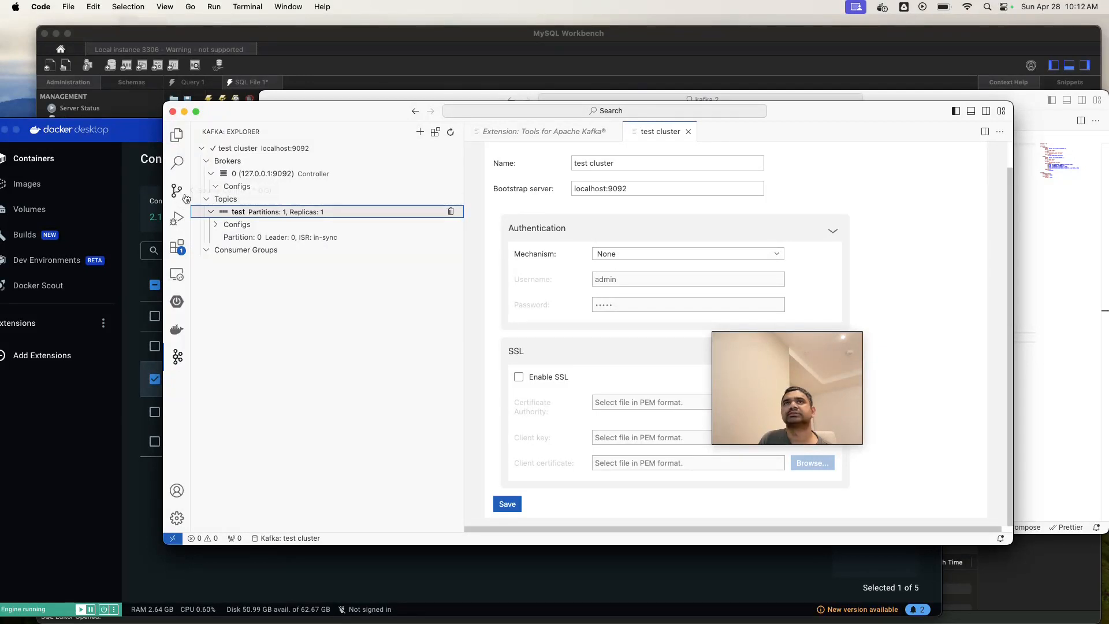
pyautogui.moveTo(176, 218)
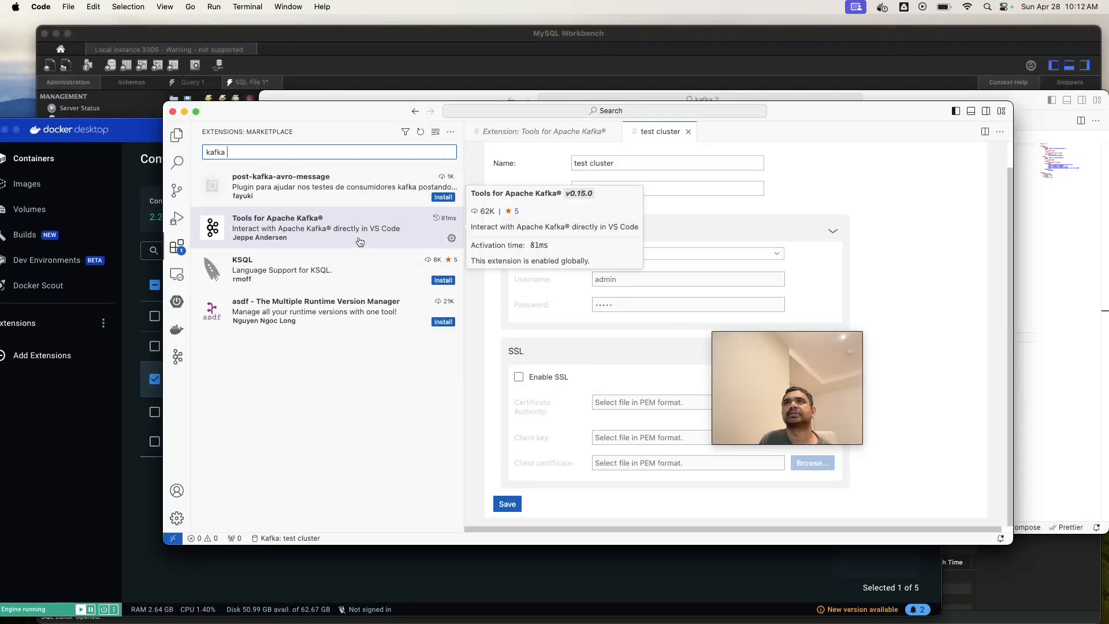
pyautogui.moveTo(177, 356)
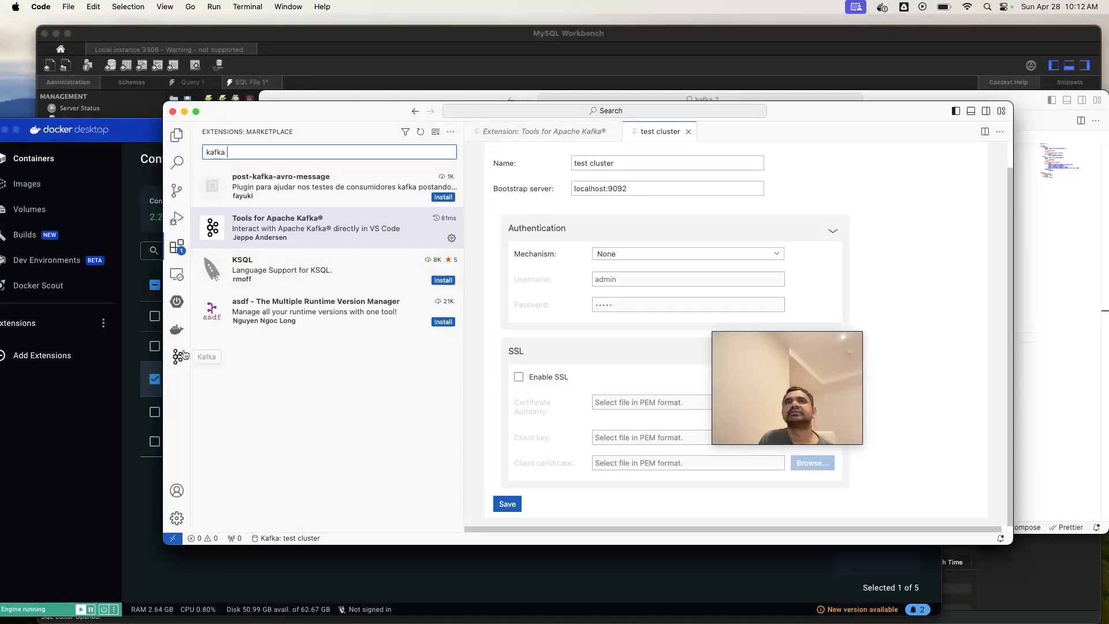
# Revisit the Kafka cluster explorer, the extension's details page, and the test cluster settings.
pyautogui.click(177, 356)
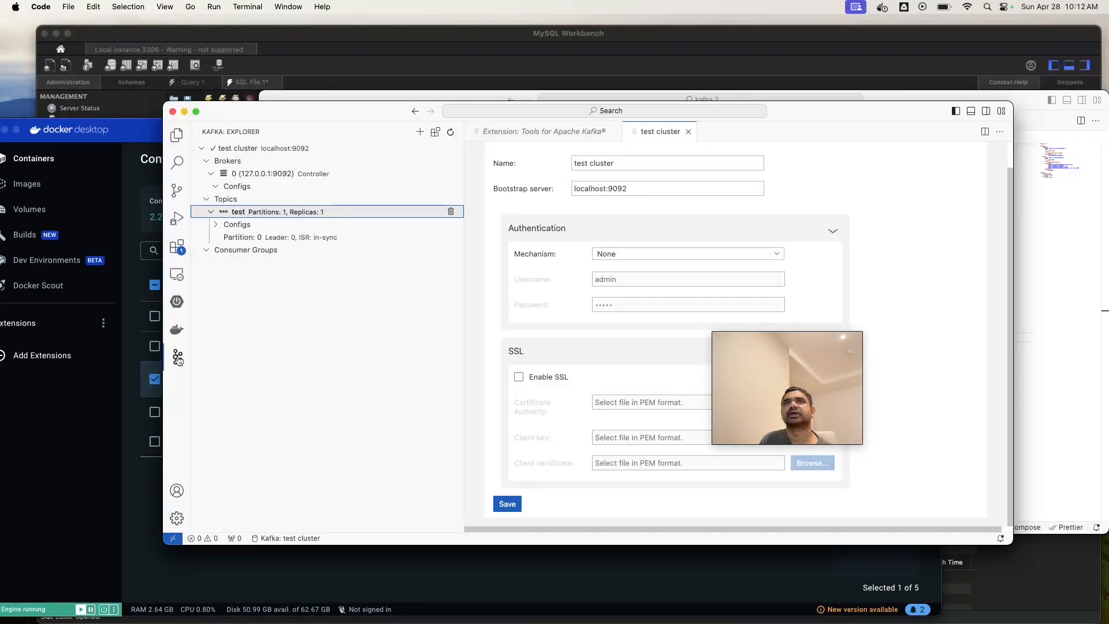
pyautogui.moveTo(525, 138)
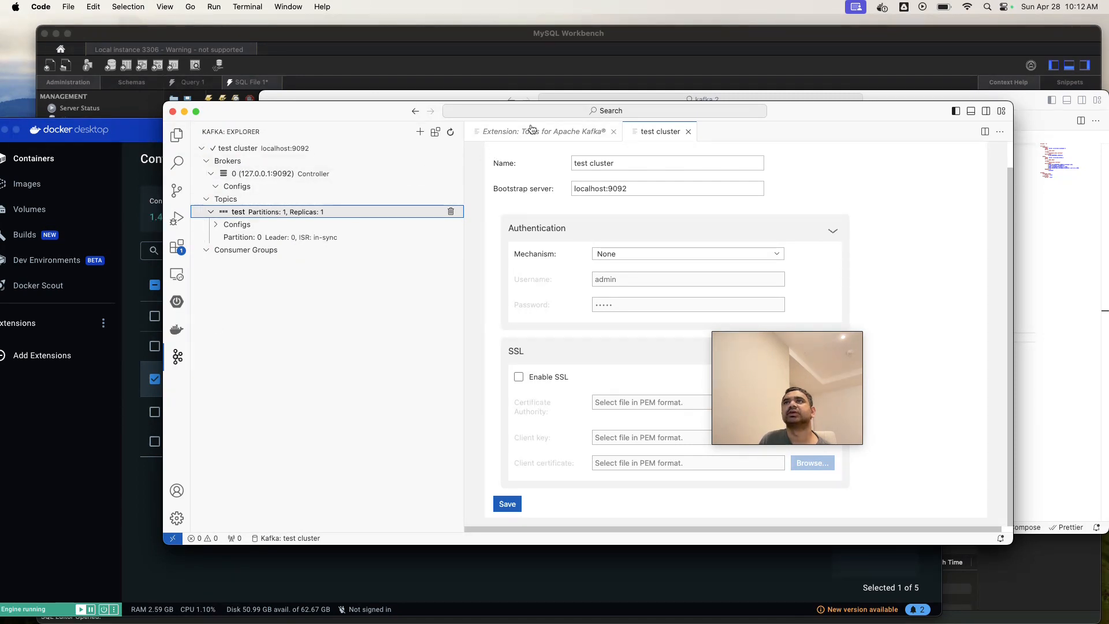
pyautogui.click(541, 131)
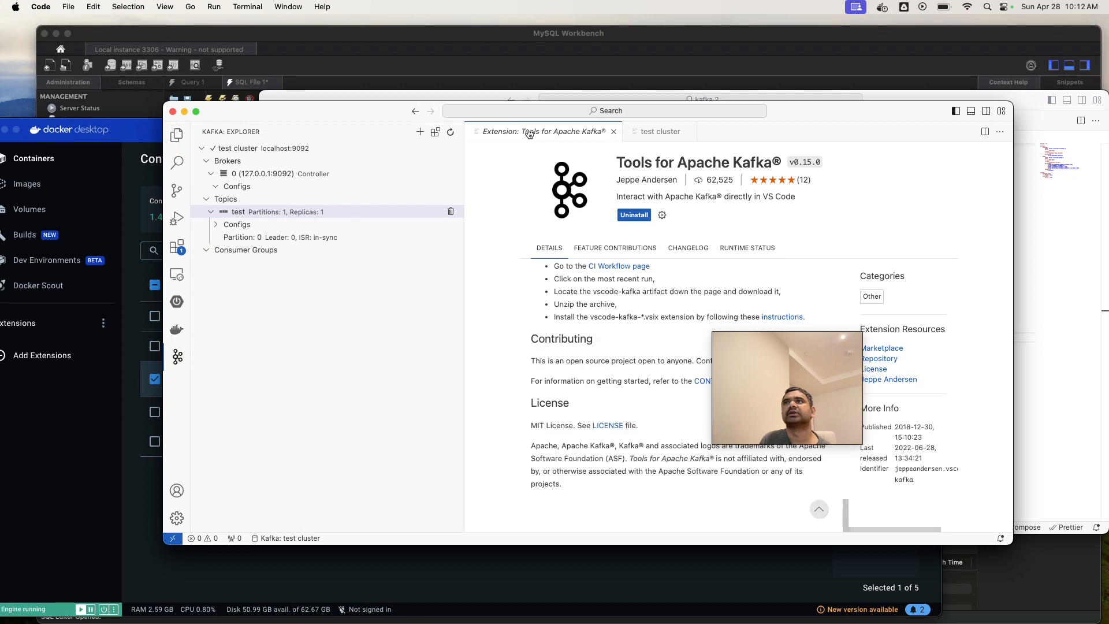
pyautogui.click(658, 131)
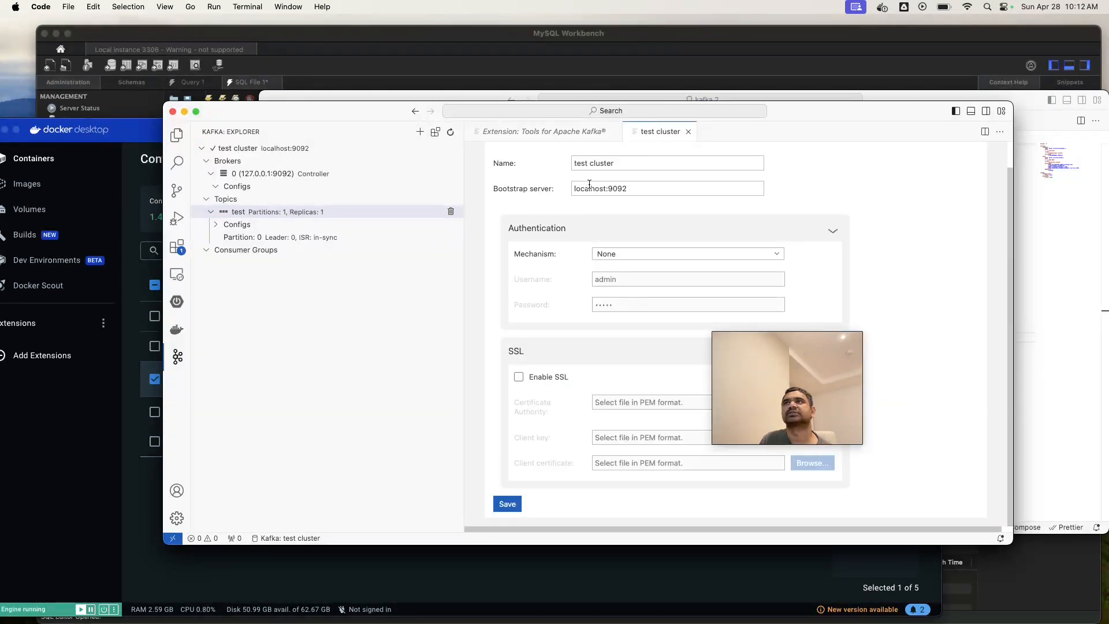
pyautogui.moveTo(268, 148)
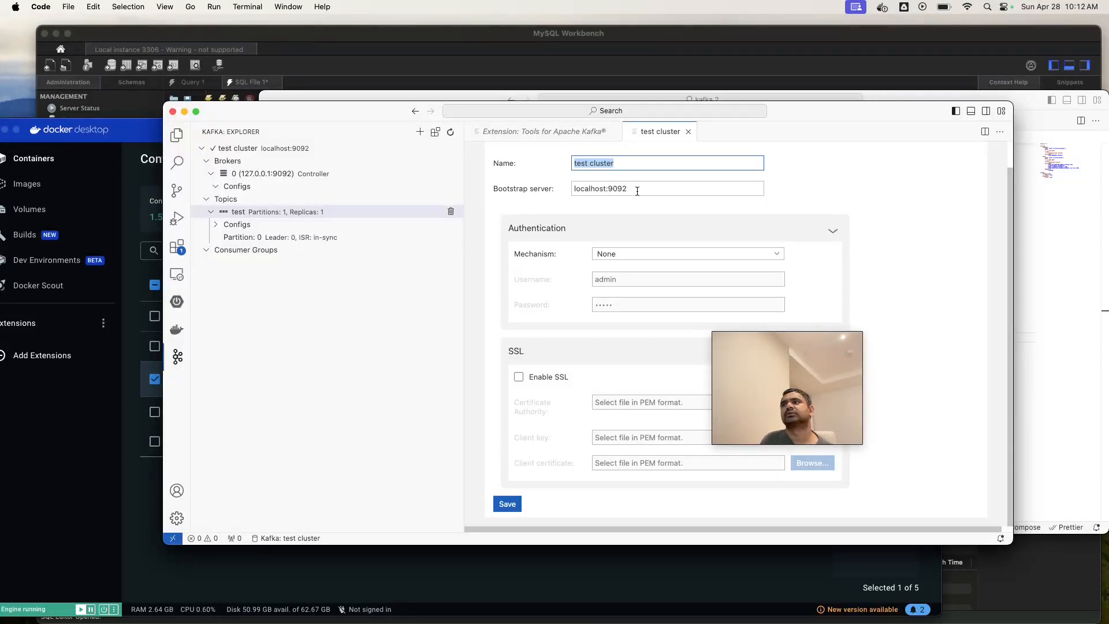
pyautogui.moveTo(385, 198)
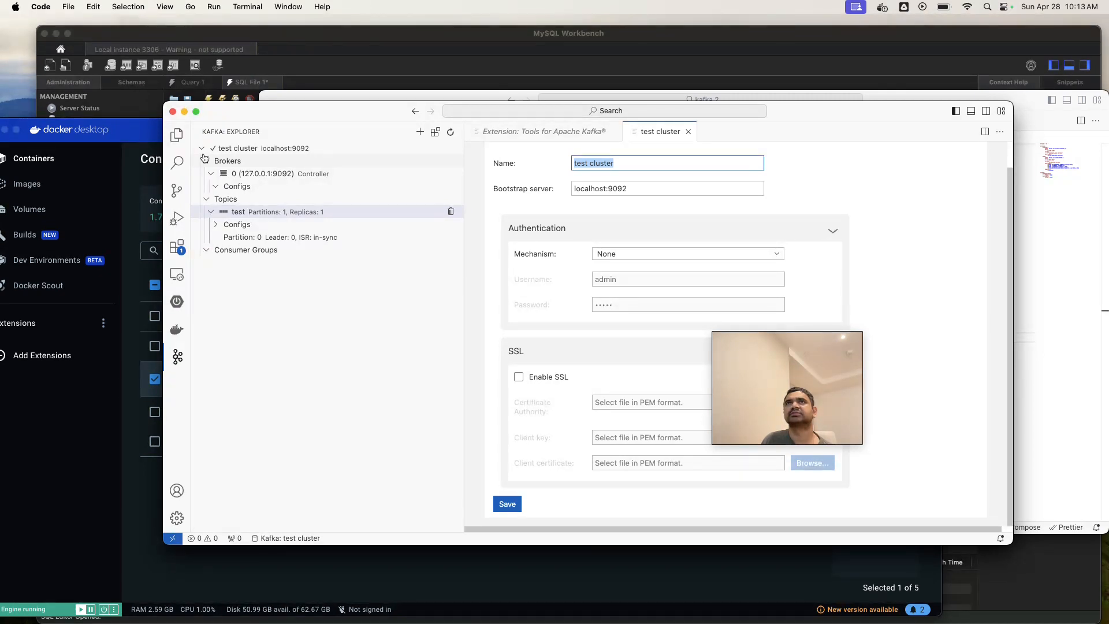
pyautogui.moveTo(242, 146)
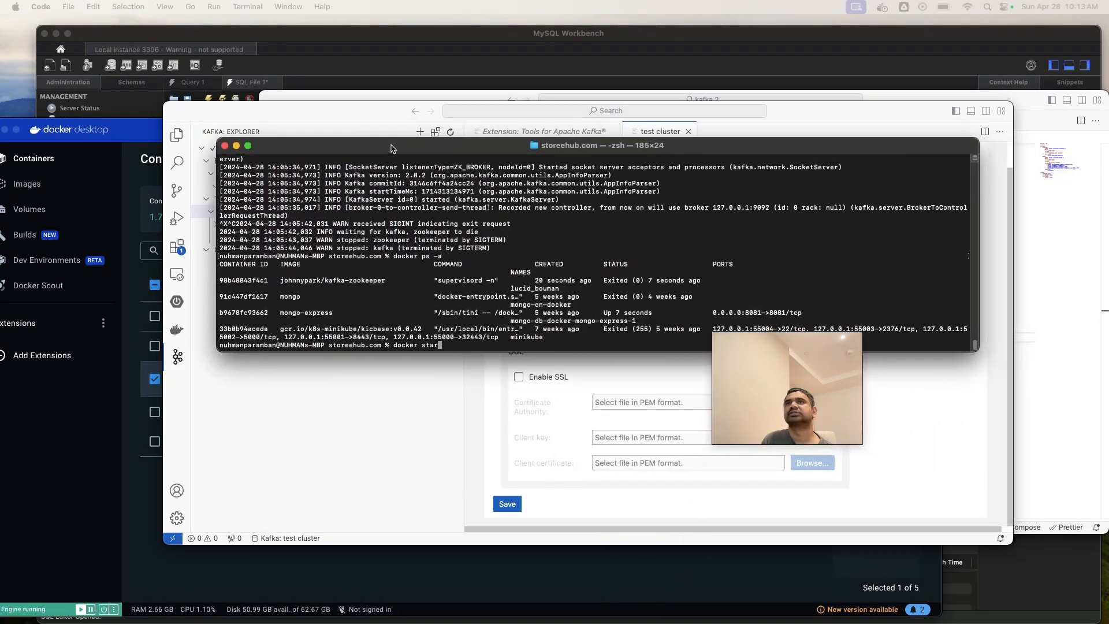
# In Terminal, type a docker run command for kafka-zookeeper publishing ports 2181 and 9092.
pyautogui.click(459, 341)
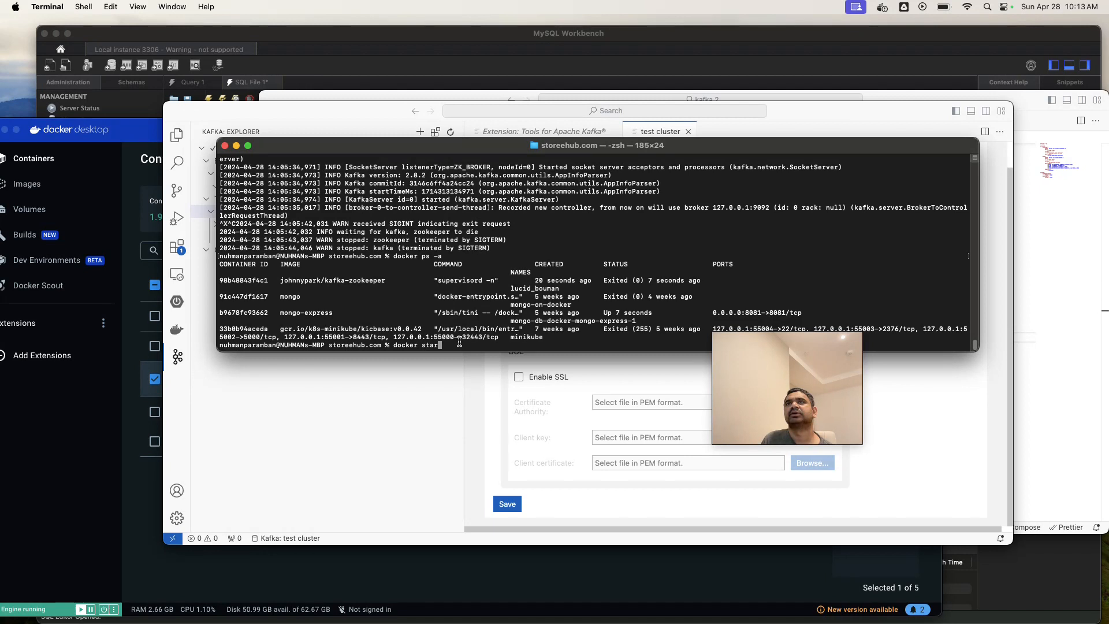
pyautogui.press('backspace')
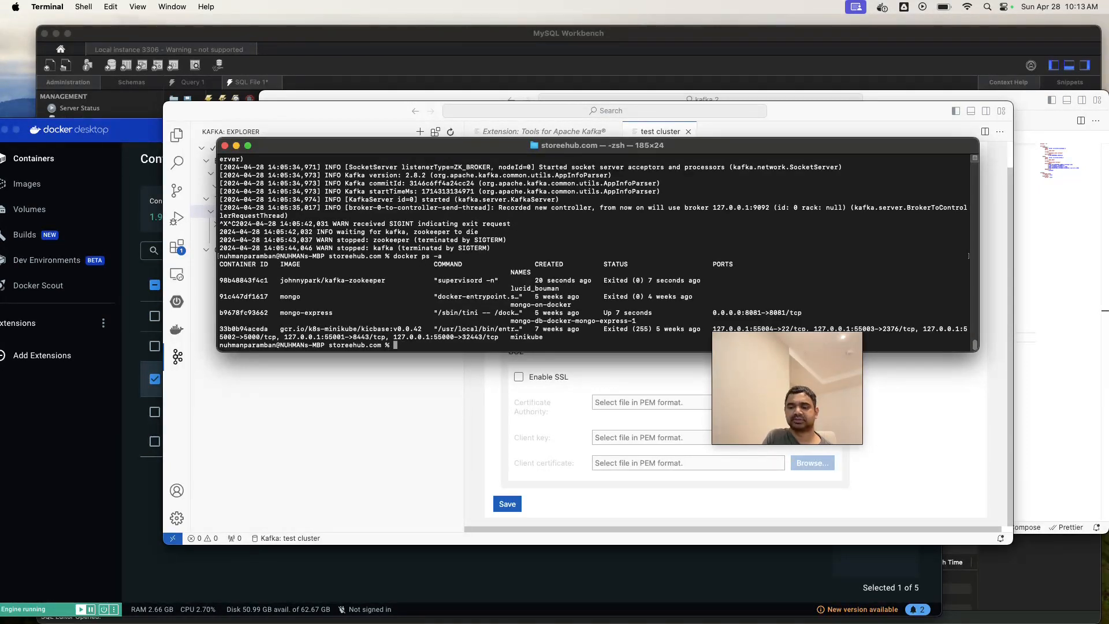
pyautogui.write('docker ps -a')
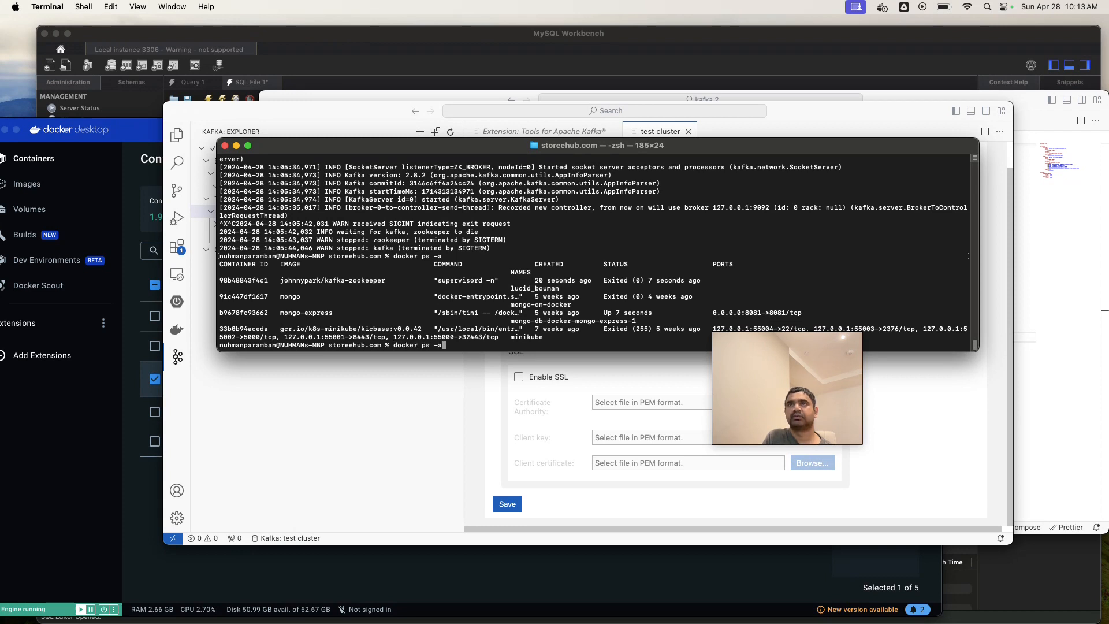
pyautogui.write('docker run -p 2181:2181 -p 9092:9092 -e ADVERTISED_HOST=127.0.0.1 -e NUM_PARTITIONS=10 johnnypark/kafka-zookeeper')
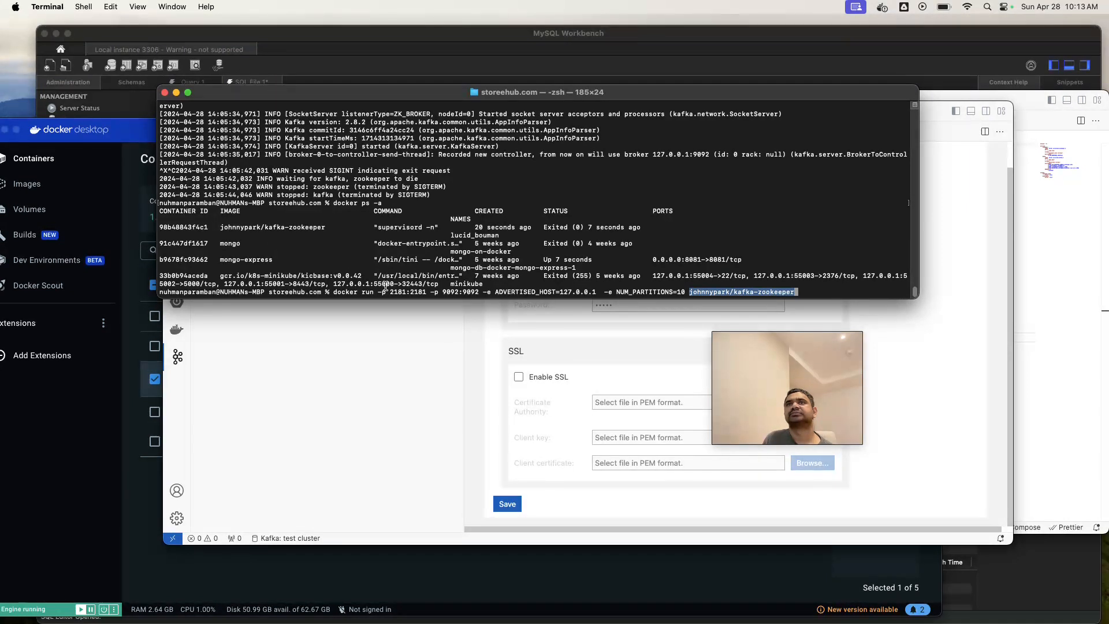
pyautogui.moveTo(84, 128)
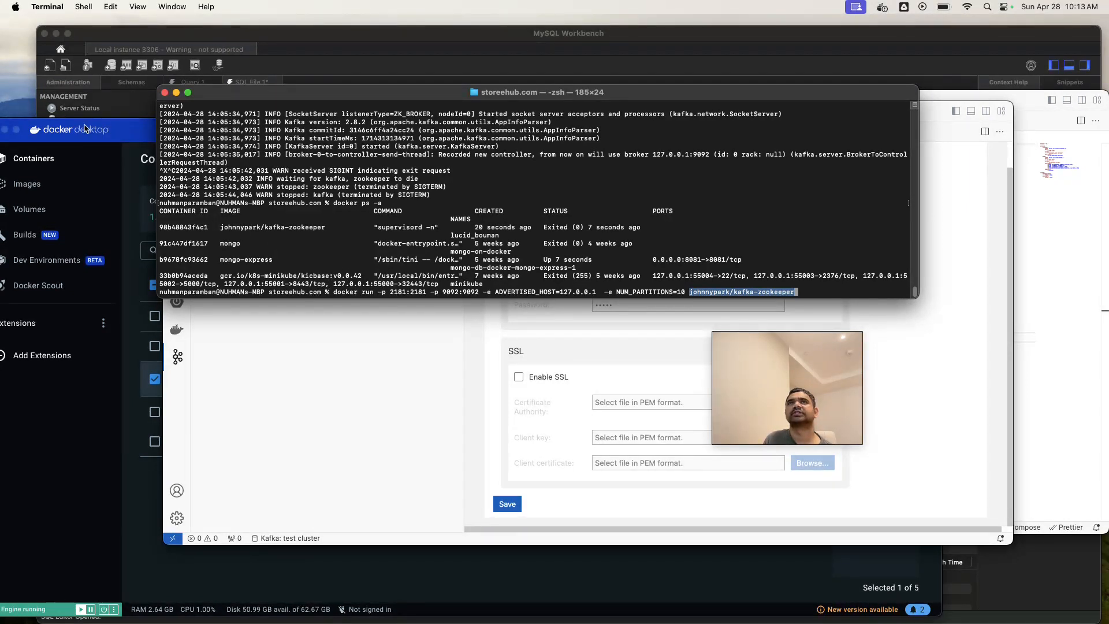
# Show Docker Desktop's Containers list with the lucid_bouman kafka-zookeeper container running.
pyautogui.click(68, 130)
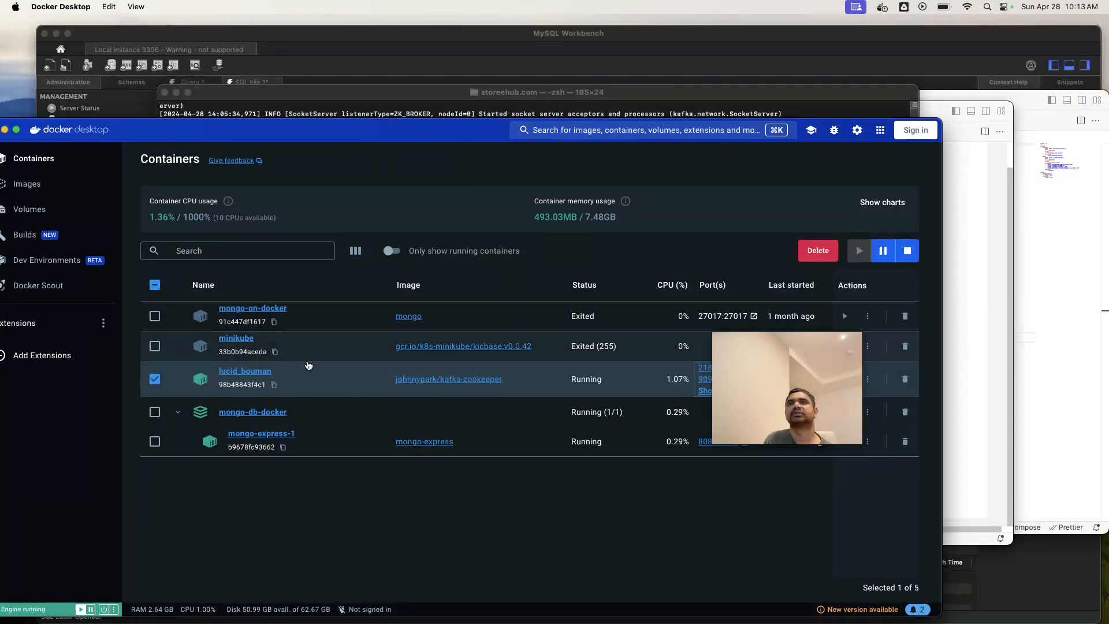
pyautogui.moveTo(558, 375)
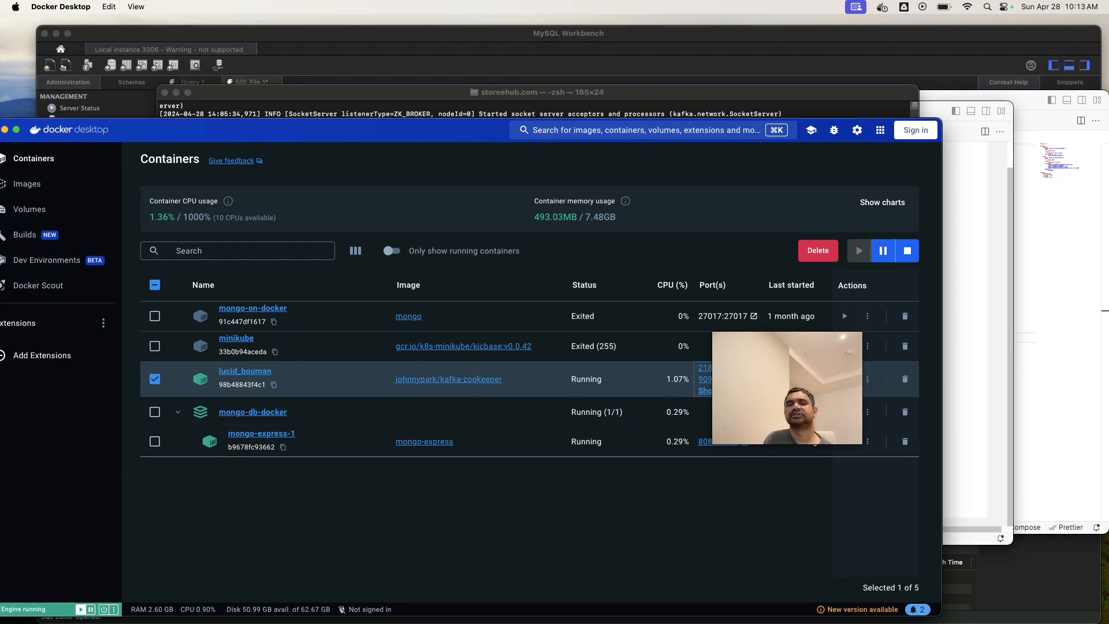
pyautogui.moveTo(489, 482)
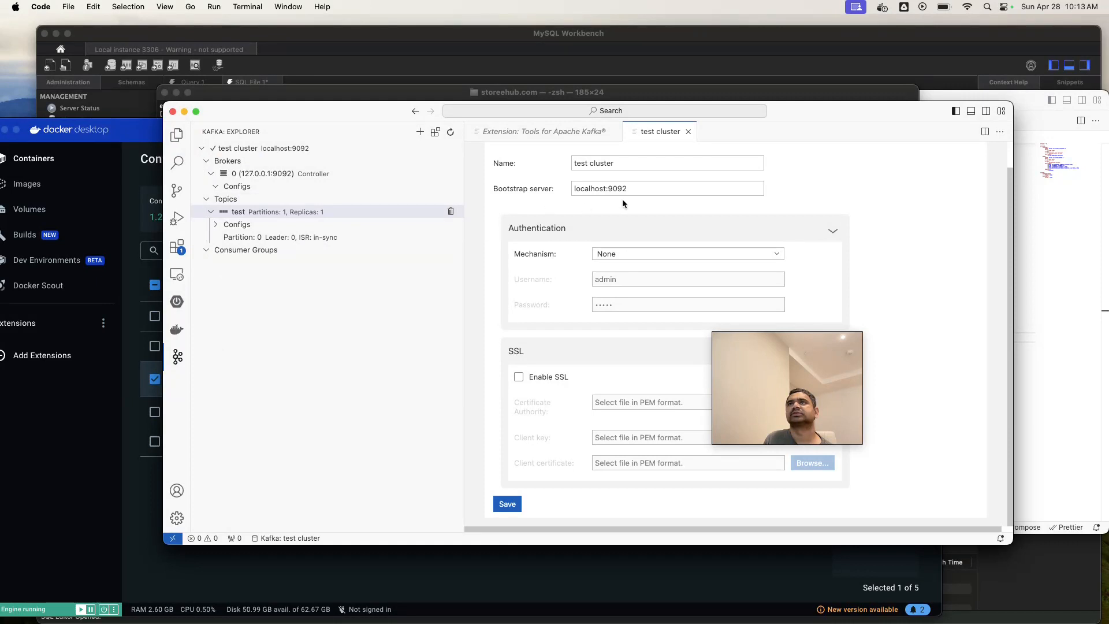
pyautogui.moveTo(417, 373)
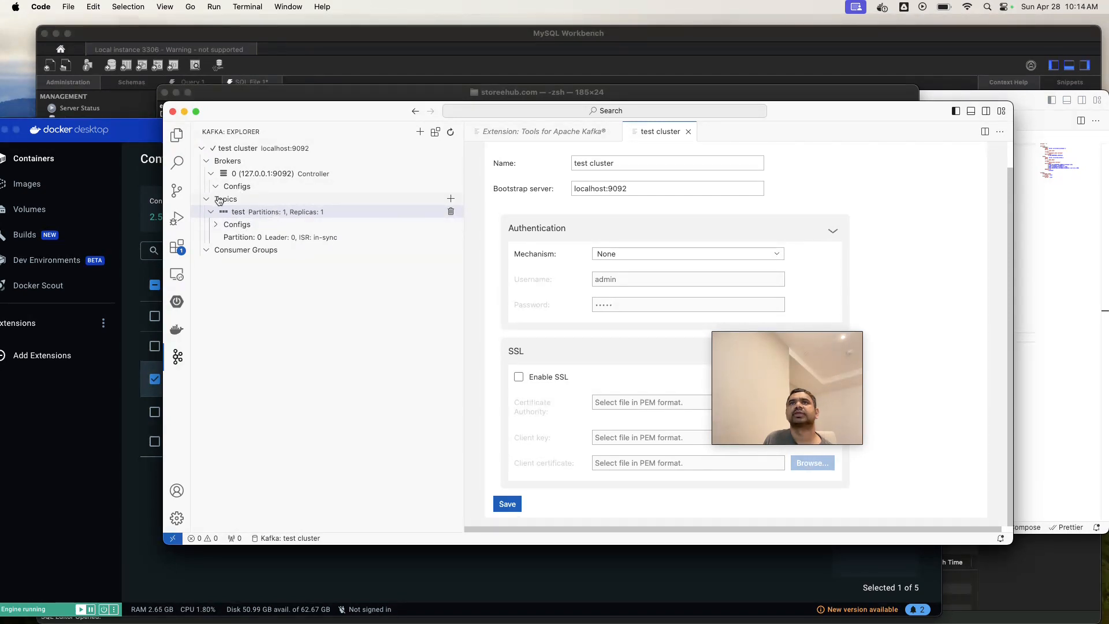
# Create a Kafka topic named text-new in the test cluster.
pyautogui.click(206, 199)
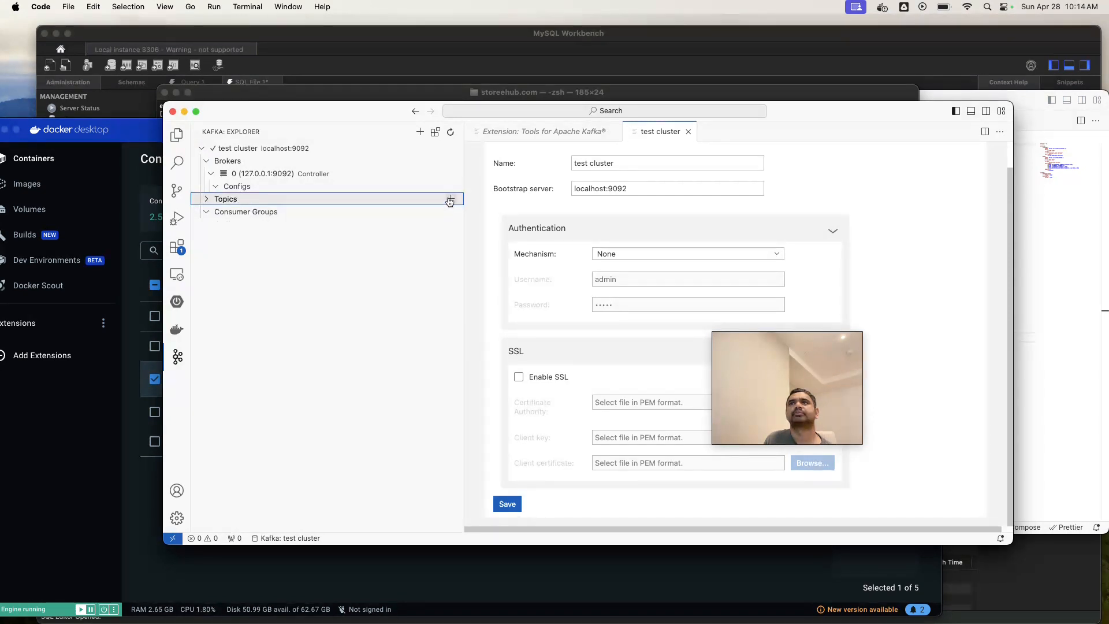
pyautogui.click(450, 199)
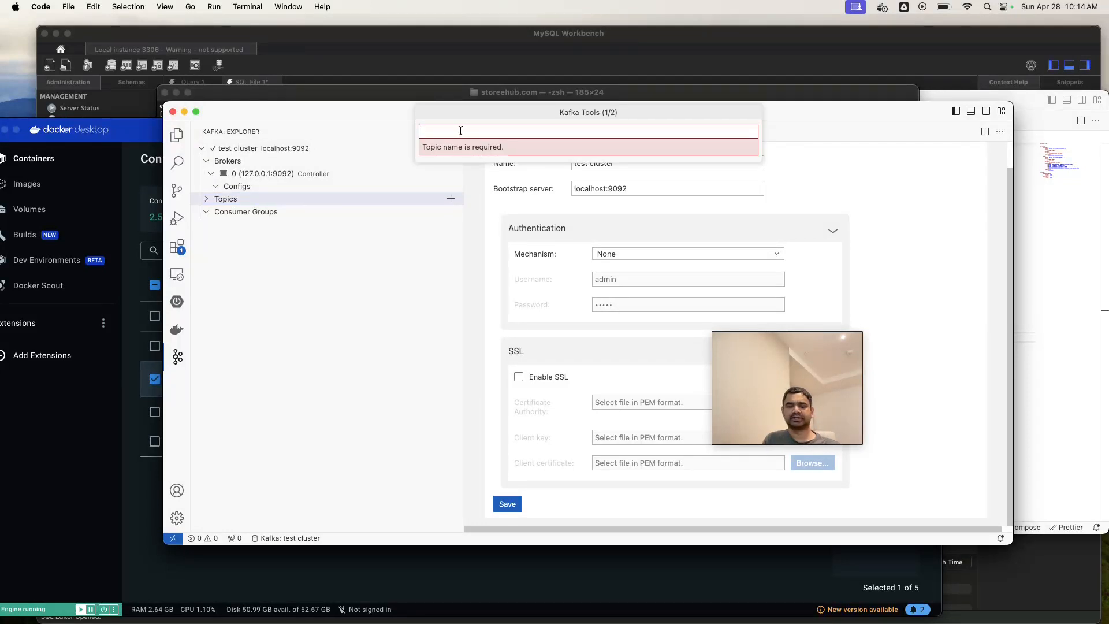
pyautogui.write('text-')
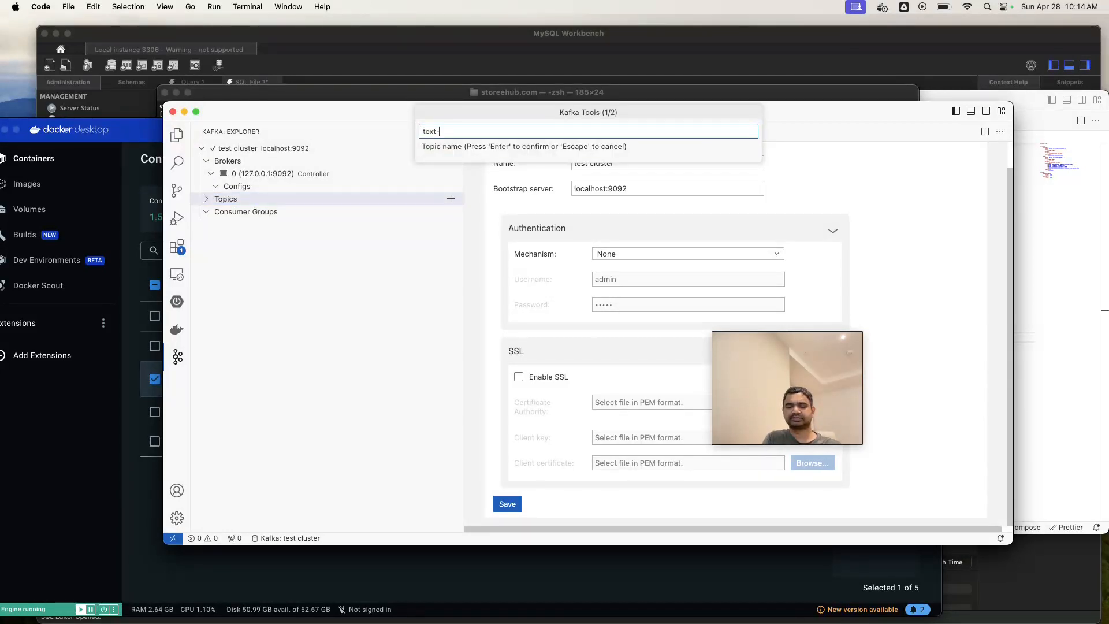
pyautogui.press('Return')
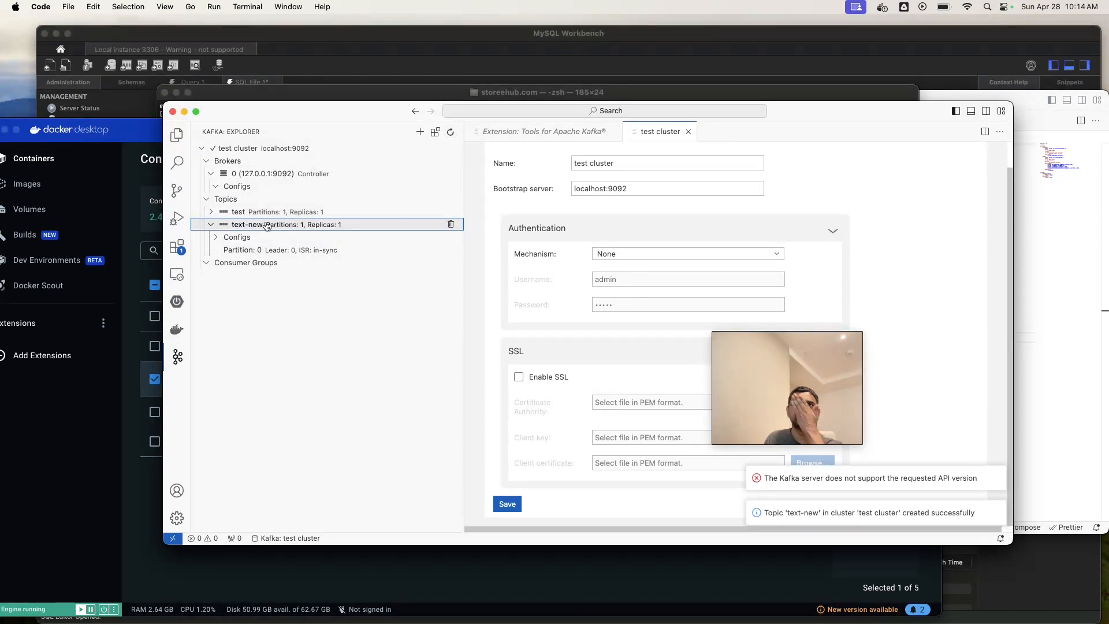
# Dump the text-new topic's metadata from the Kafka Explorer.
pyautogui.rightClick(248, 224)
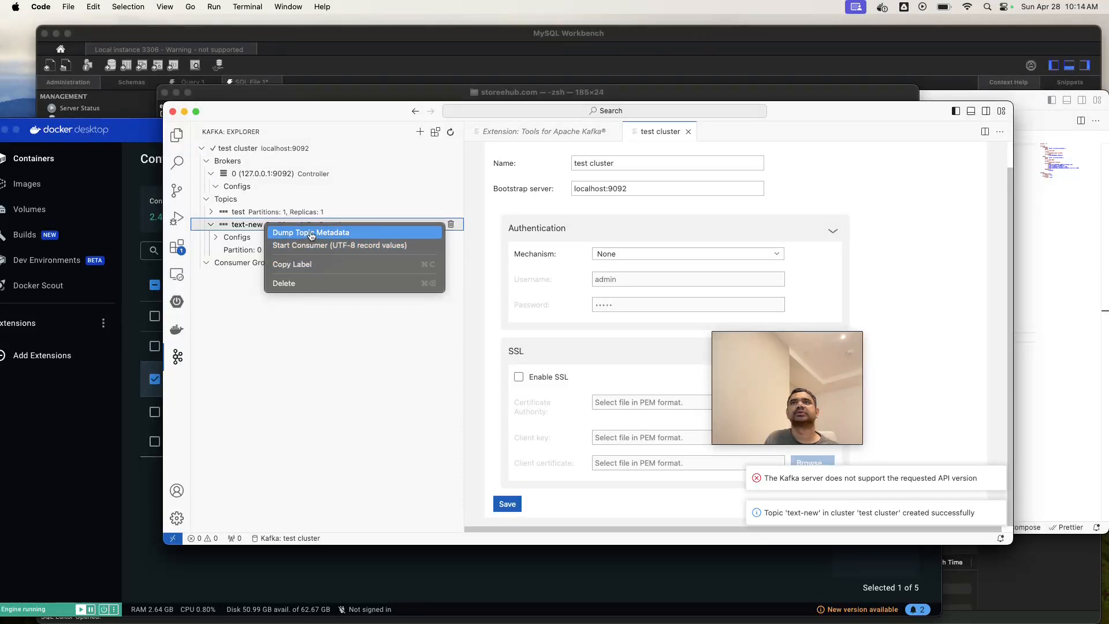
pyautogui.click(311, 232)
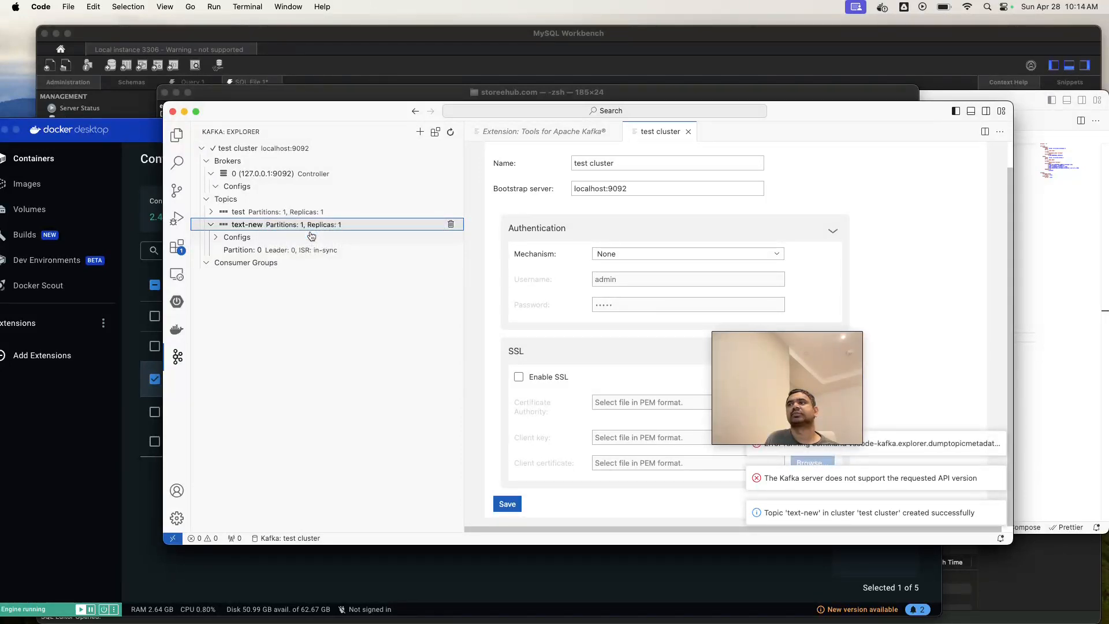
pyautogui.moveTo(1052, 536)
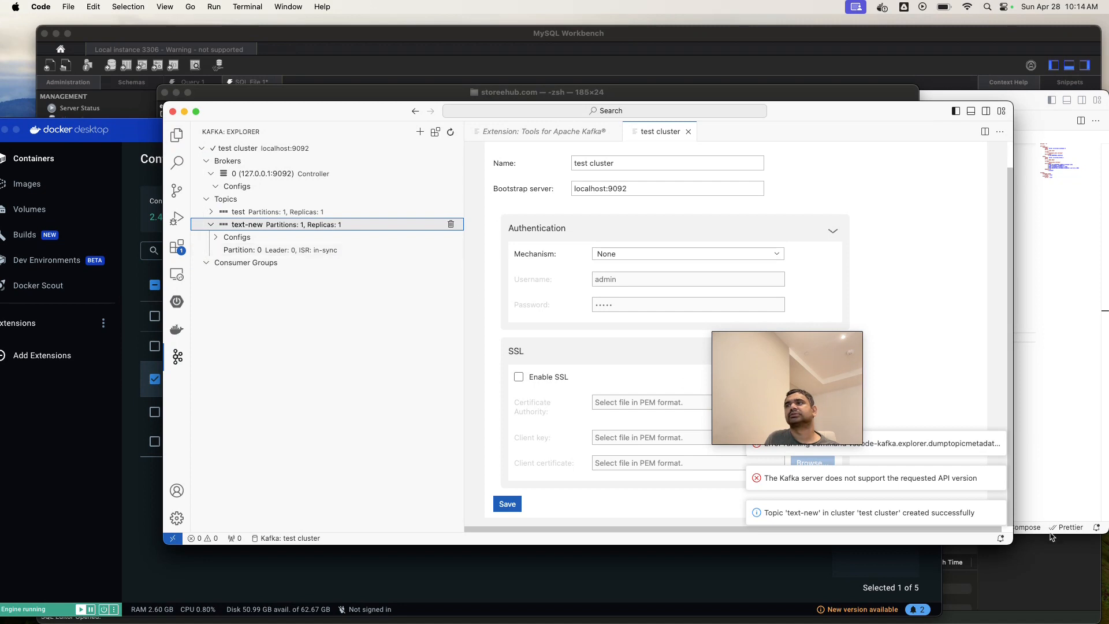
pyautogui.moveTo(787, 340)
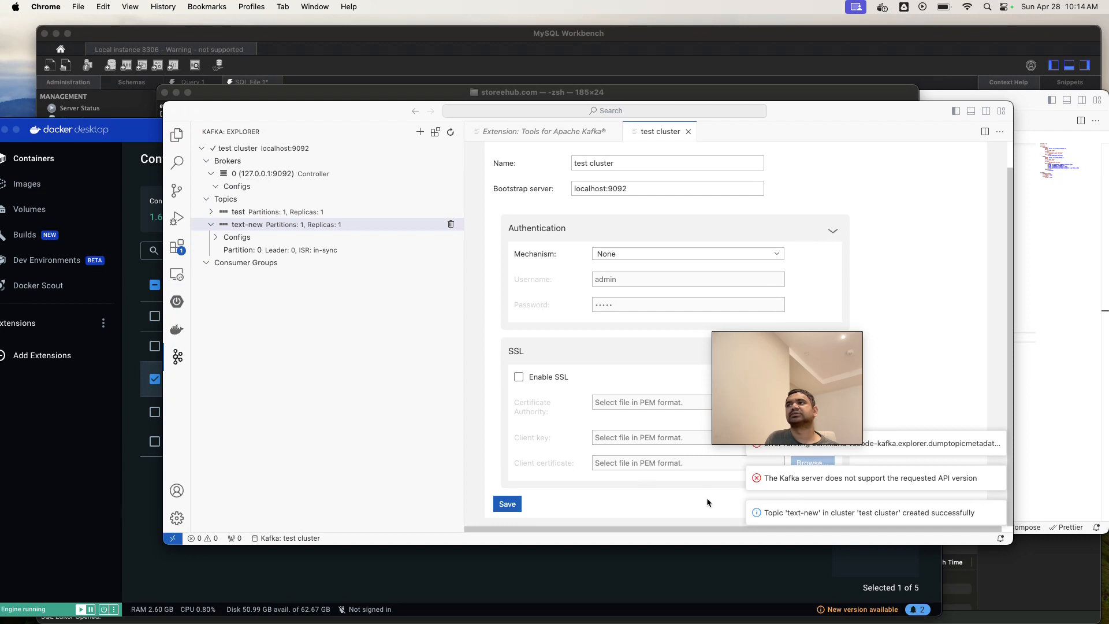
pyautogui.moveTo(612, 396)
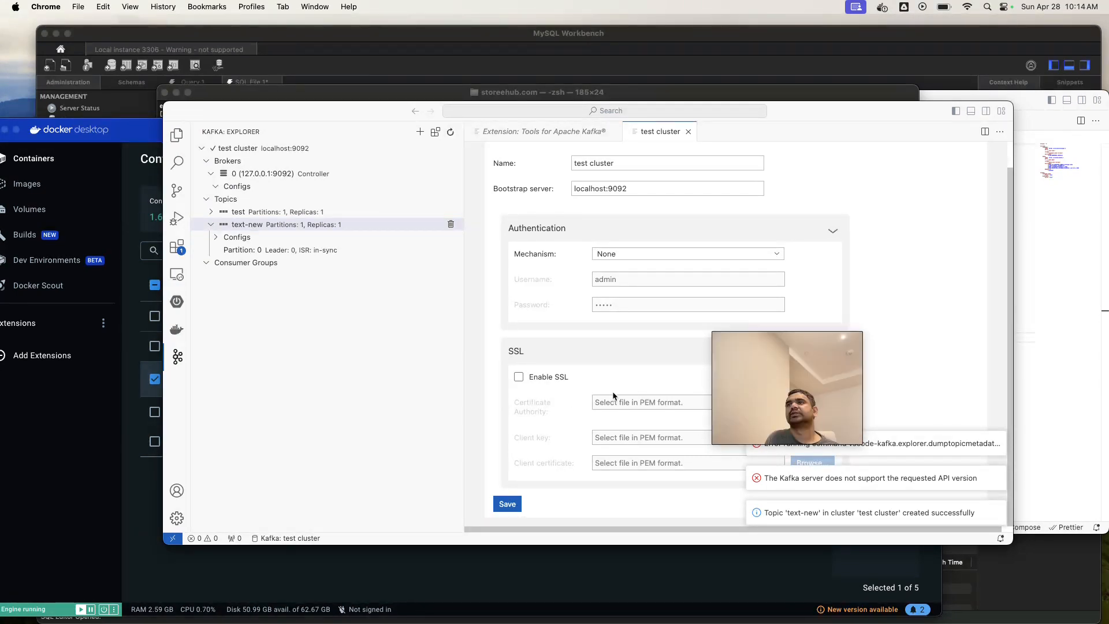
pyautogui.moveTo(863, 465)
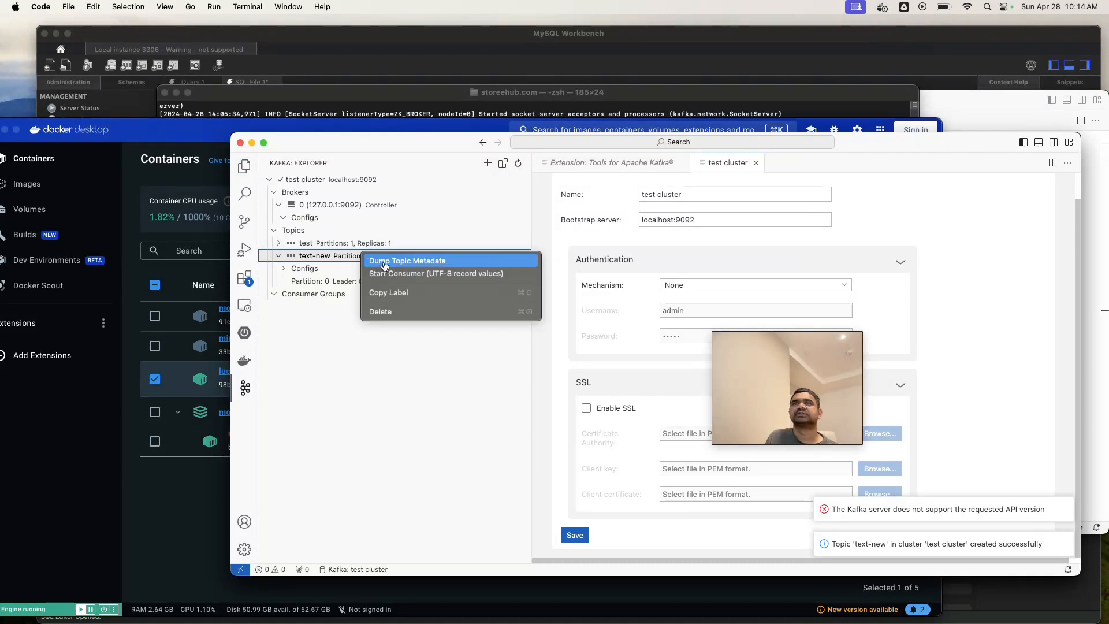
pyautogui.moveTo(391, 274)
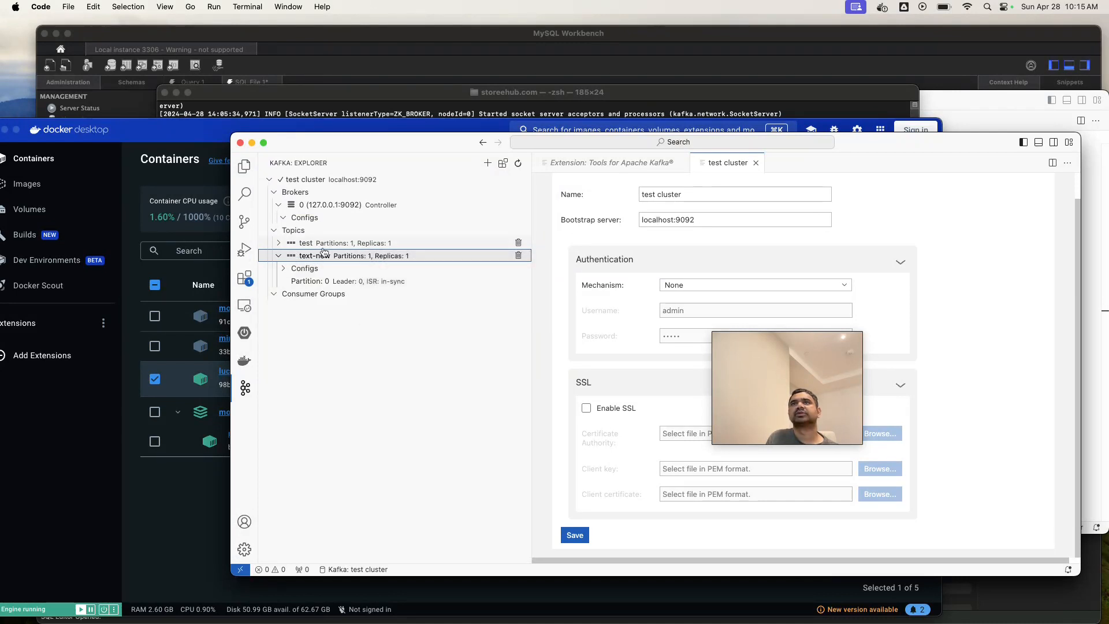
# Start a UTF-8 consumer on the text-new topic, reading from latest.
pyautogui.click(278, 256)
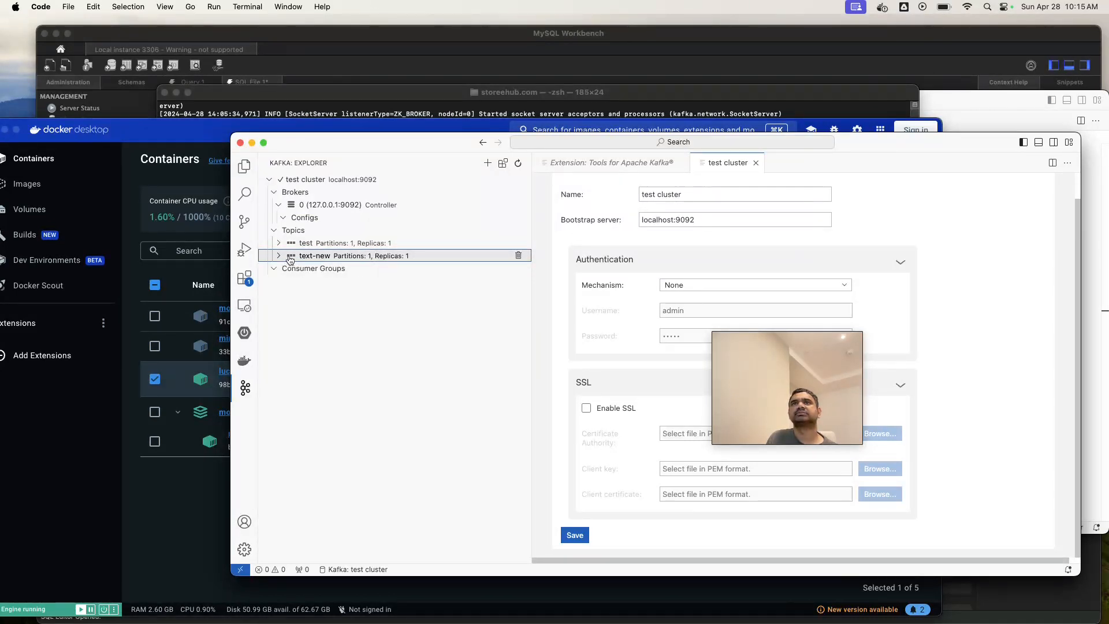
pyautogui.rightClick(314, 255)
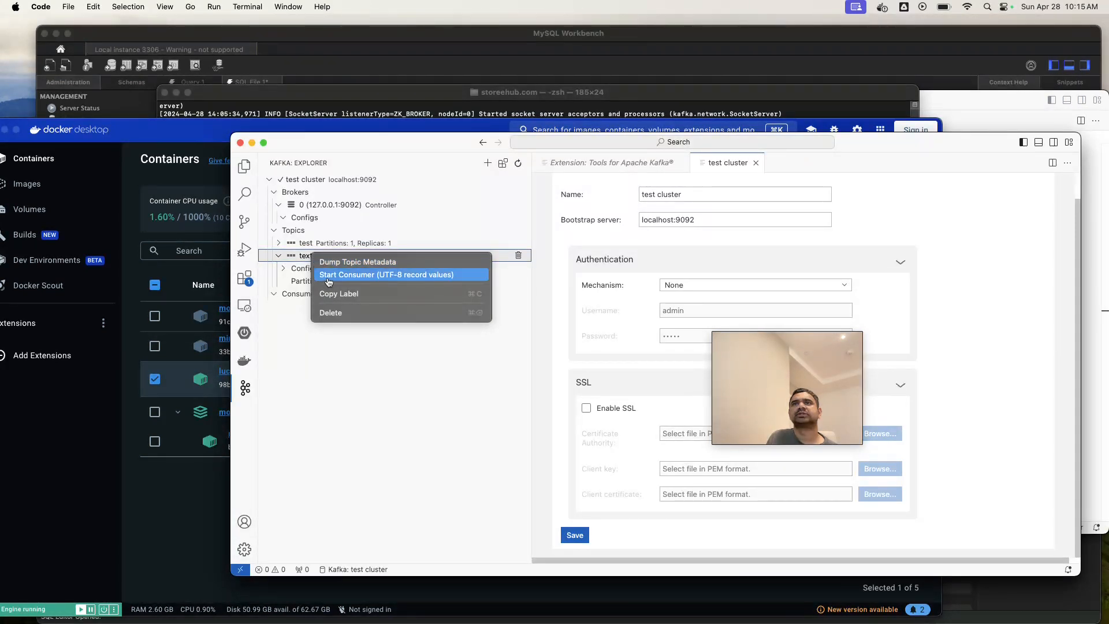
pyautogui.click(384, 274)
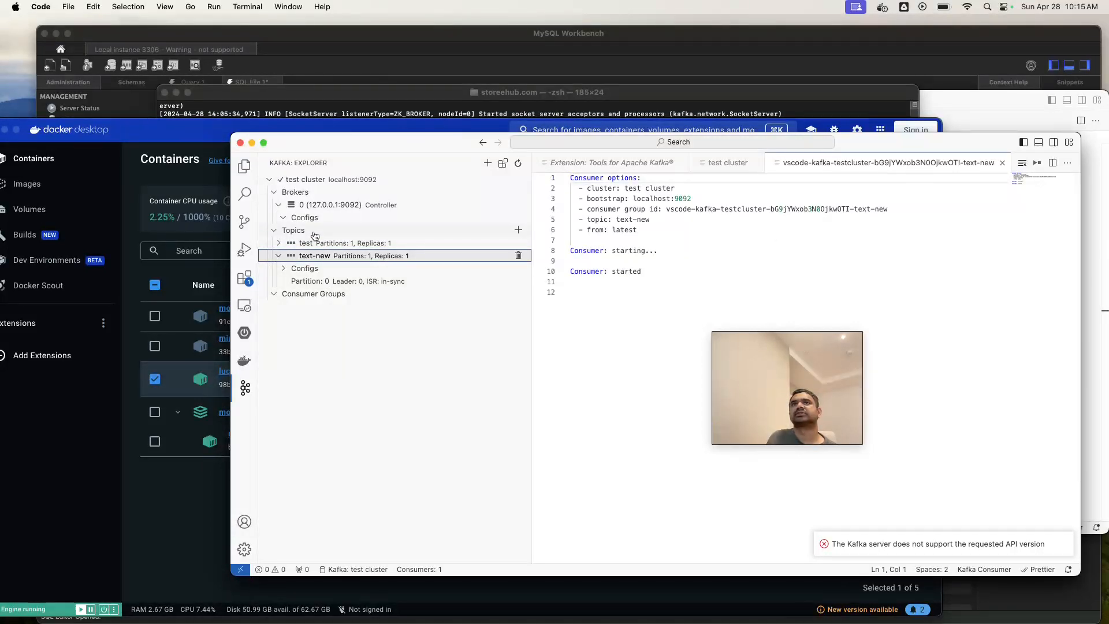
pyautogui.moveTo(322, 242)
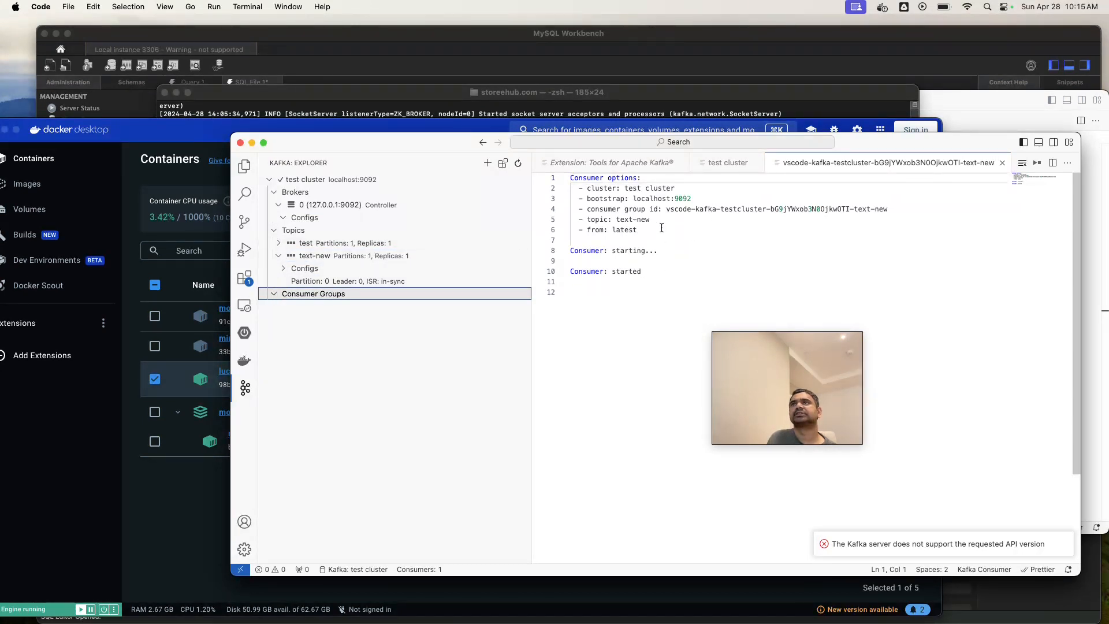
pyautogui.moveTo(244, 305)
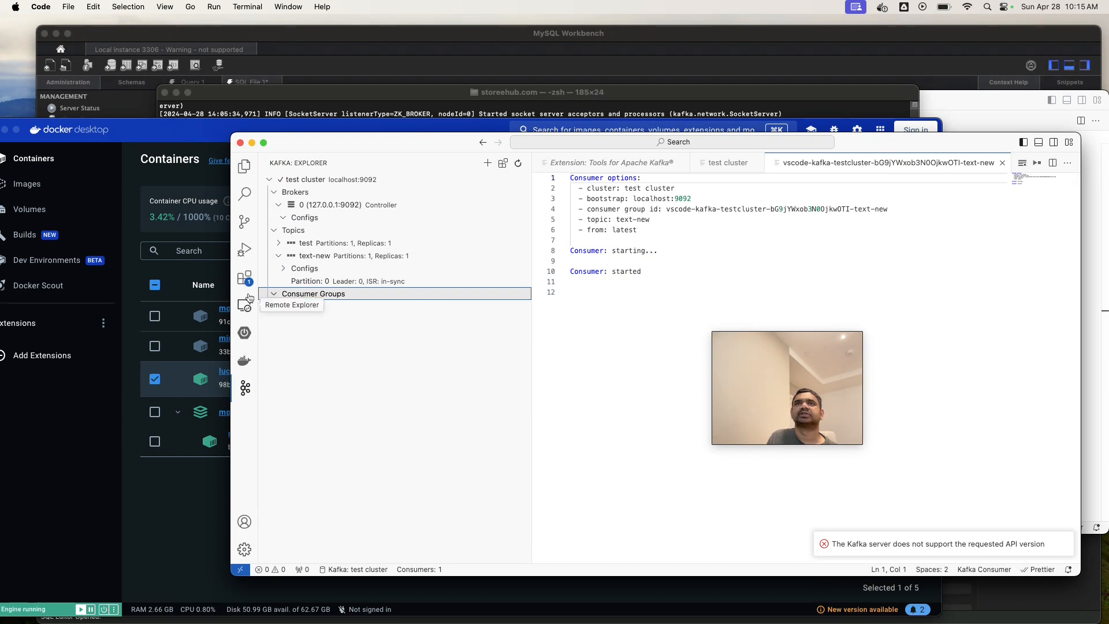
pyautogui.moveTo(659, 170)
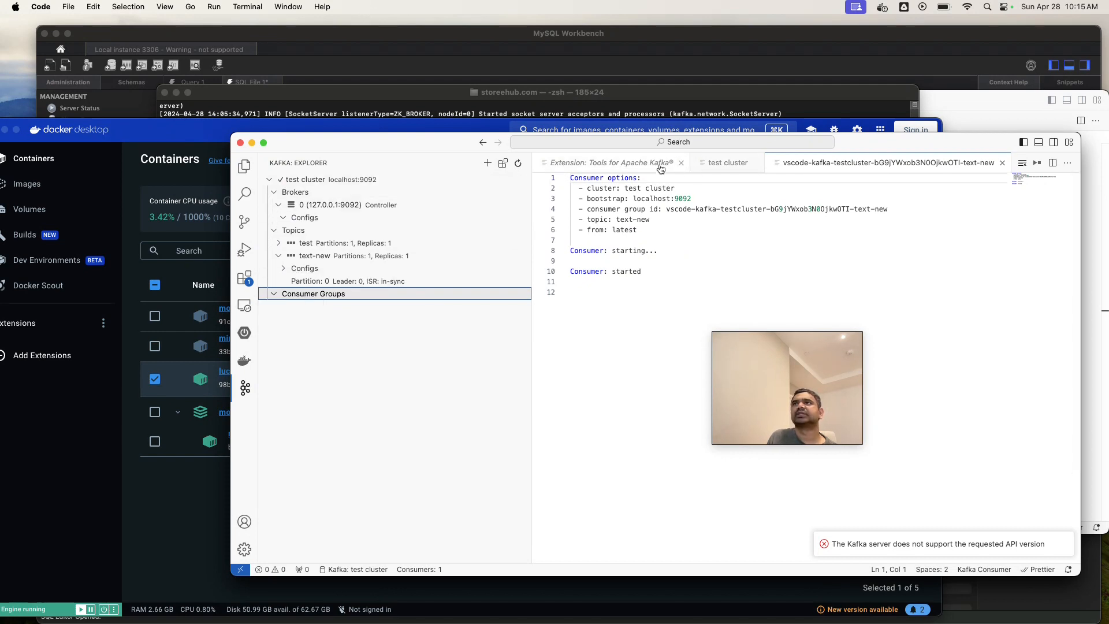
# Scroll the Tools for Apache Kafka extension page down to its Producing messages section.
pyautogui.click(606, 162)
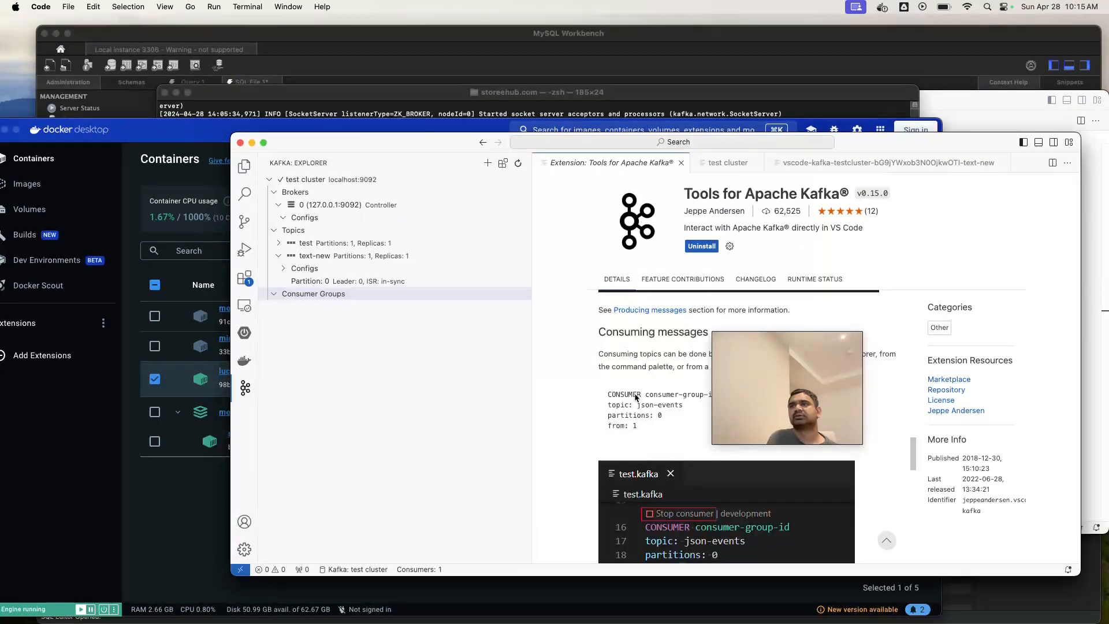
pyautogui.scroll(-3)
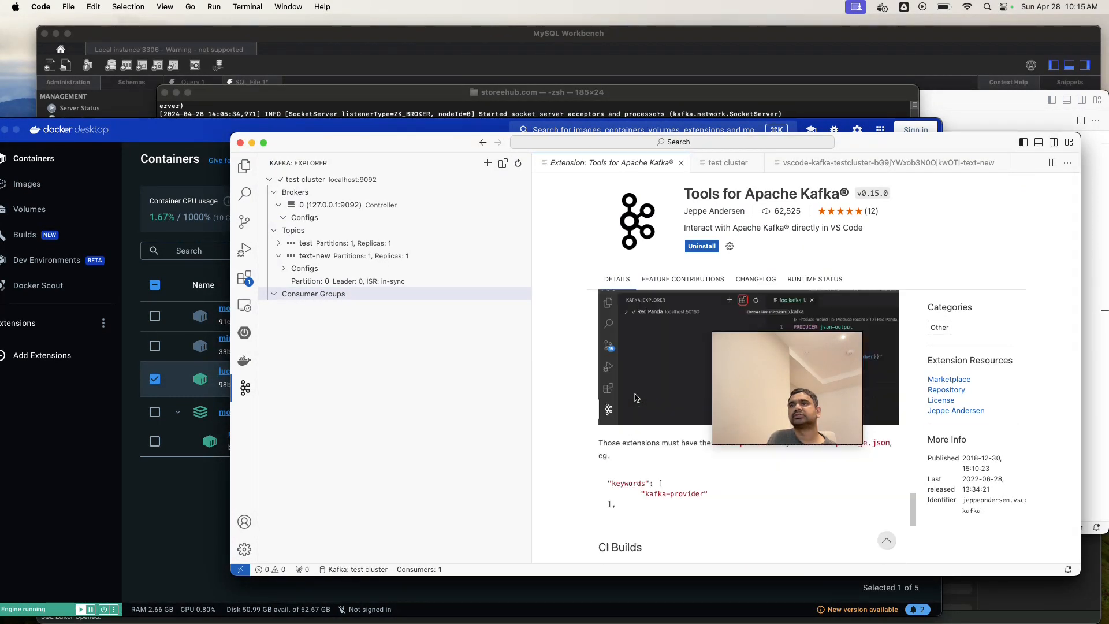
pyautogui.scroll(-3)
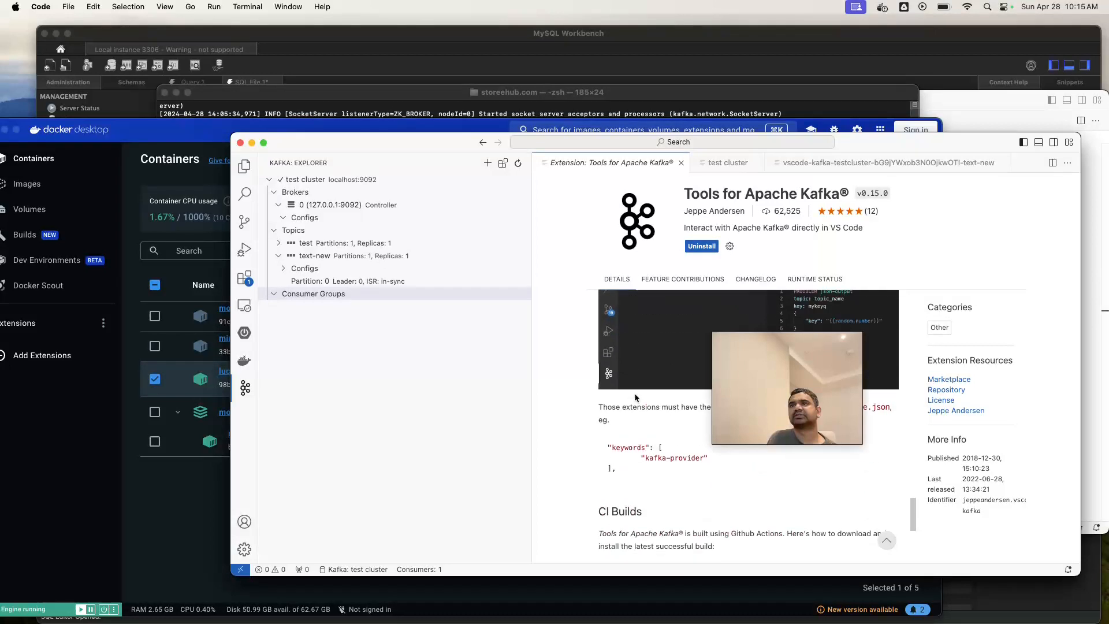
pyautogui.scroll(-3)
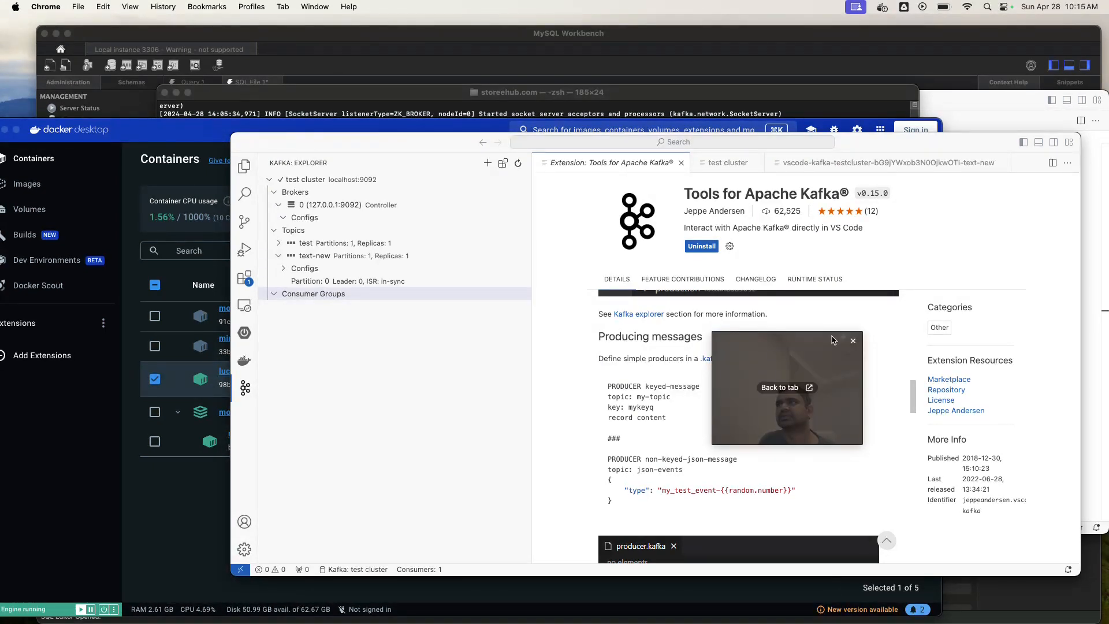
pyautogui.moveTo(738, 340)
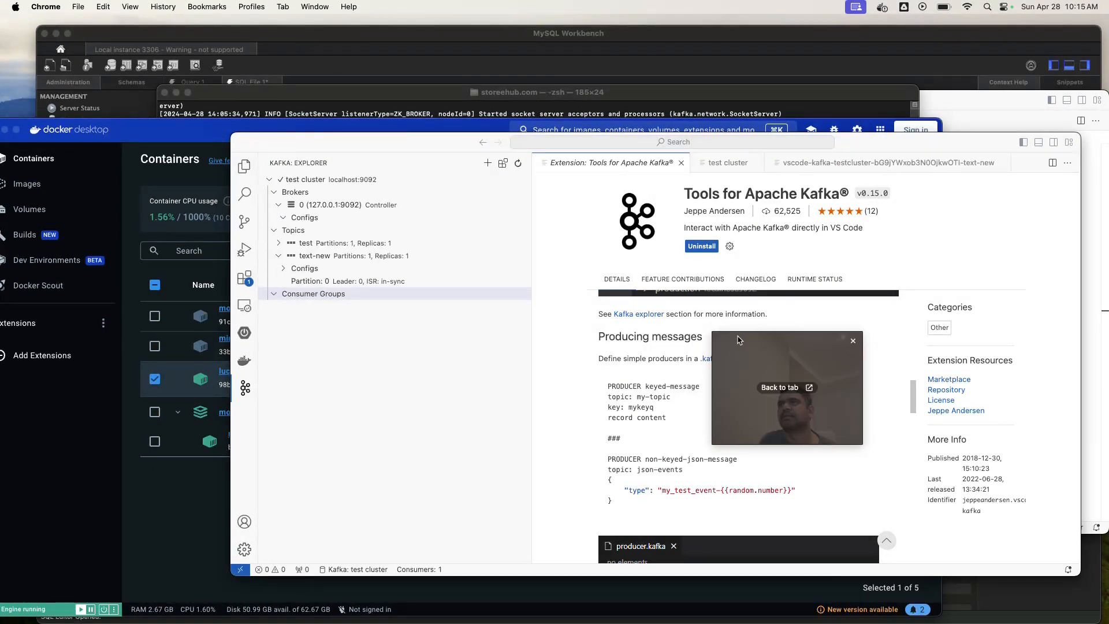
pyautogui.moveTo(673, 302)
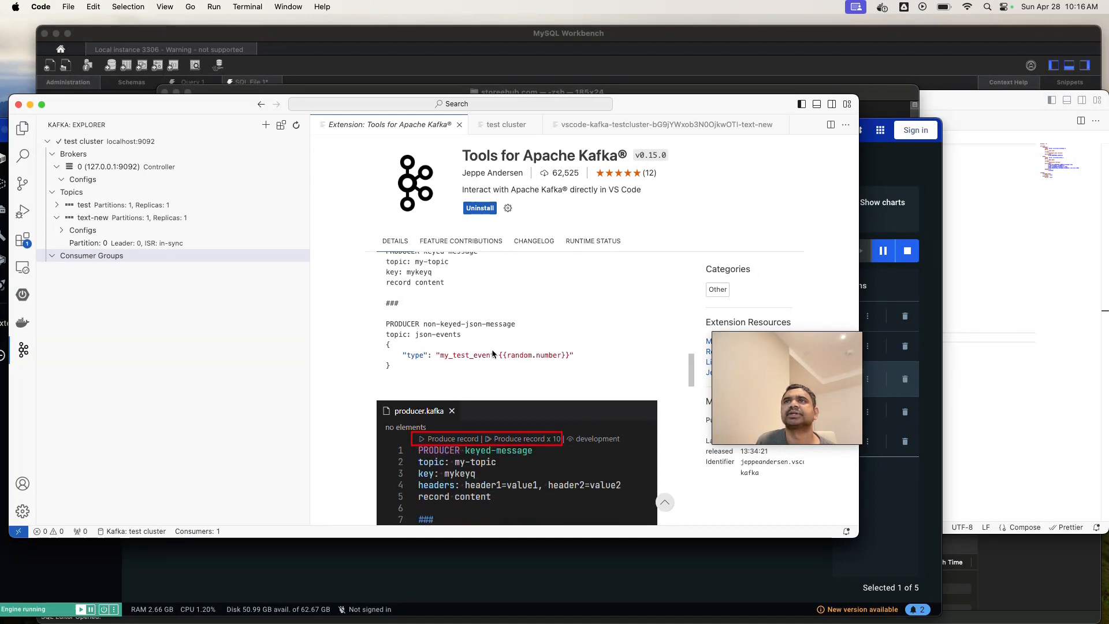
pyautogui.scroll(3)
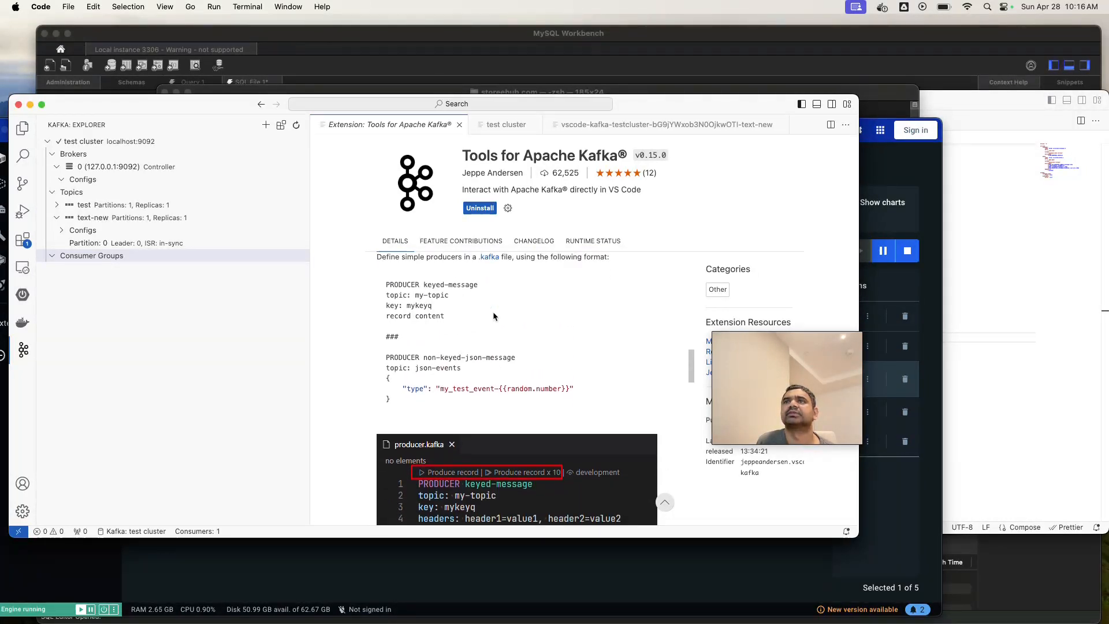
pyautogui.scroll(3)
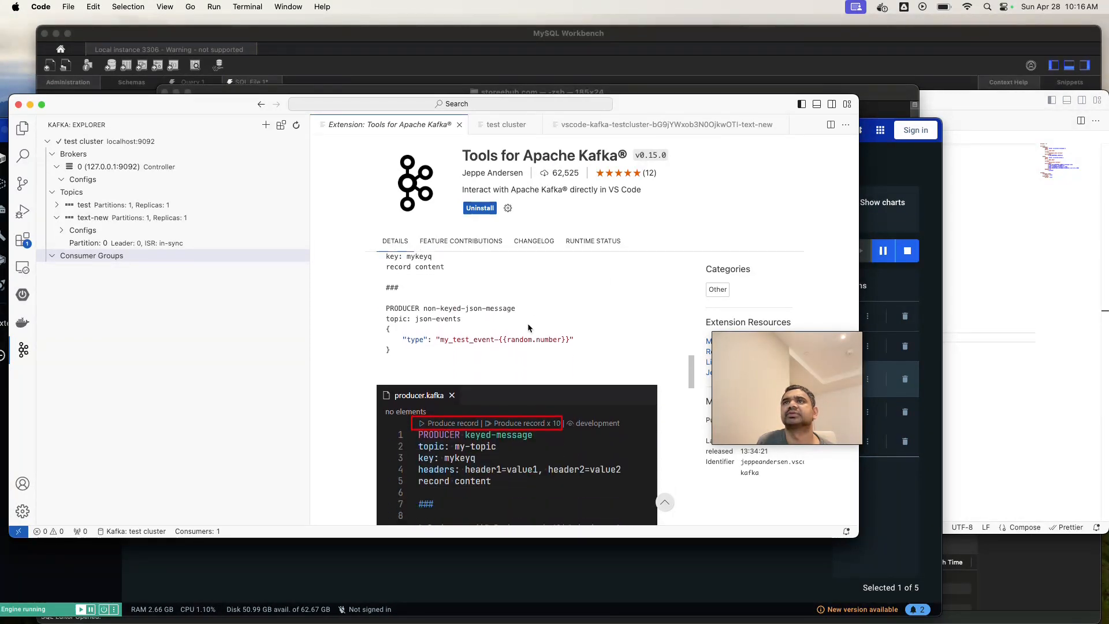
pyautogui.scroll(-3)
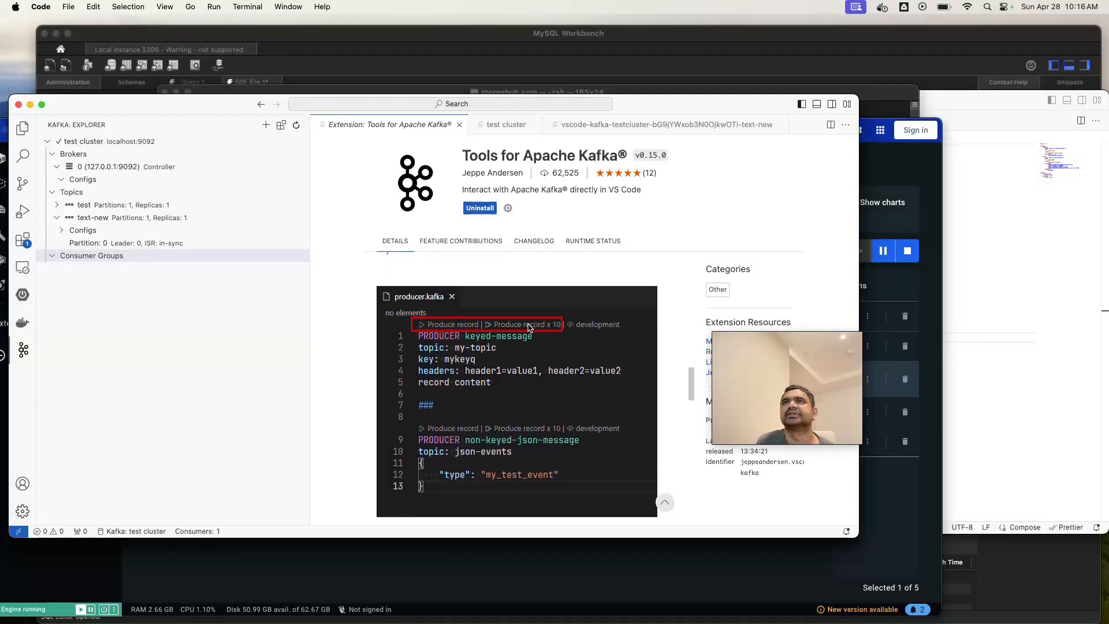
pyautogui.scroll(-3)
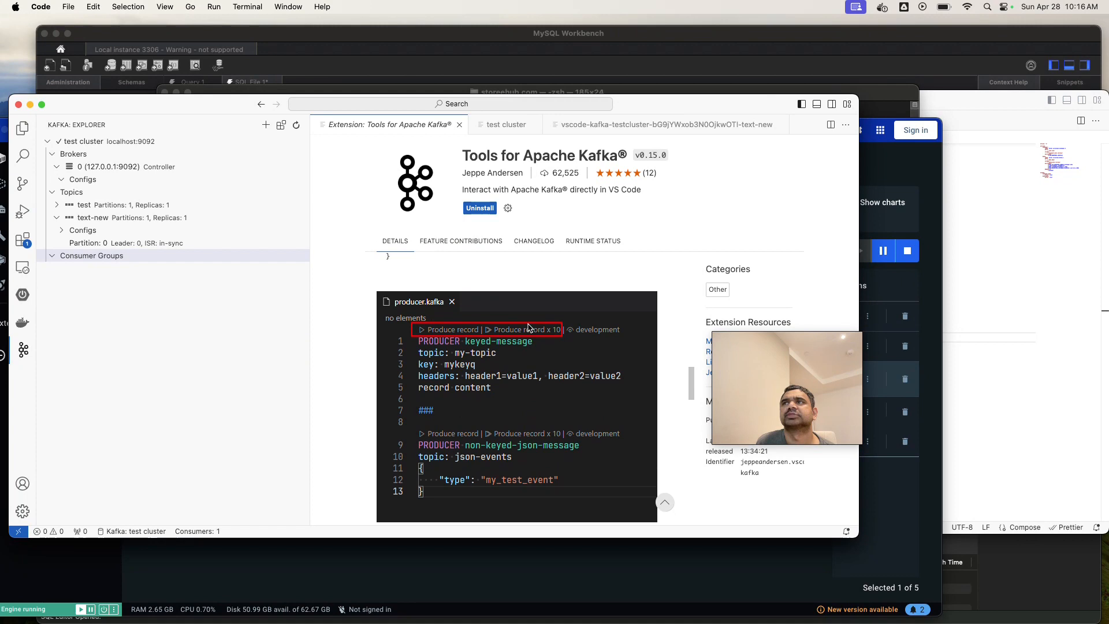
pyautogui.scroll(-3)
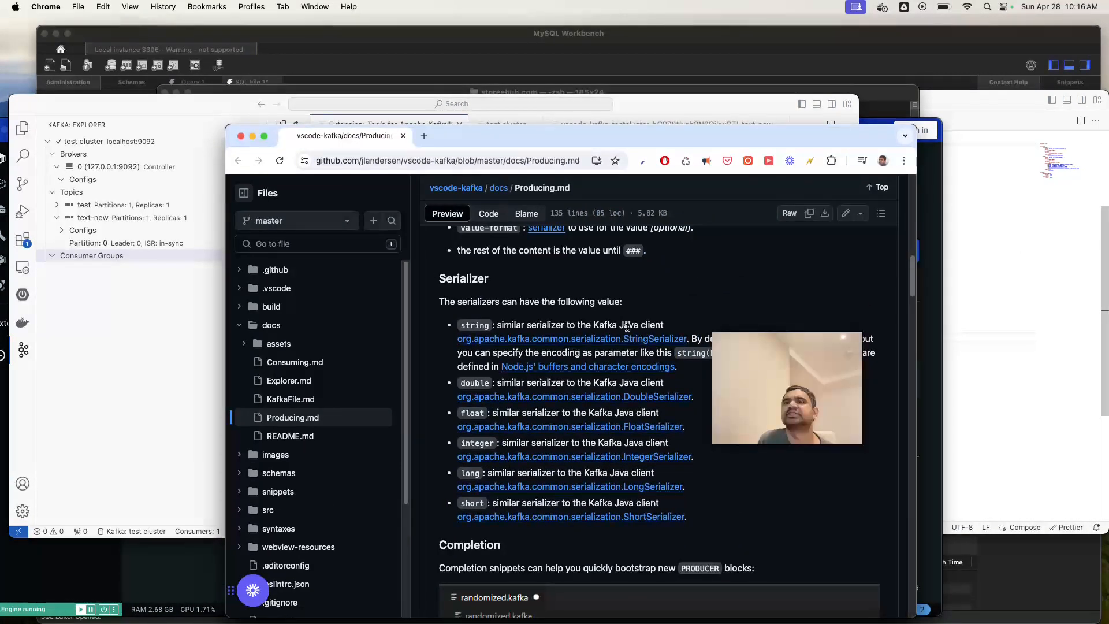
pyautogui.scroll(-3)
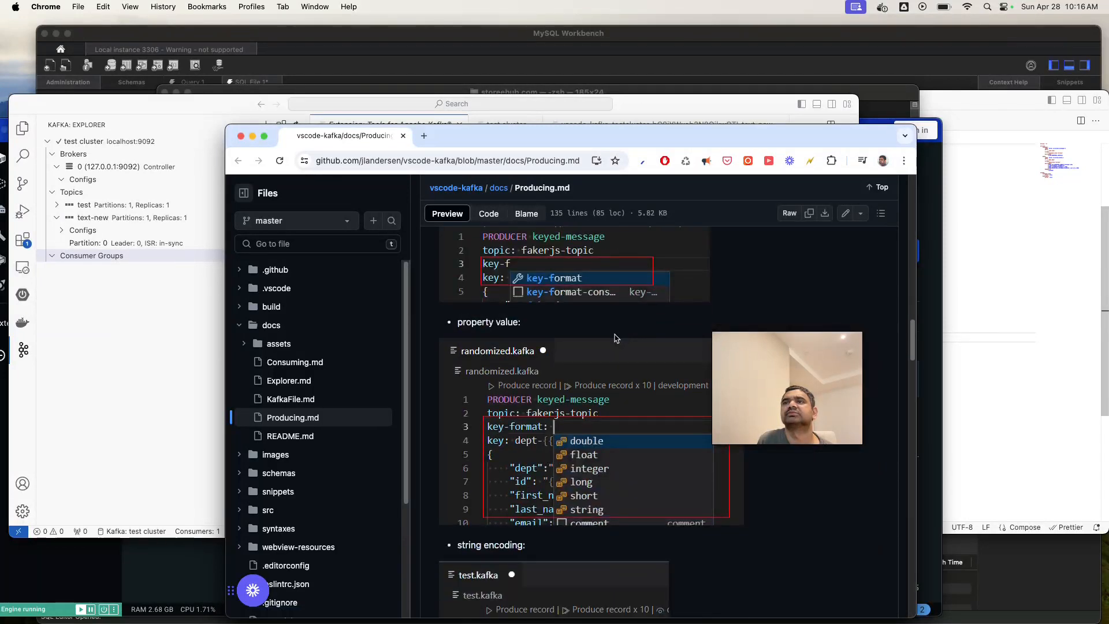
pyautogui.scroll(3)
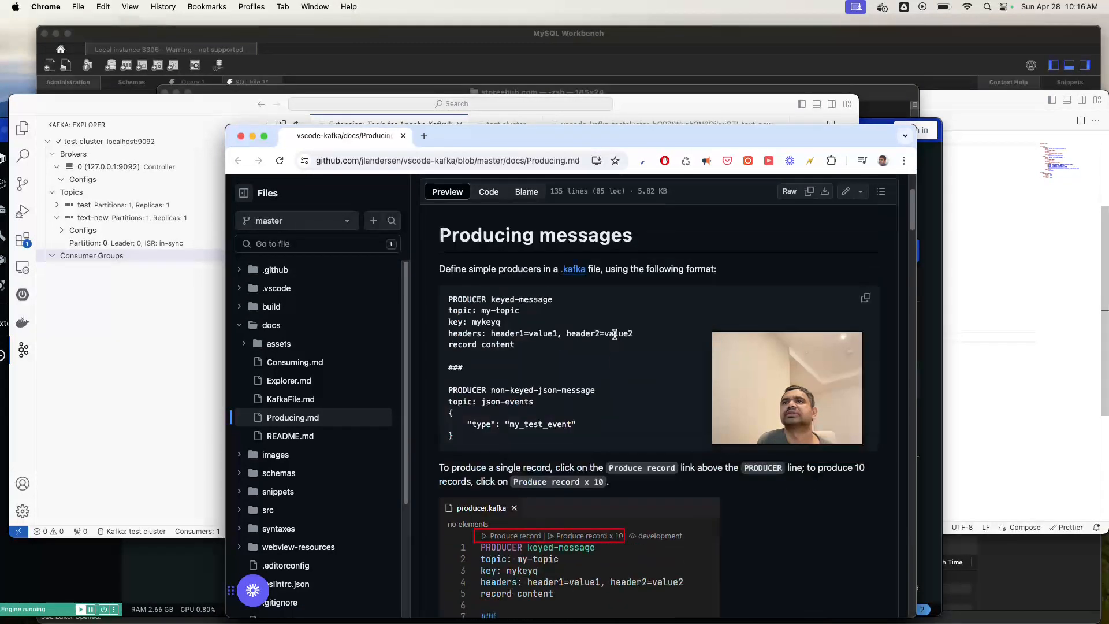
pyautogui.scroll(-3)
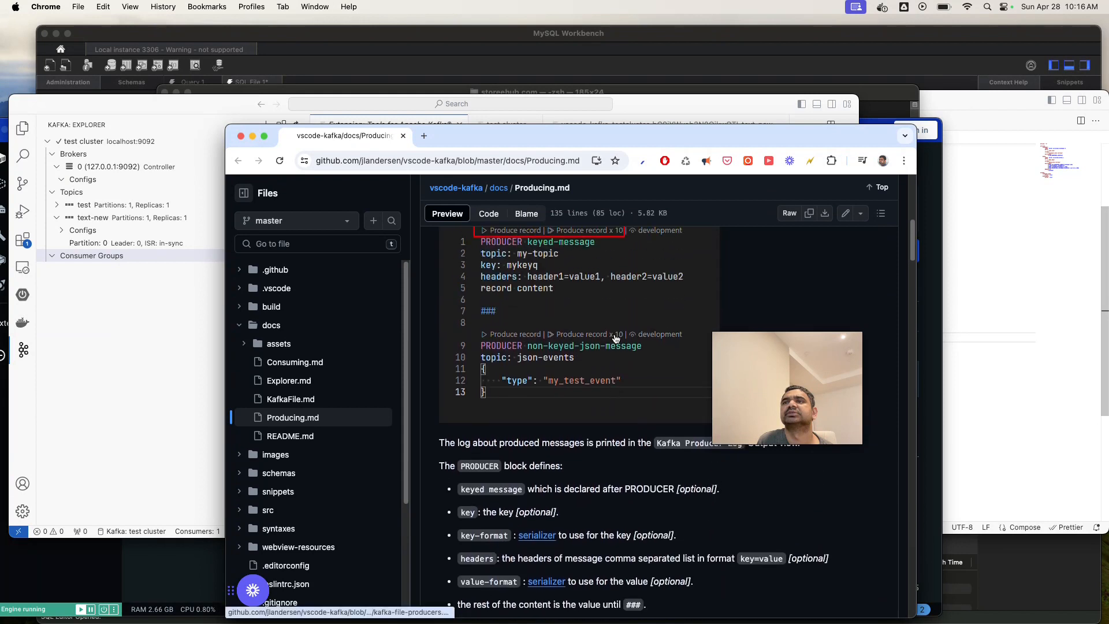
pyautogui.scroll(-3)
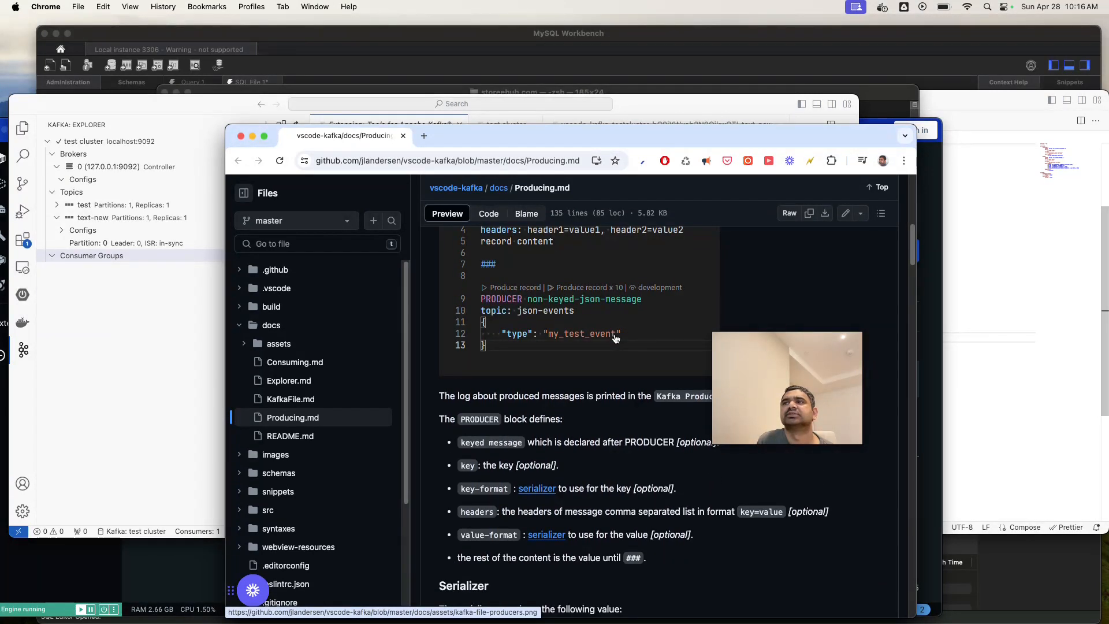
pyautogui.scroll(-3)
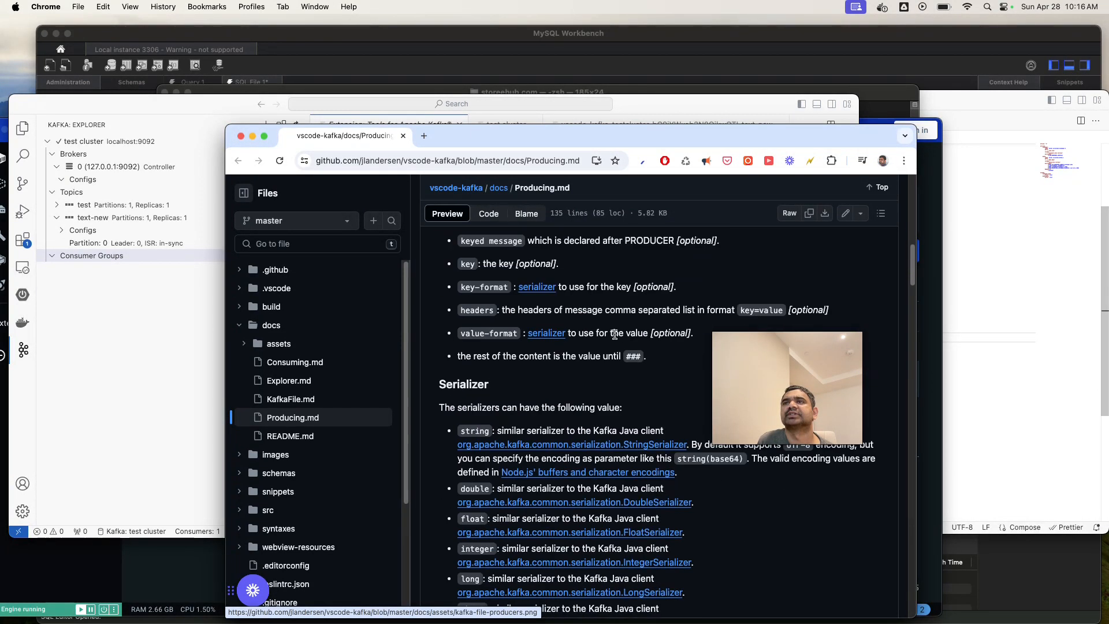
pyautogui.scroll(-3)
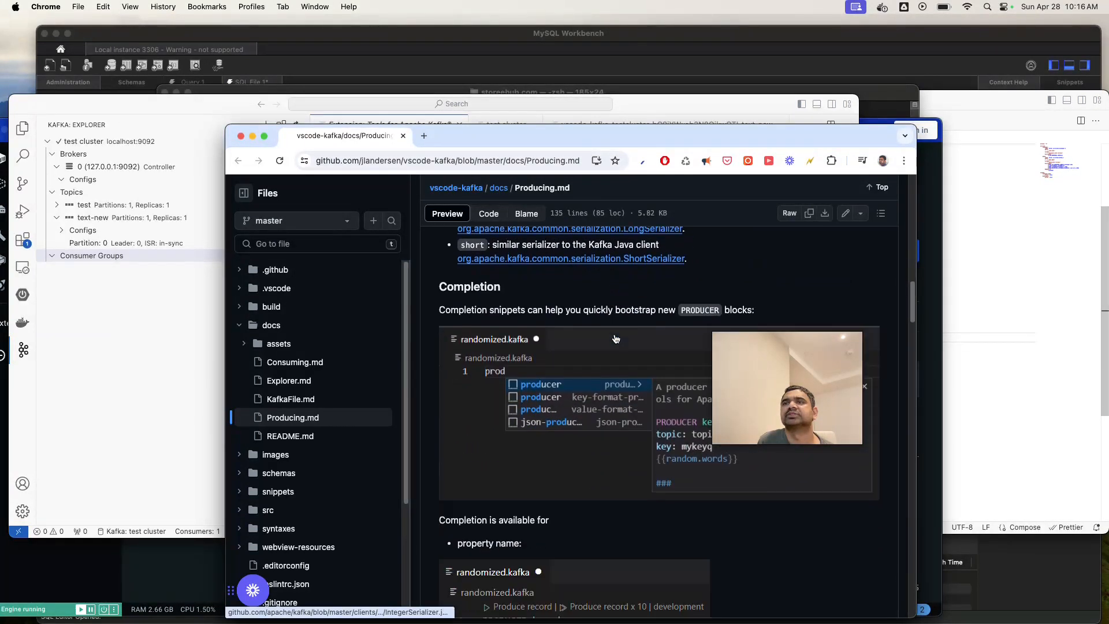
pyautogui.scroll(-3)
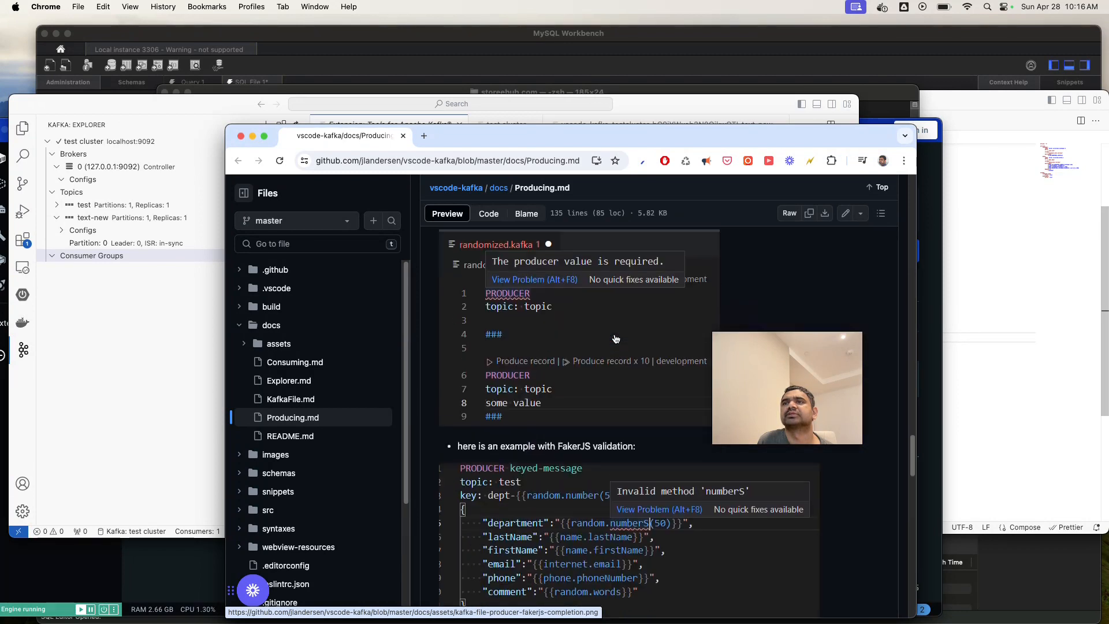
pyautogui.scroll(-3)
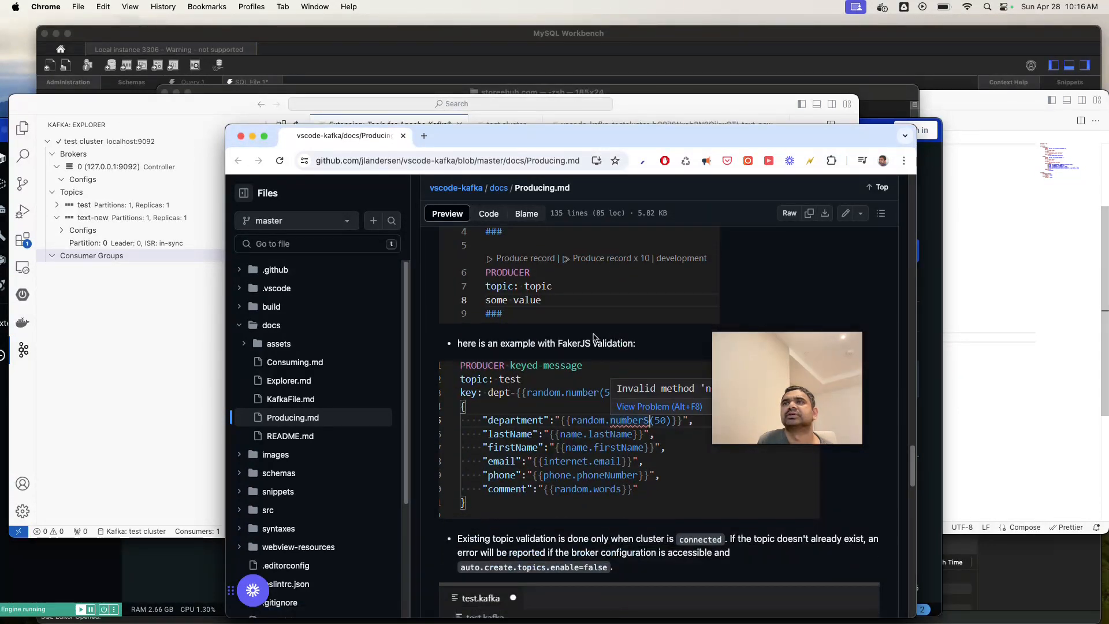
pyautogui.scroll(-3)
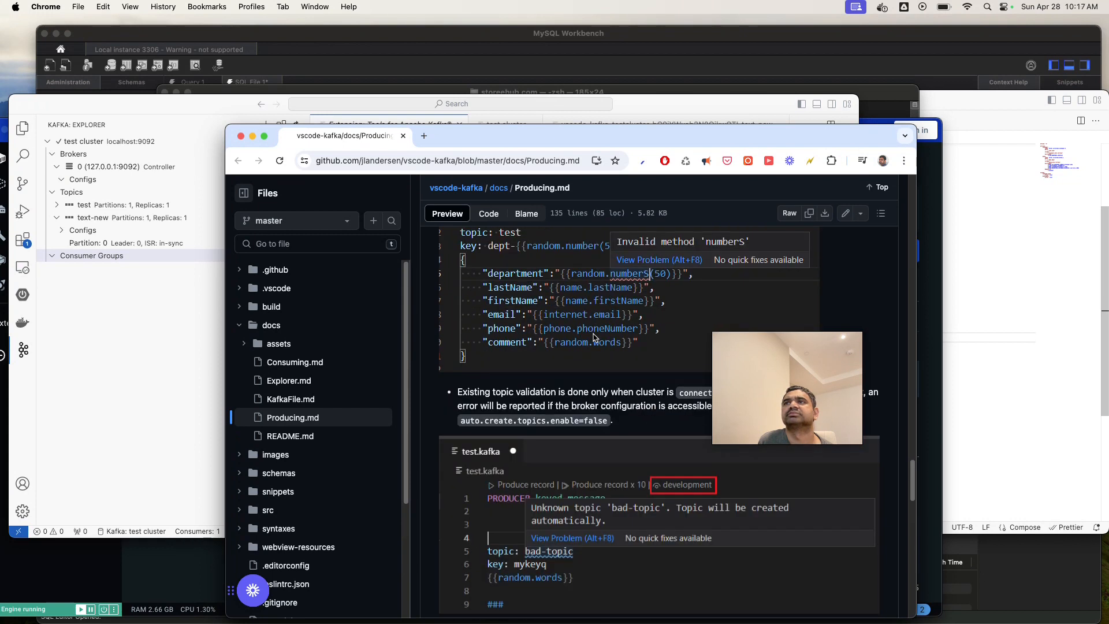
pyautogui.scroll(3)
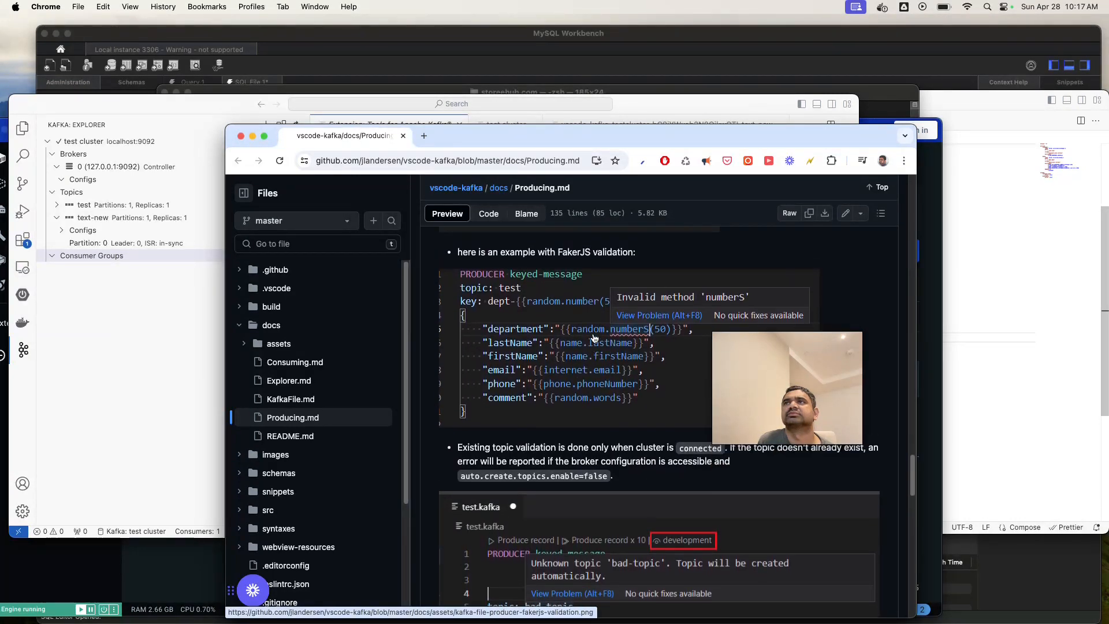
pyautogui.scroll(-3)
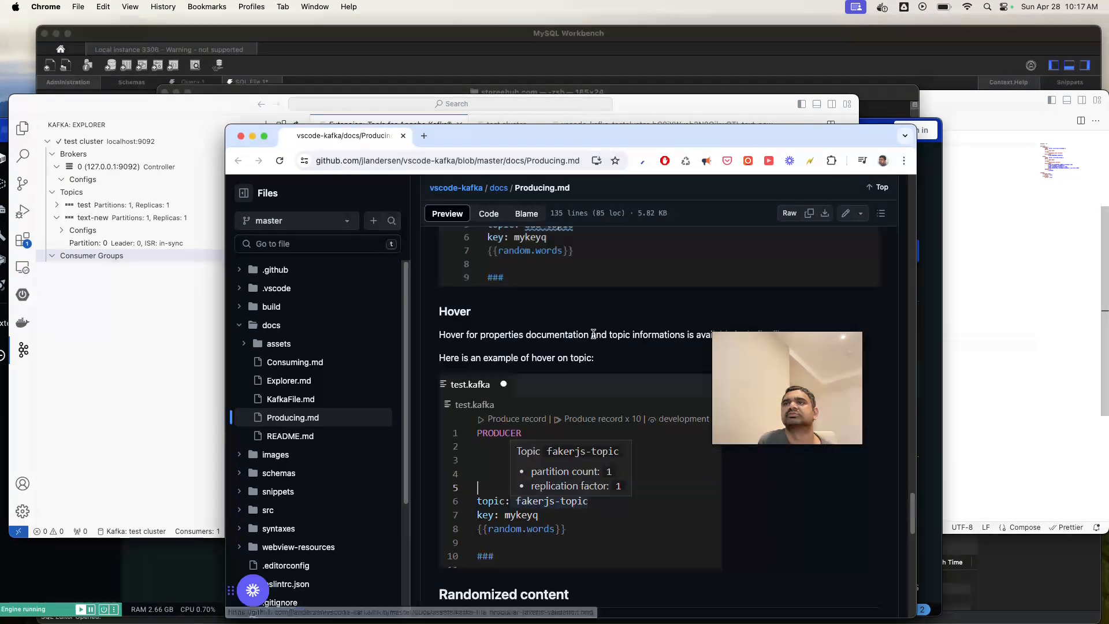
pyautogui.scroll(-3)
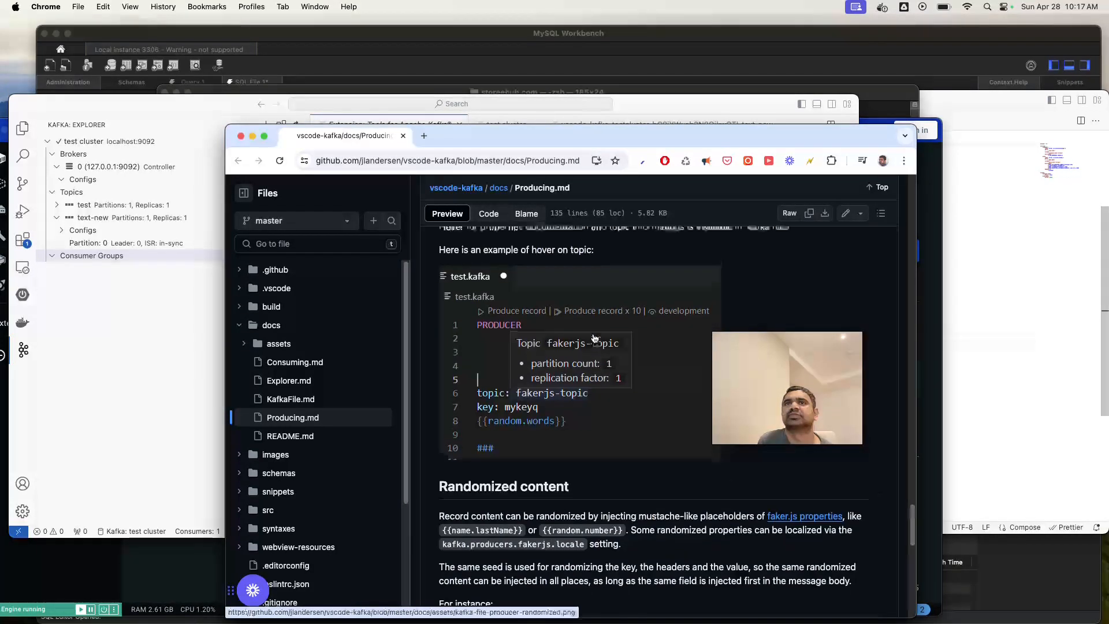
pyautogui.scroll(3)
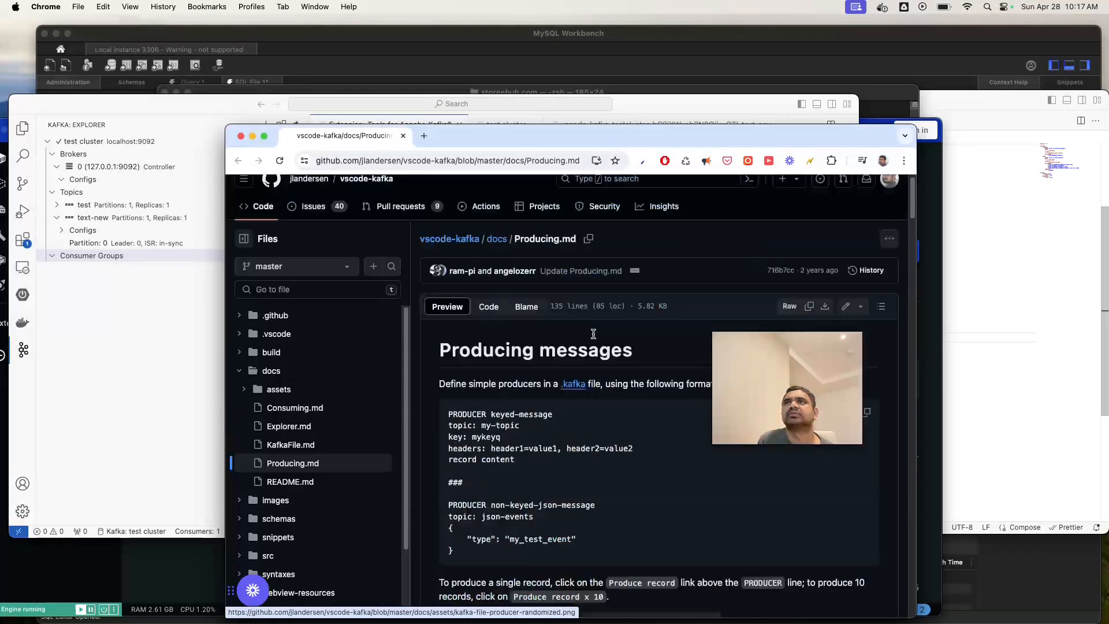
pyautogui.scroll(-3)
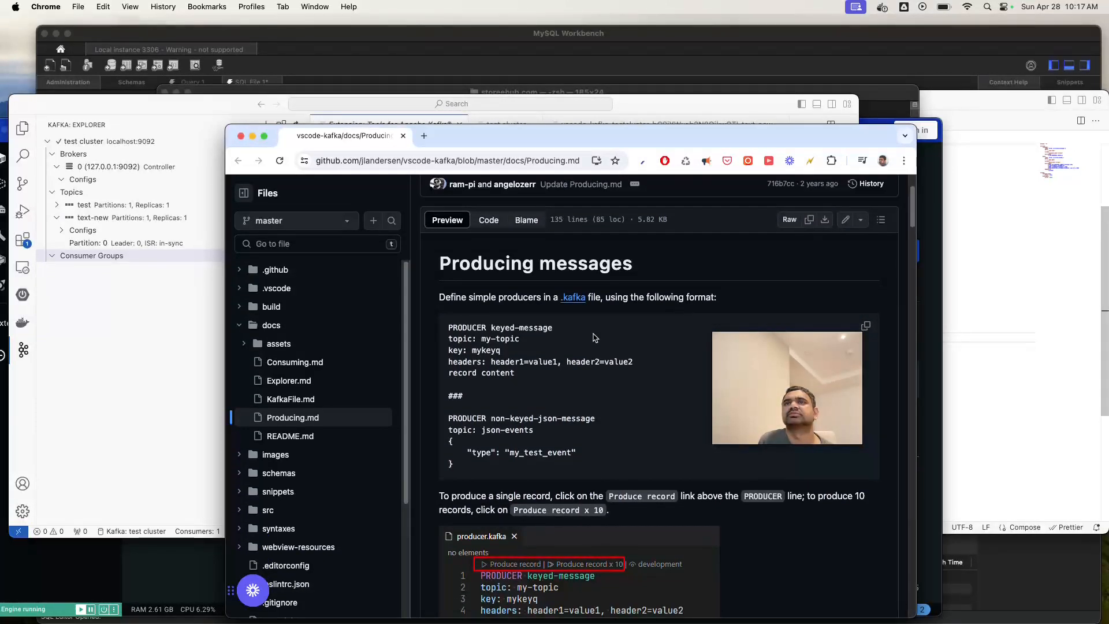
pyautogui.scroll(-3)
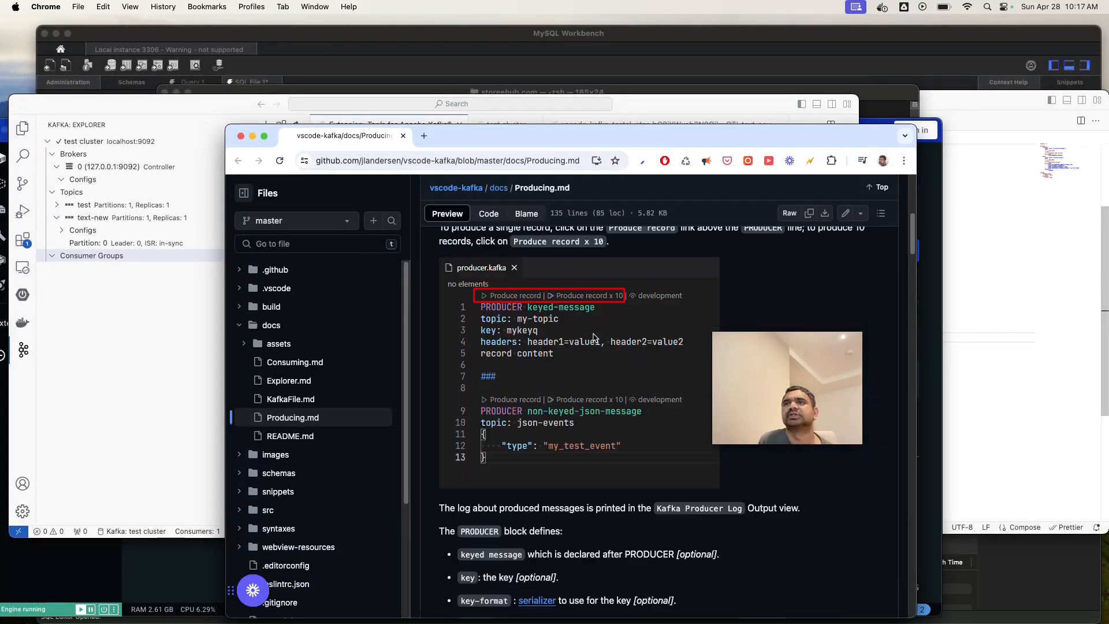
pyautogui.scroll(-3)
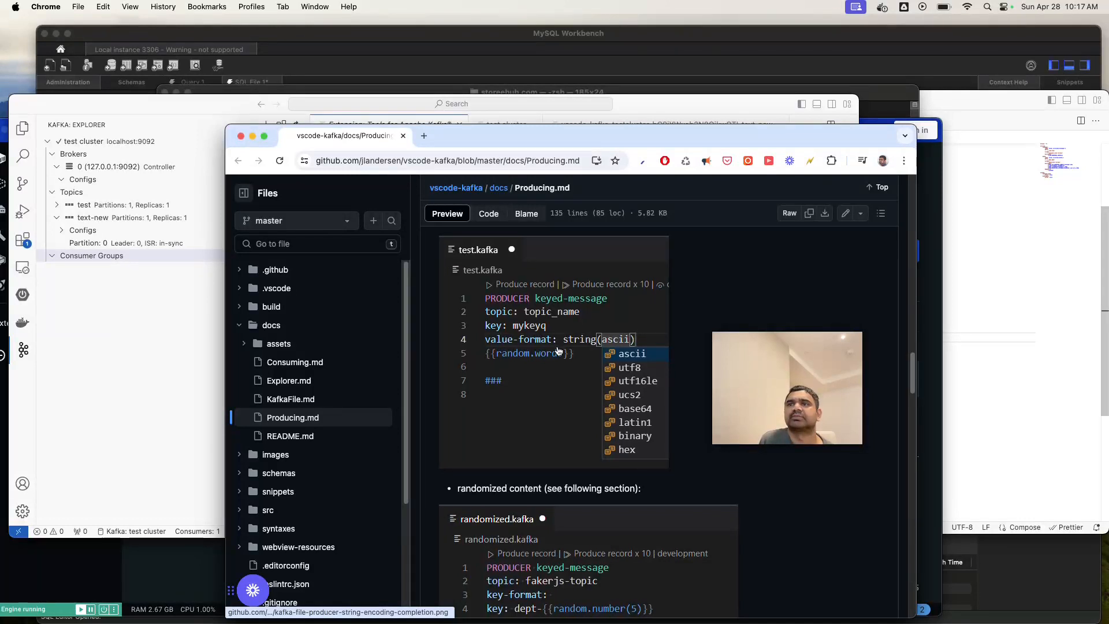
pyautogui.scroll(-3)
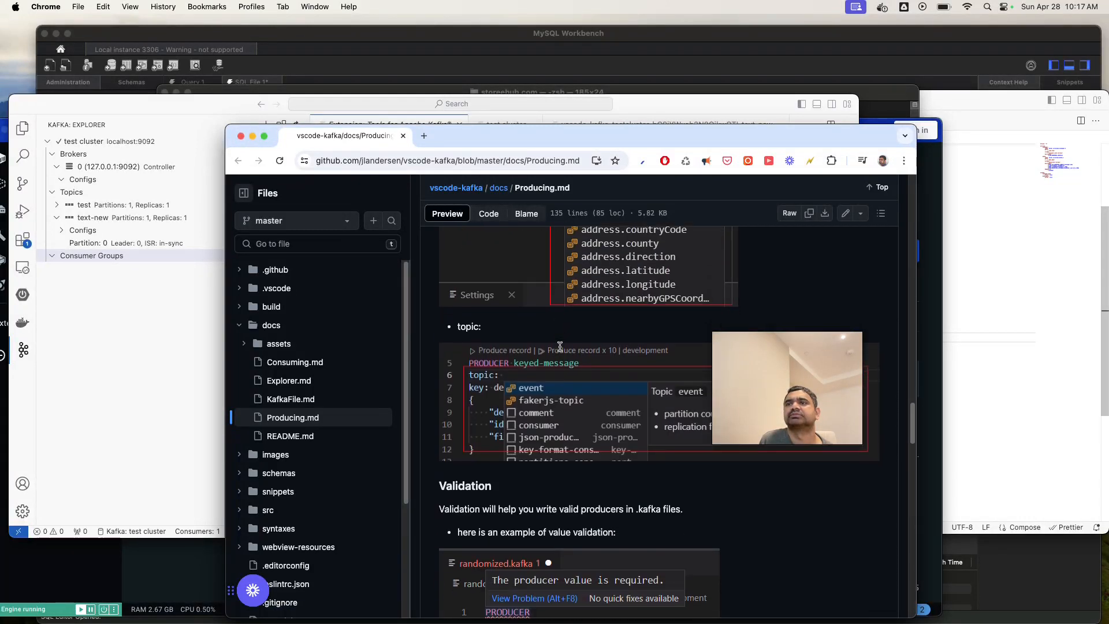
pyautogui.scroll(-3)
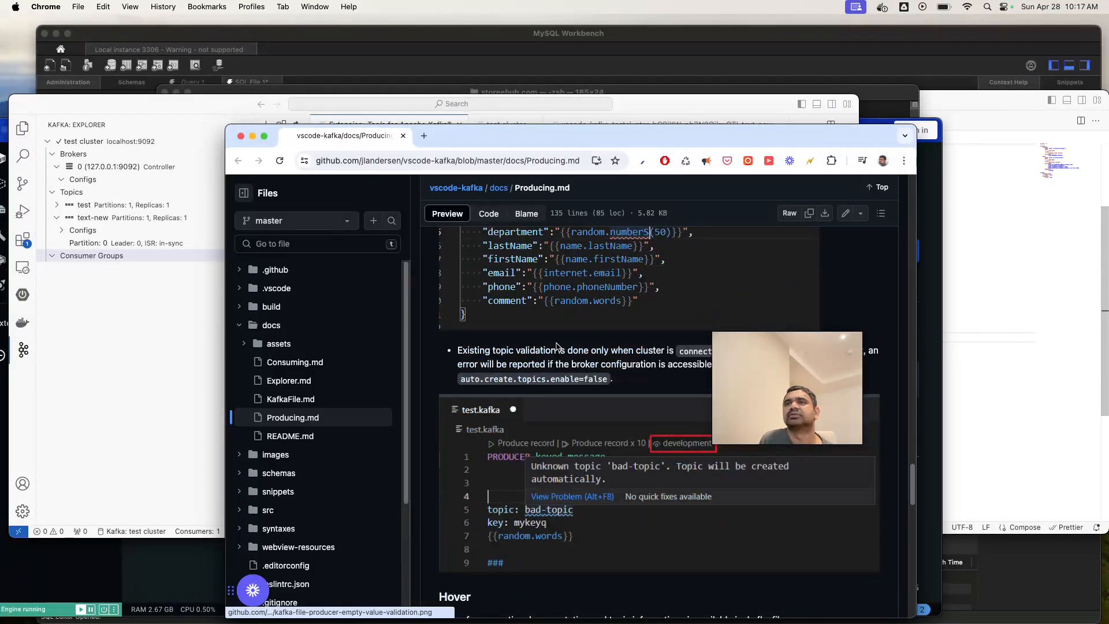
pyautogui.scroll(-3)
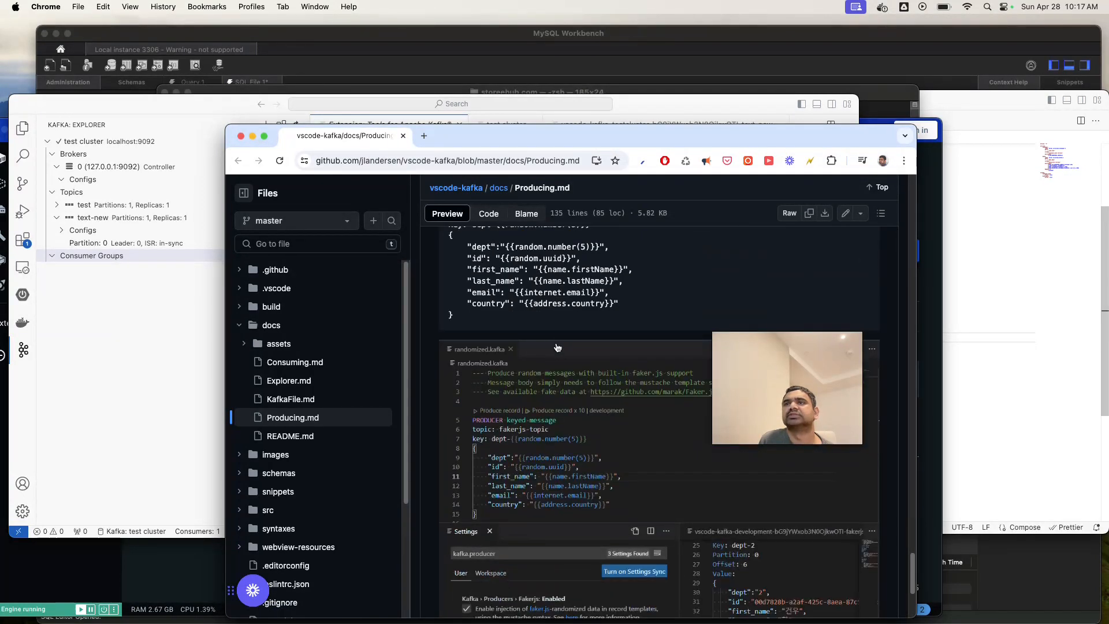
pyautogui.scroll(-3)
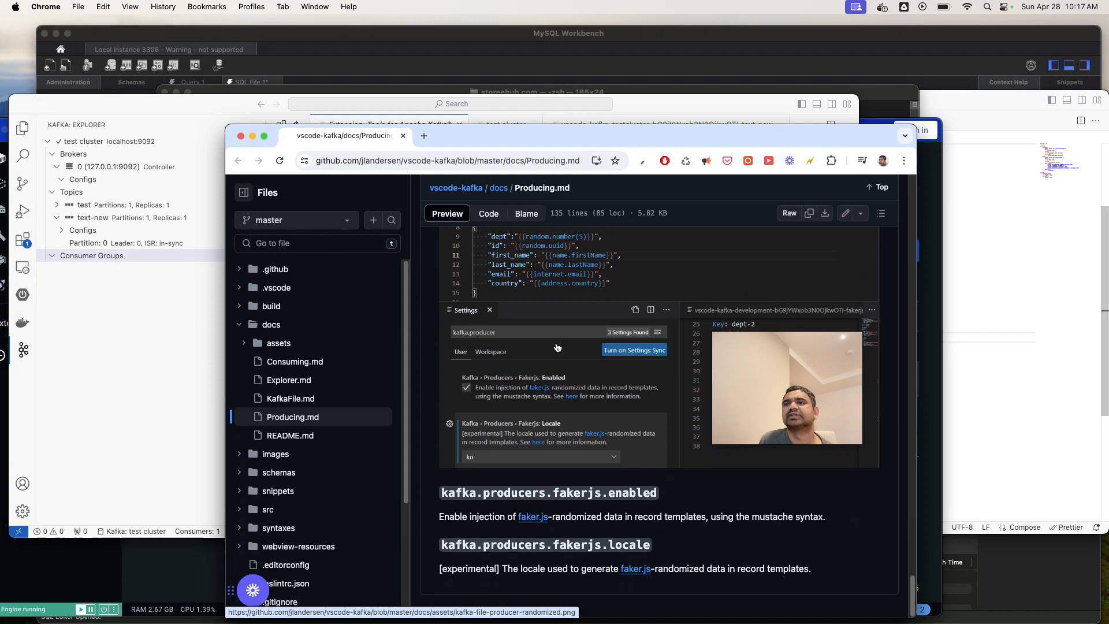
pyautogui.scroll(3)
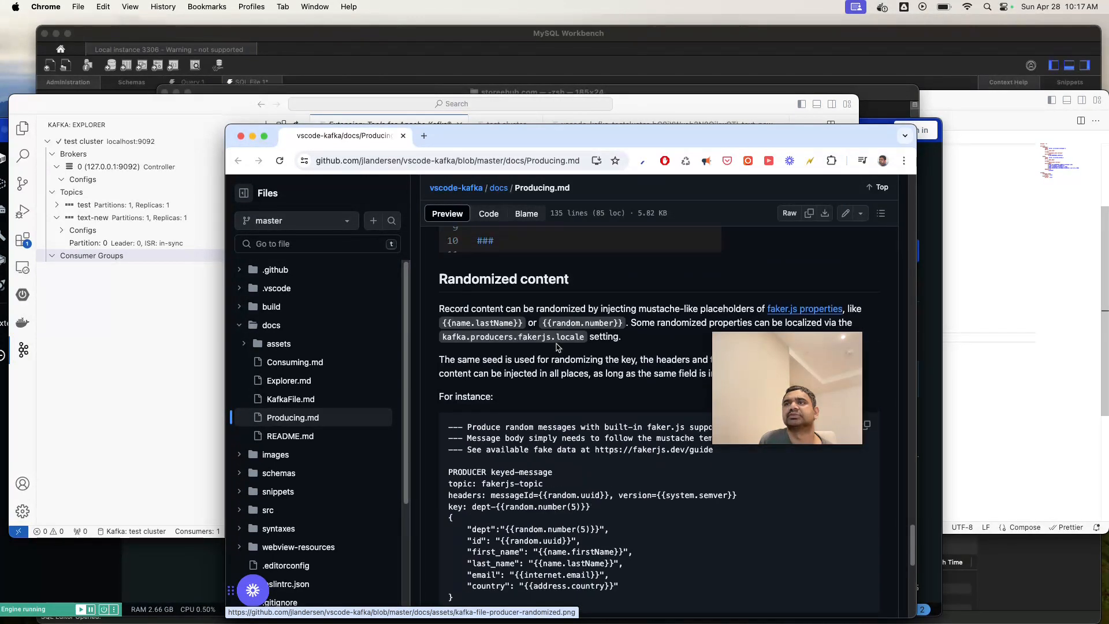
pyautogui.scroll(-3)
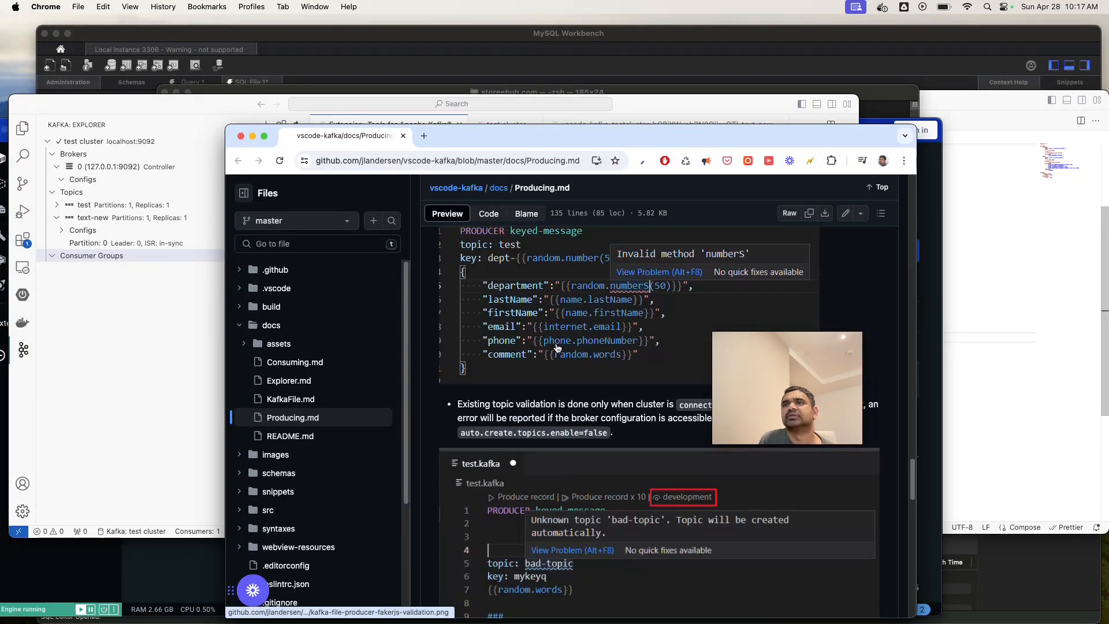
pyautogui.scroll(3)
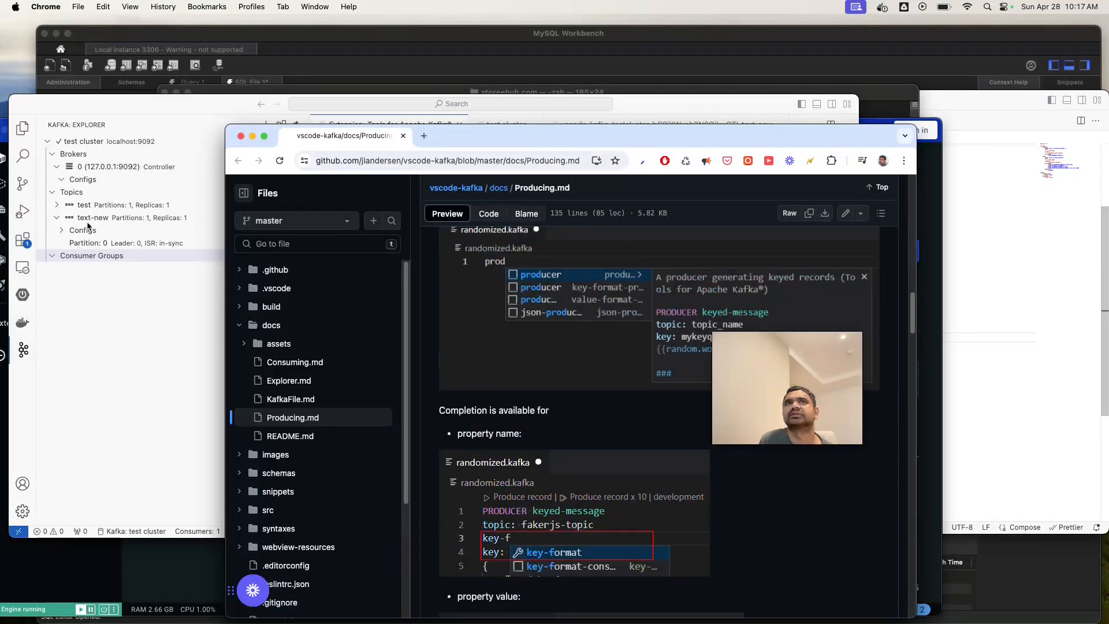
pyautogui.scroll(-3)
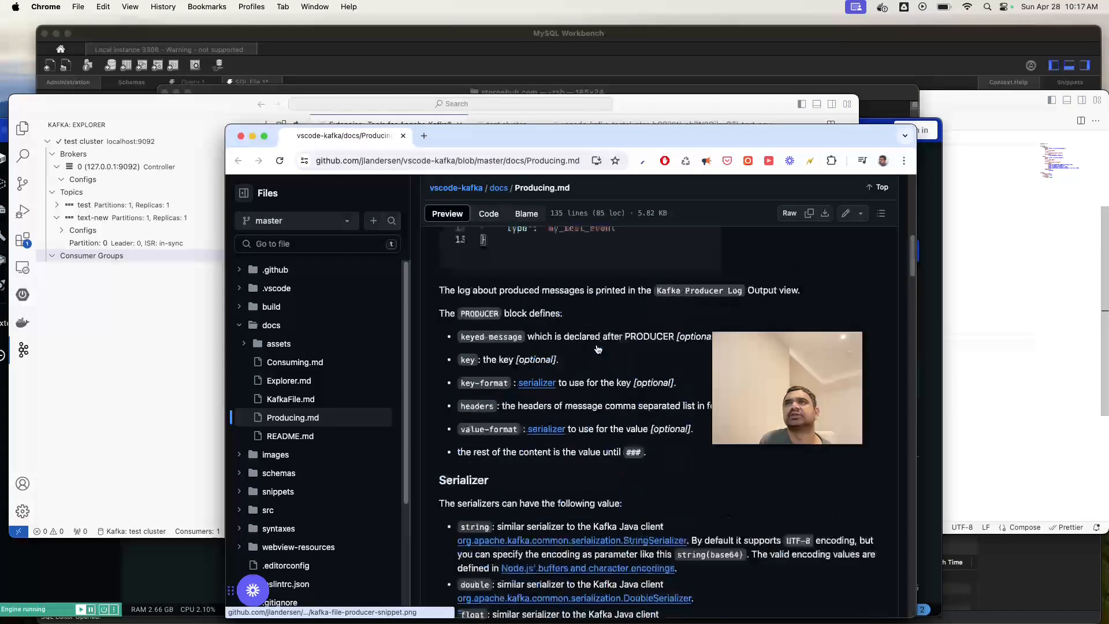
pyautogui.scroll(3)
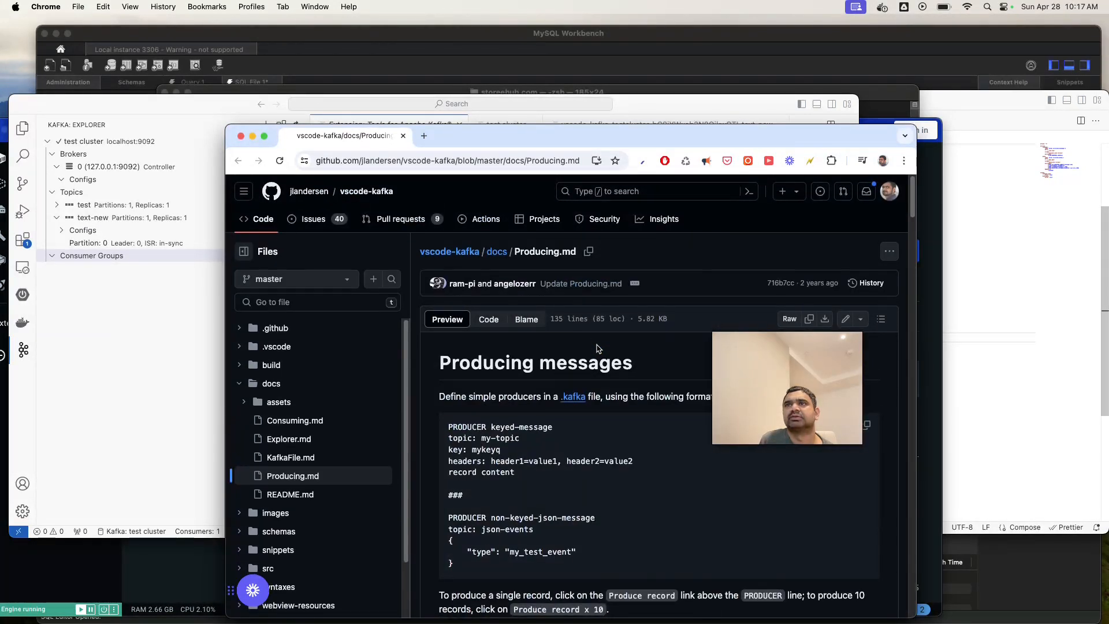
# Scroll further down the GitHub producing documentation page.
pyautogui.scroll(-3)
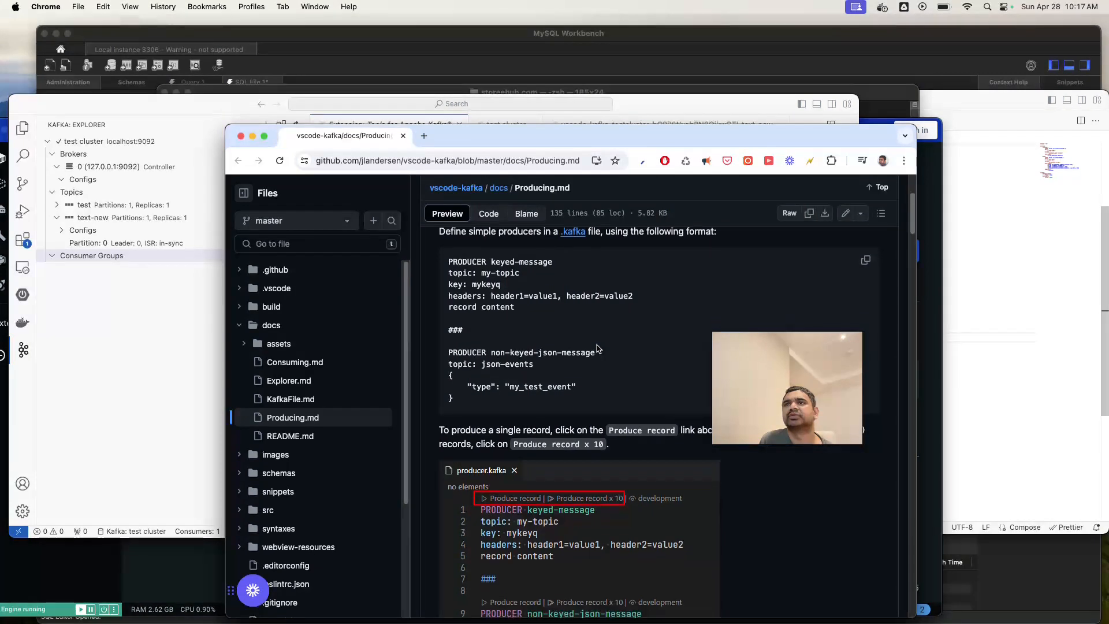
pyautogui.scroll(-3)
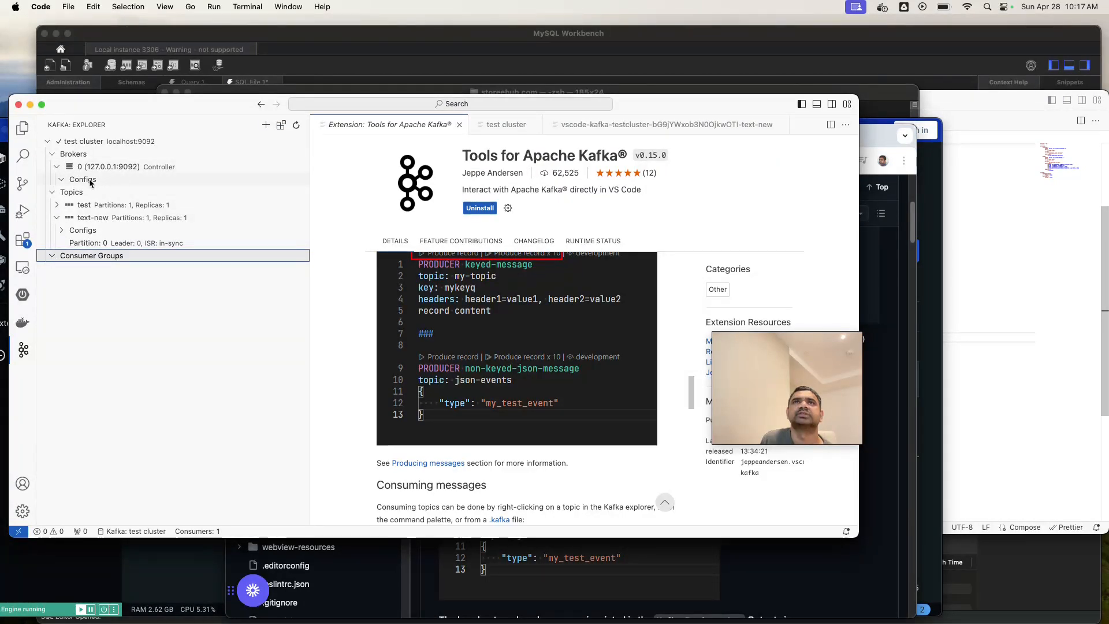
# Dump broker 0's metadata, showing host 127.0.0.1, port 9092 and controller status.
pyautogui.click(60, 166)
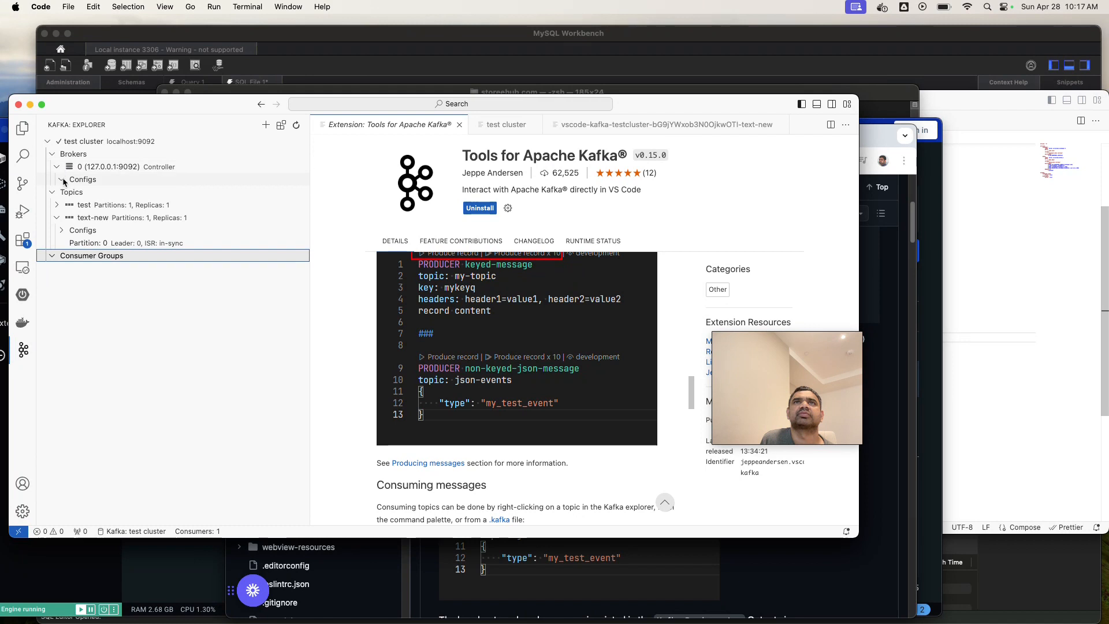
pyautogui.click(82, 179)
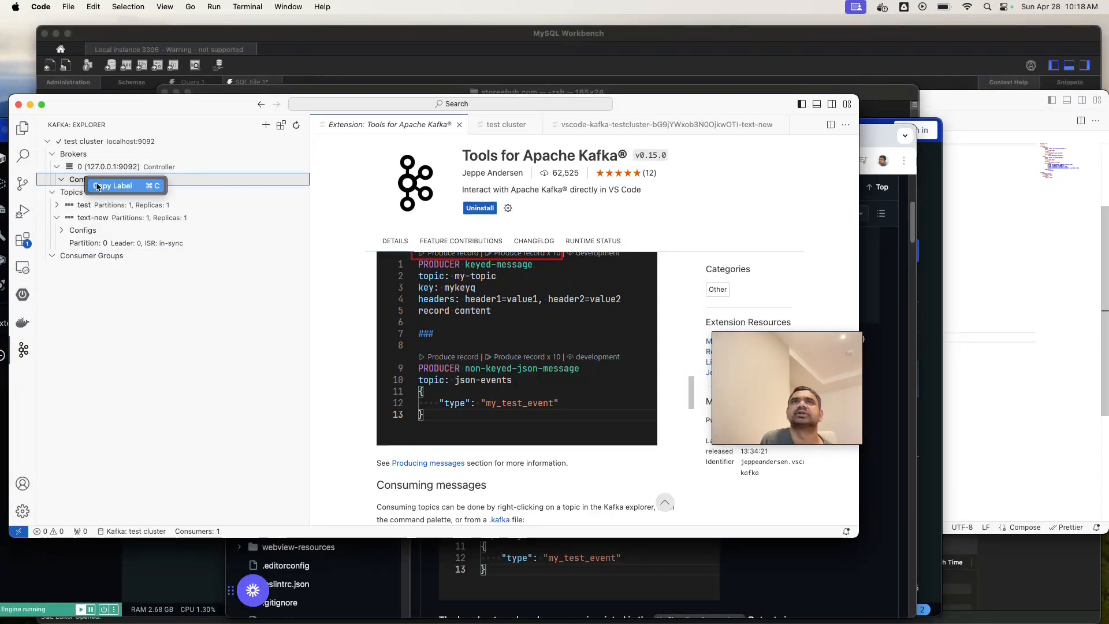
pyautogui.rightClick(92, 166)
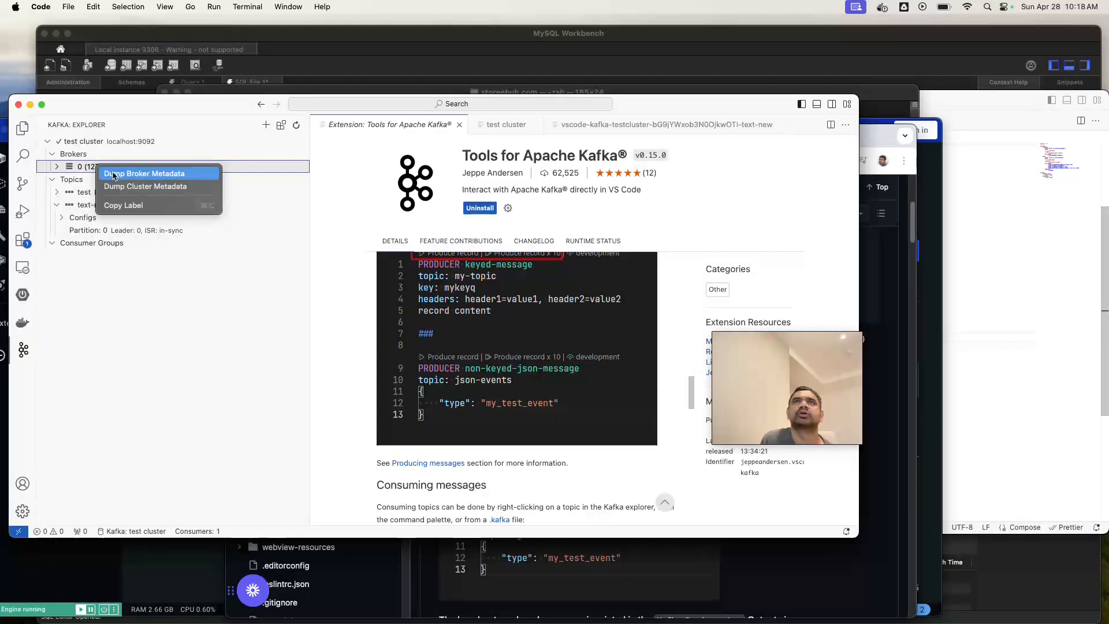
pyautogui.click(144, 173)
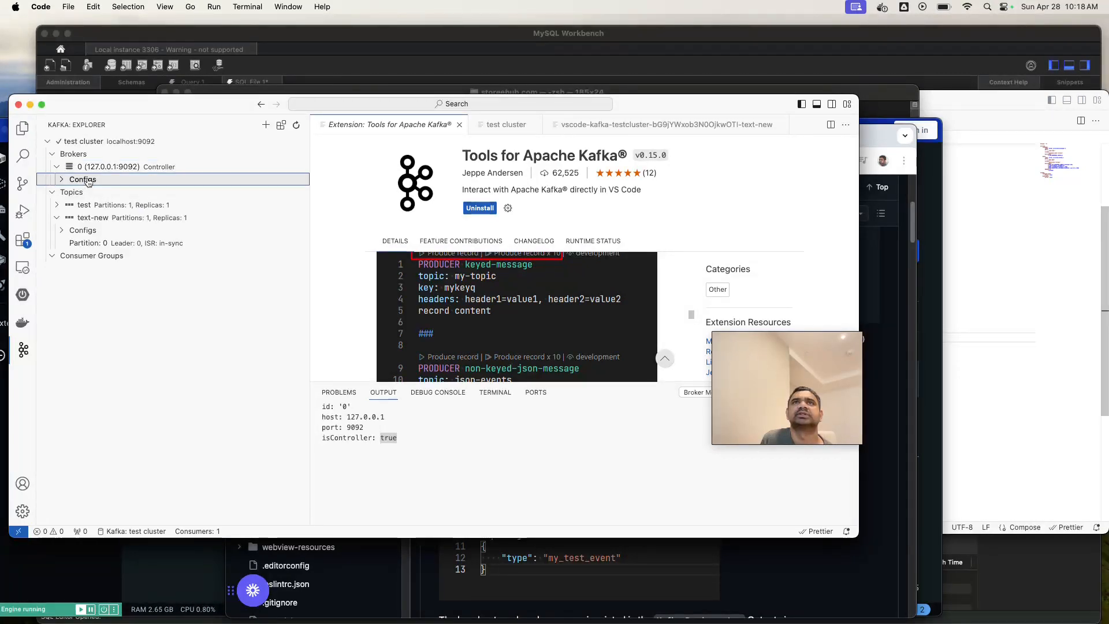
# Inspect the test topic's partition and the Consumer Groups entry in Kafka Explorer.
pyautogui.click(84, 204)
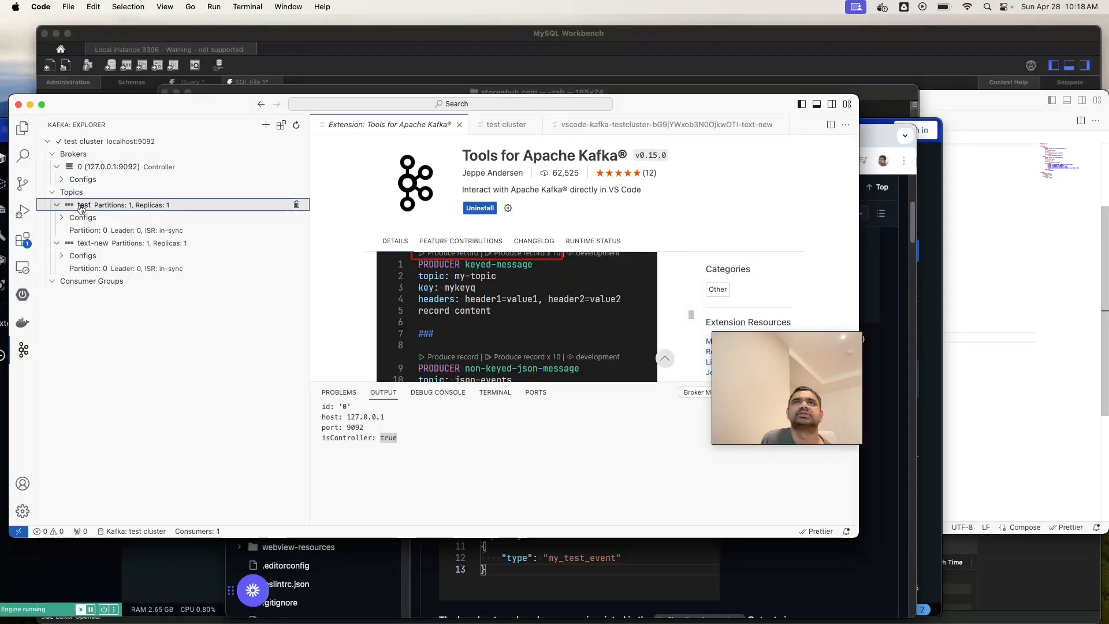
pyautogui.click(56, 204)
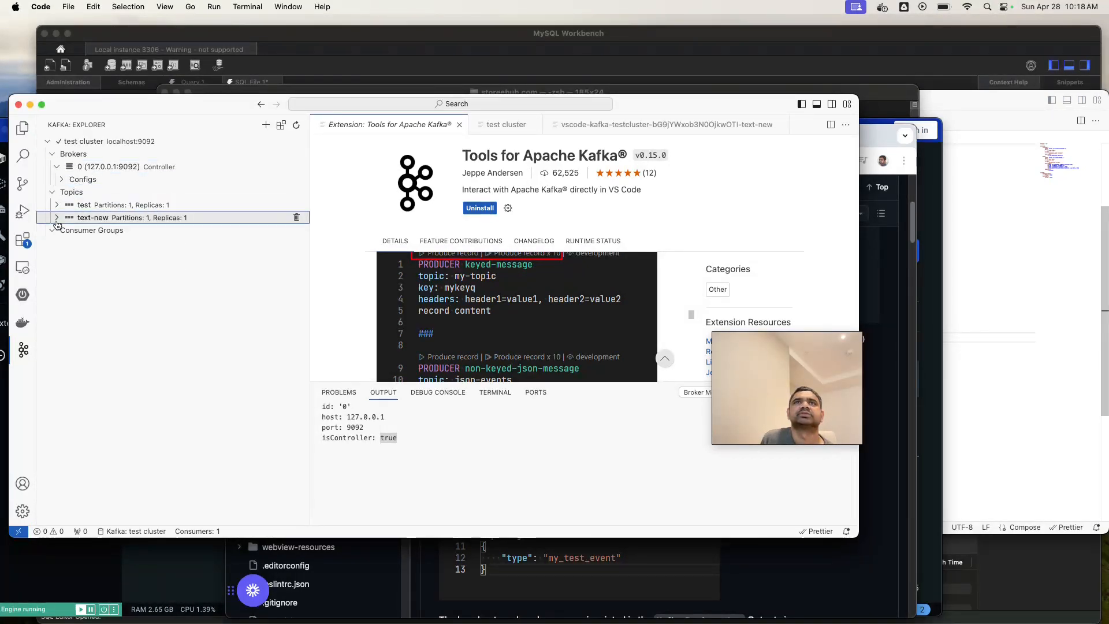
pyautogui.click(91, 230)
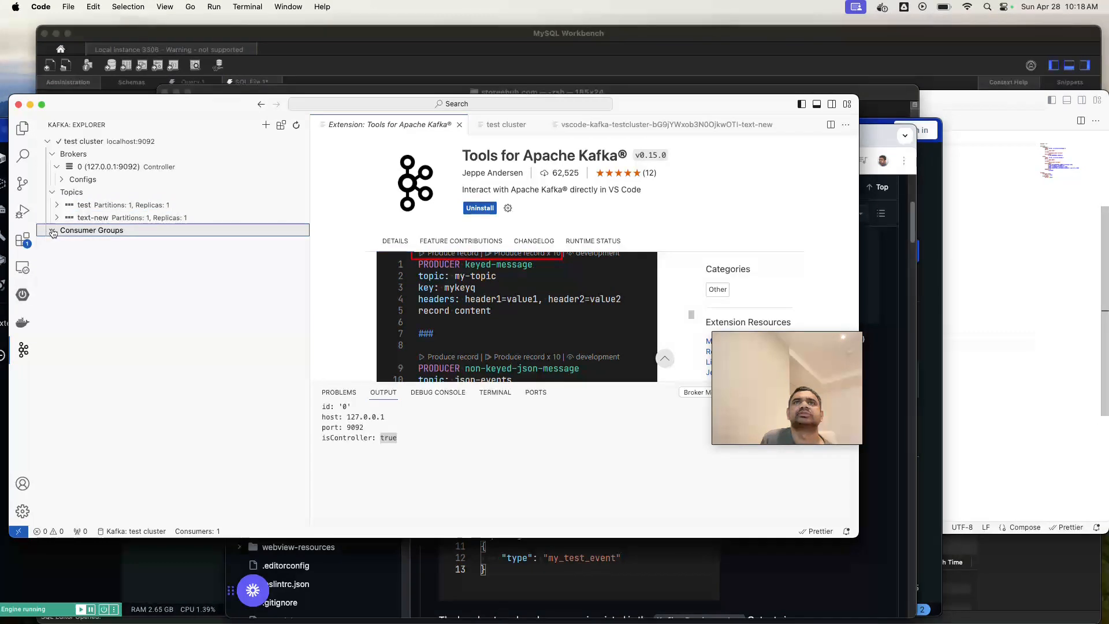
pyautogui.scroll(-3)
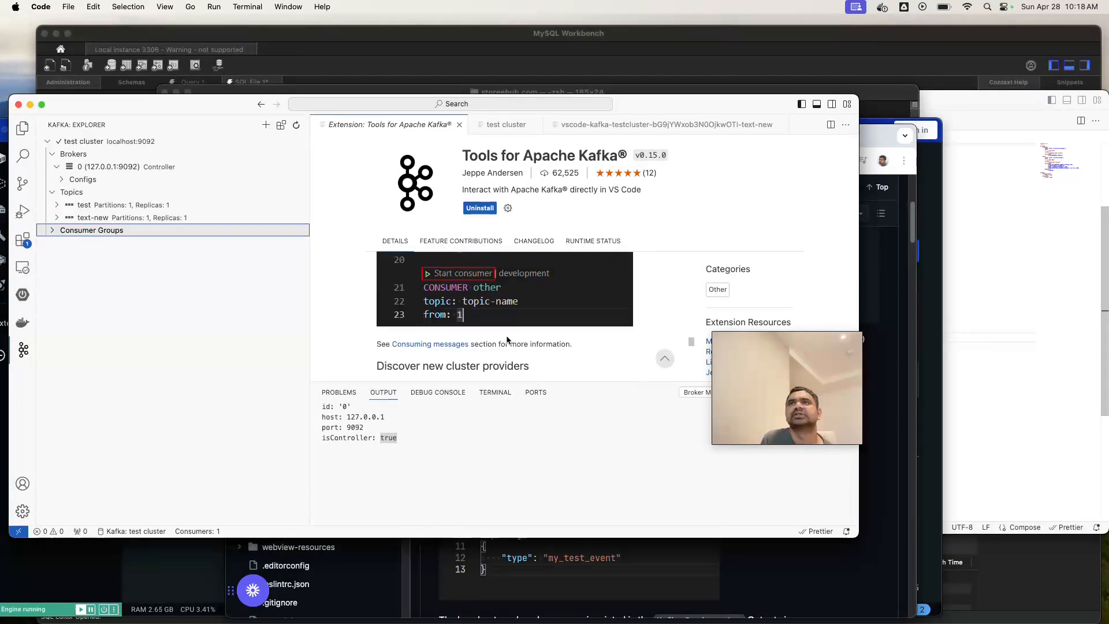
pyautogui.scroll(-3)
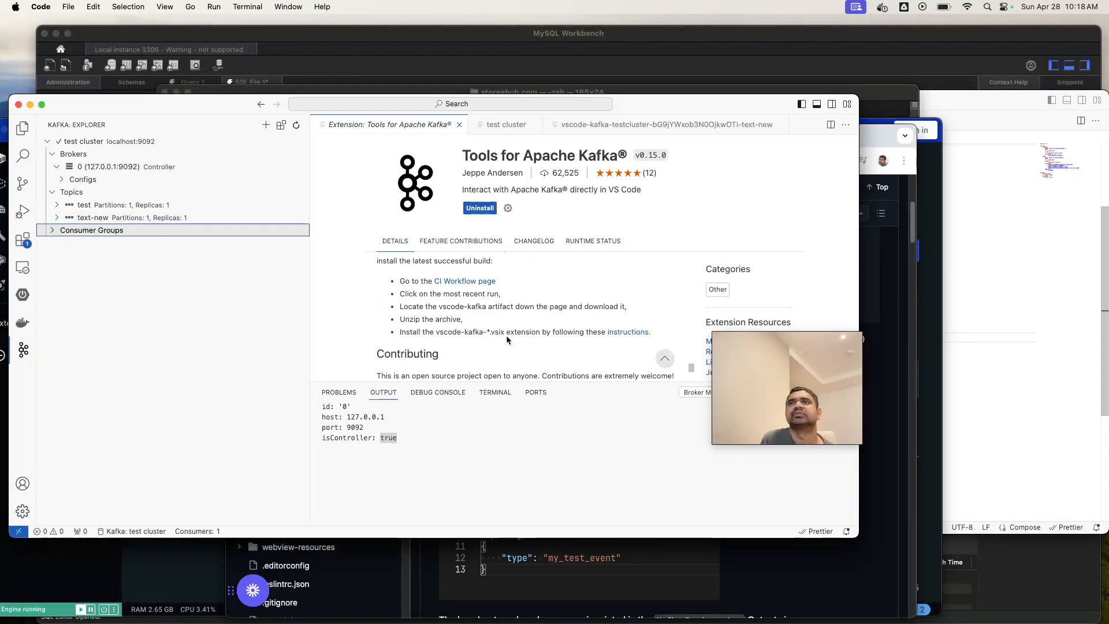
pyautogui.scroll(3)
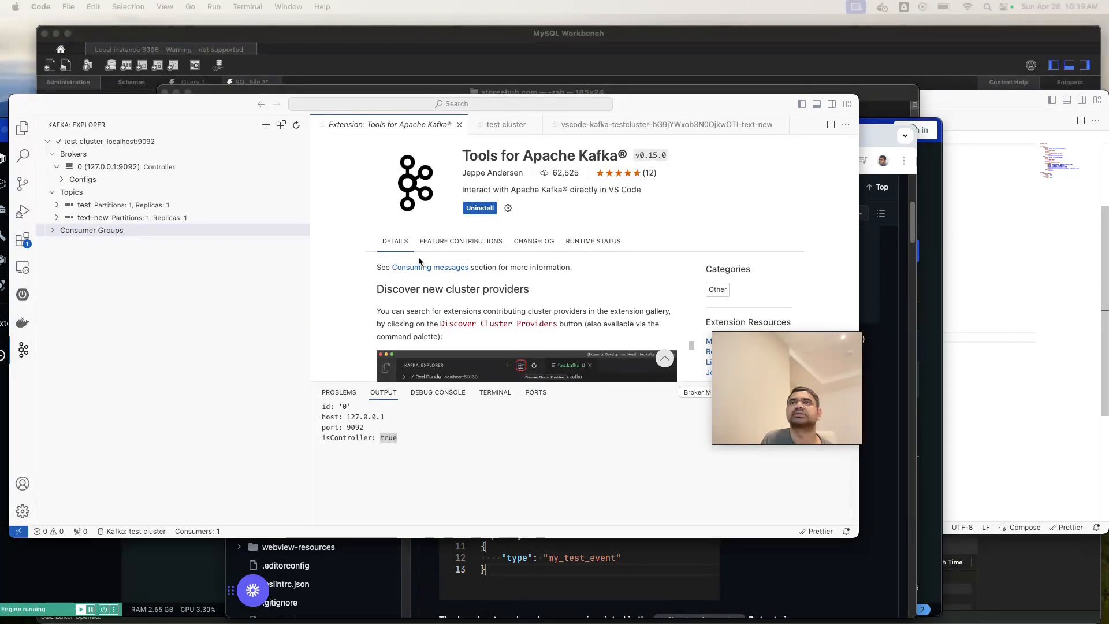
pyautogui.scroll(-3)
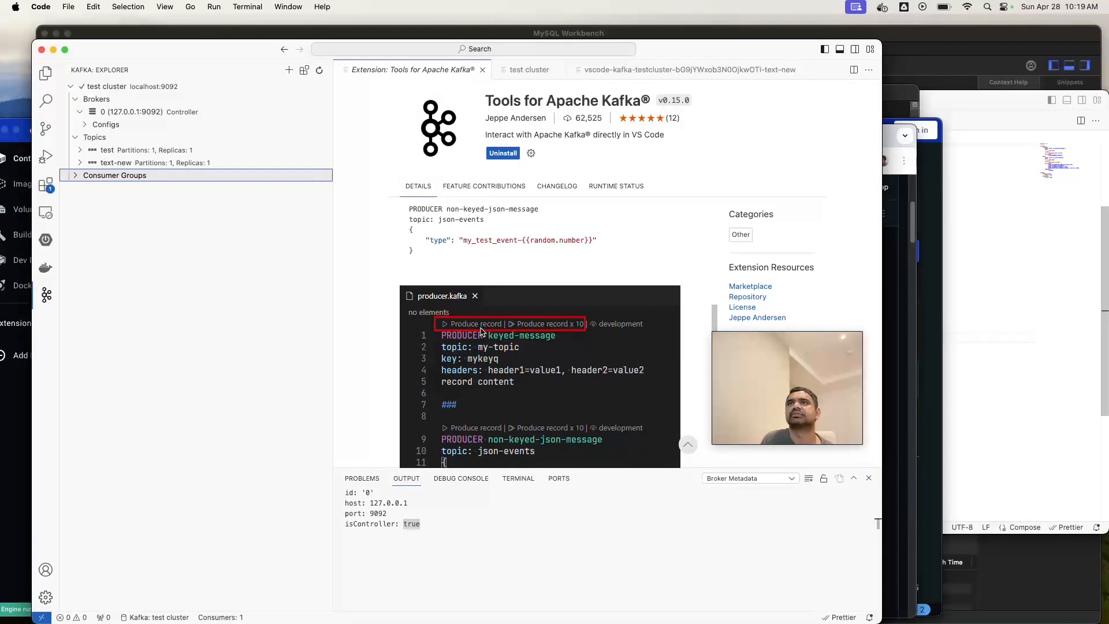
pyautogui.scroll(3)
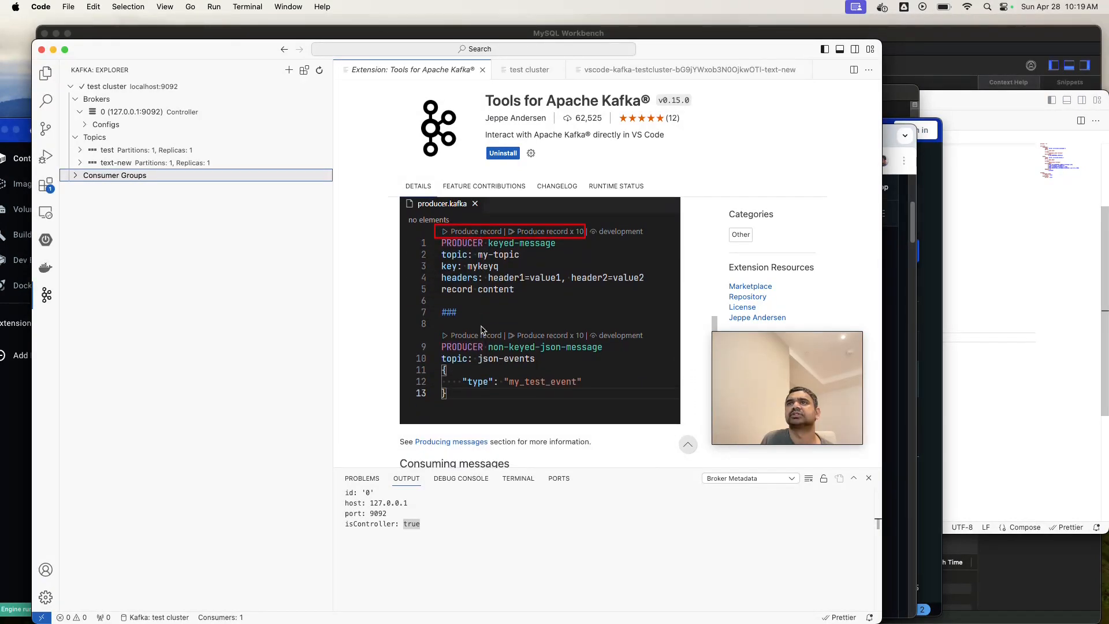
pyautogui.moveTo(487, 297)
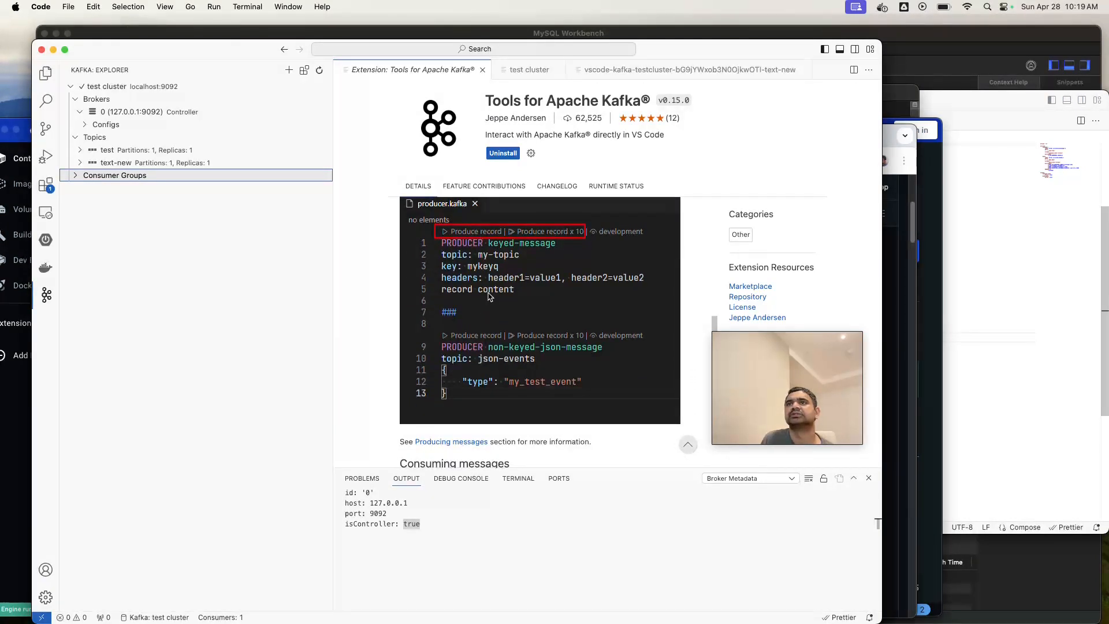
pyautogui.scroll(-3)
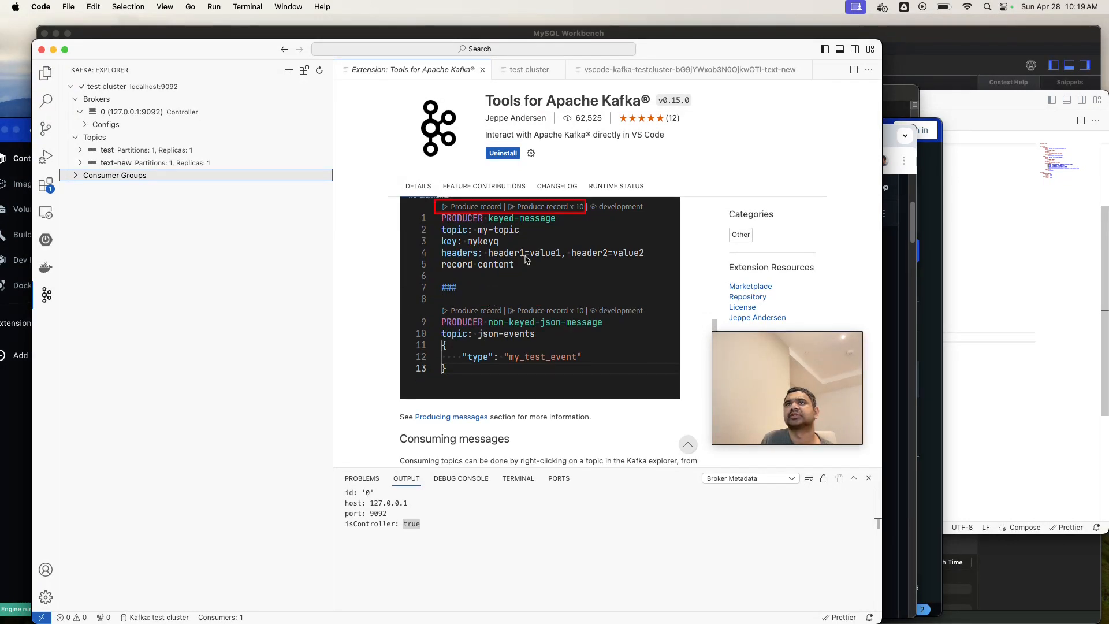
pyautogui.scroll(-3)
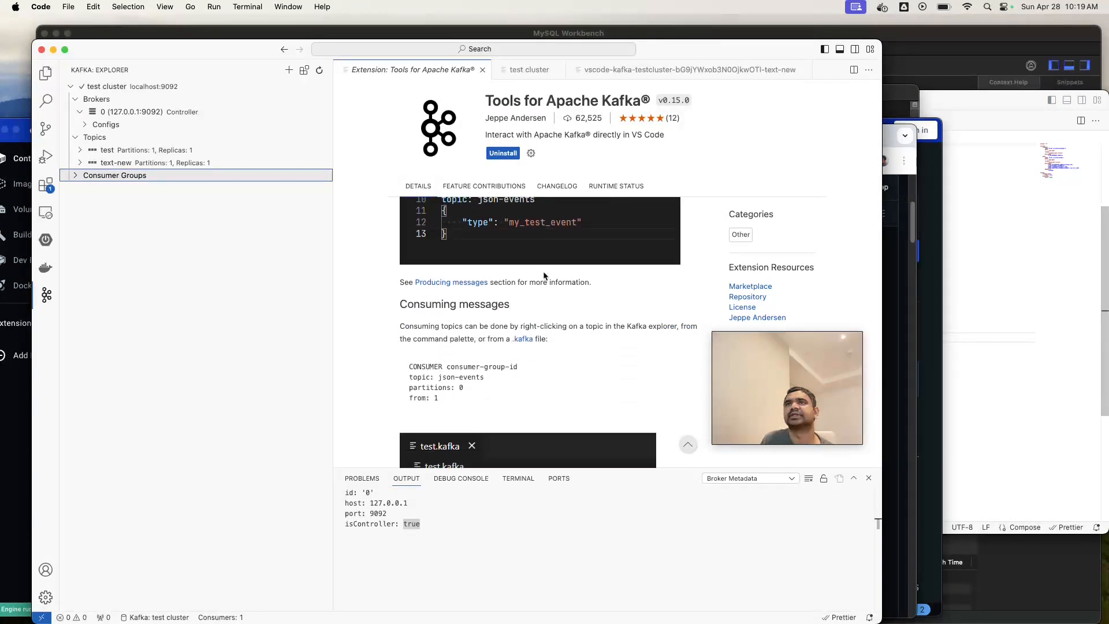
pyautogui.moveTo(357, 434)
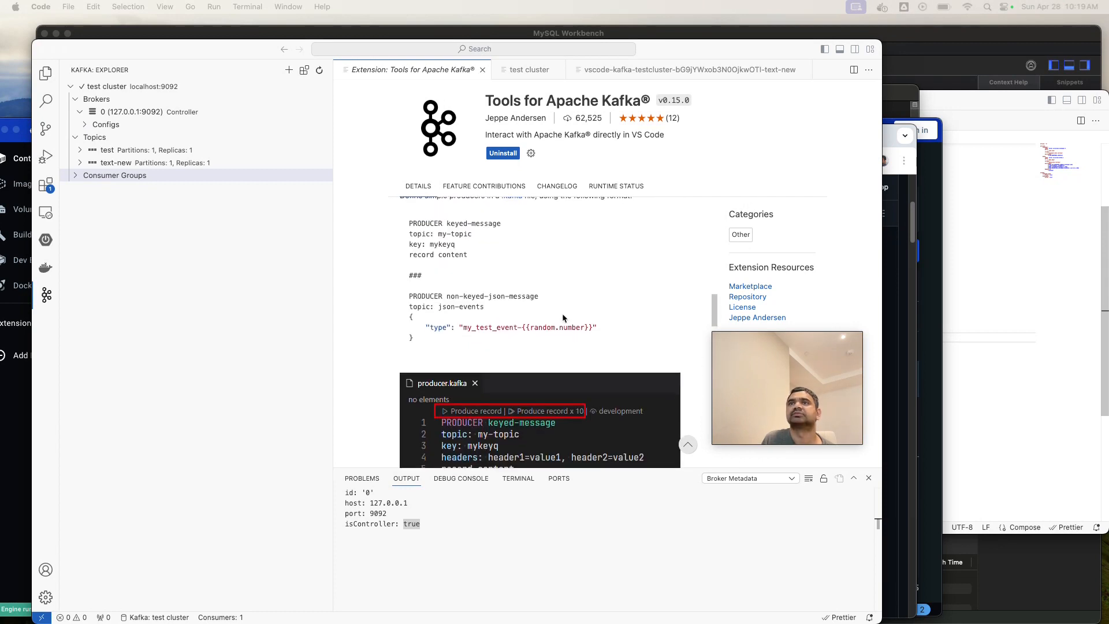
pyautogui.scroll(-3)
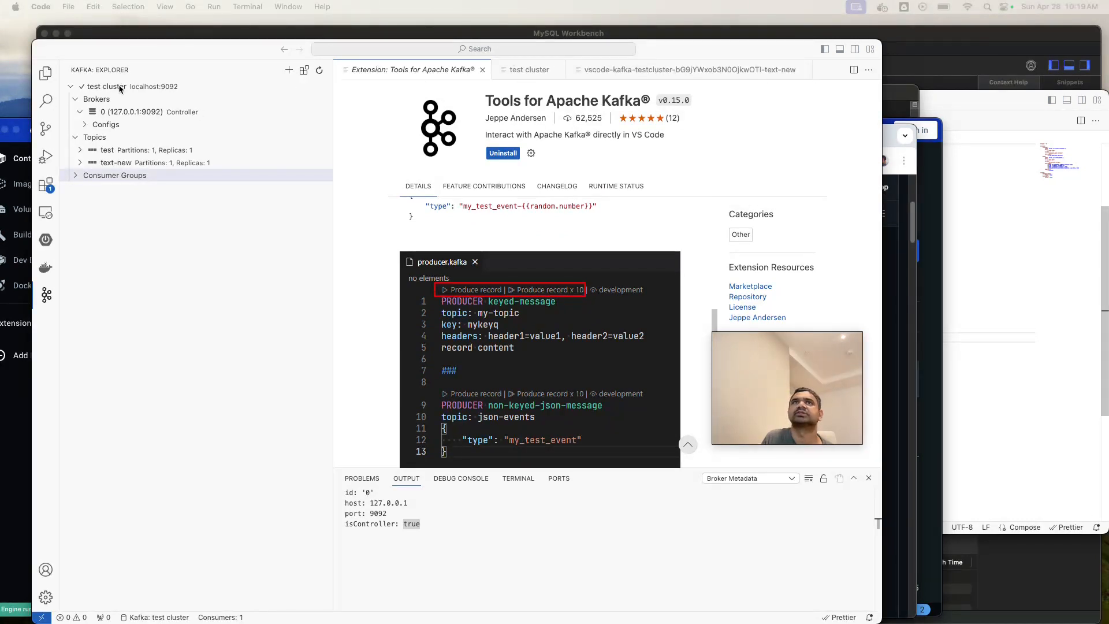
# Open a new window and create an empty producer.kafka file in the home folder.
pyautogui.click(68, 6)
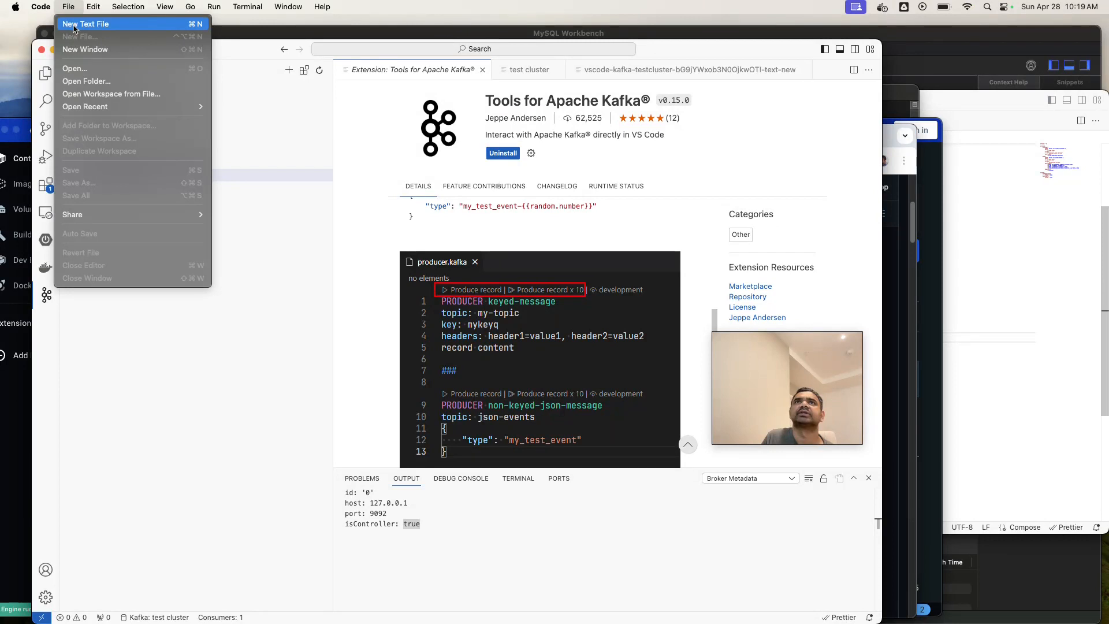
pyautogui.click(85, 49)
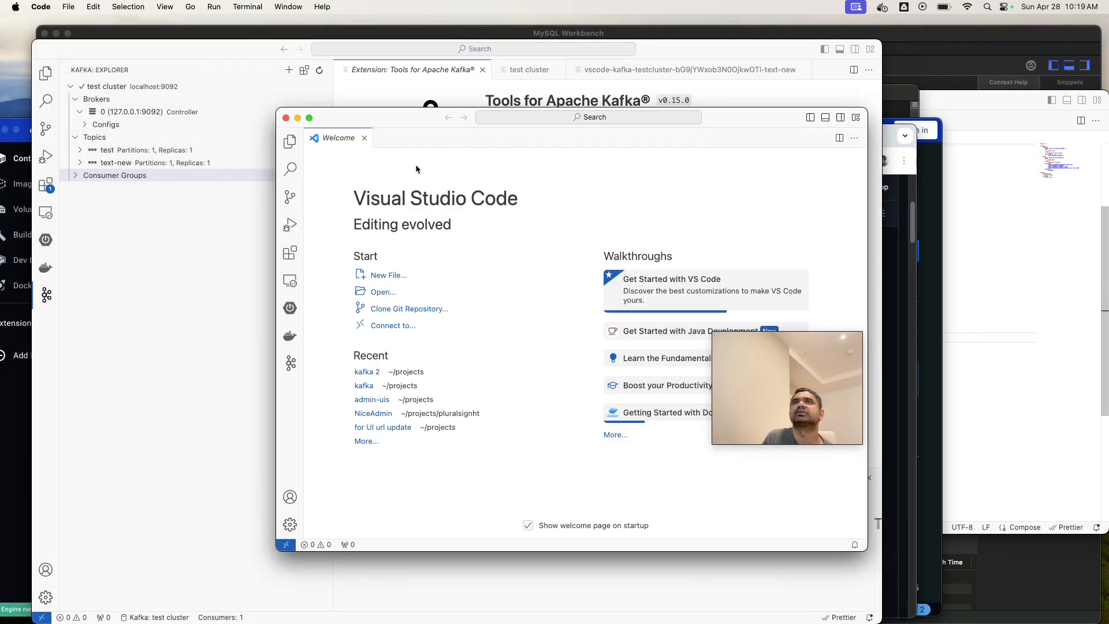
pyautogui.click(388, 275)
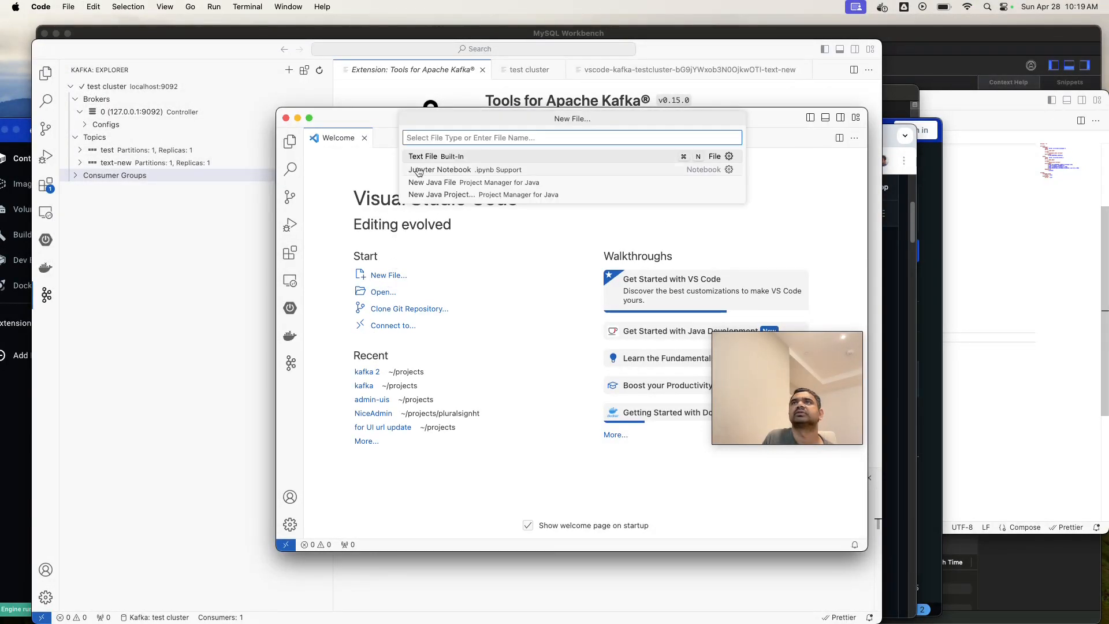
pyautogui.write('pro')
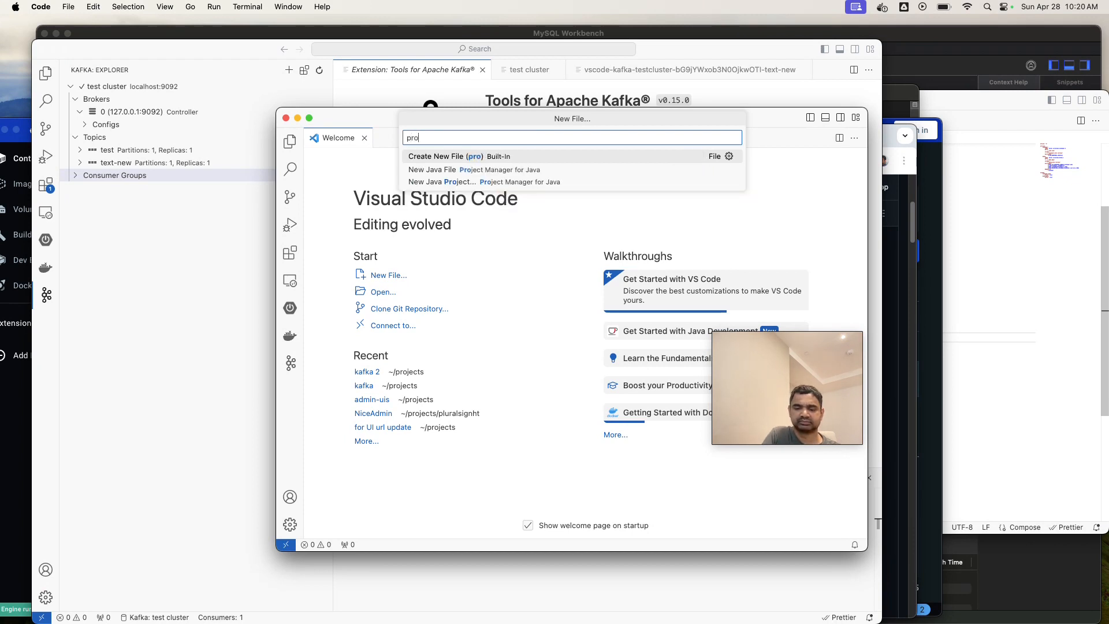
pyautogui.write('ducer.kafka')
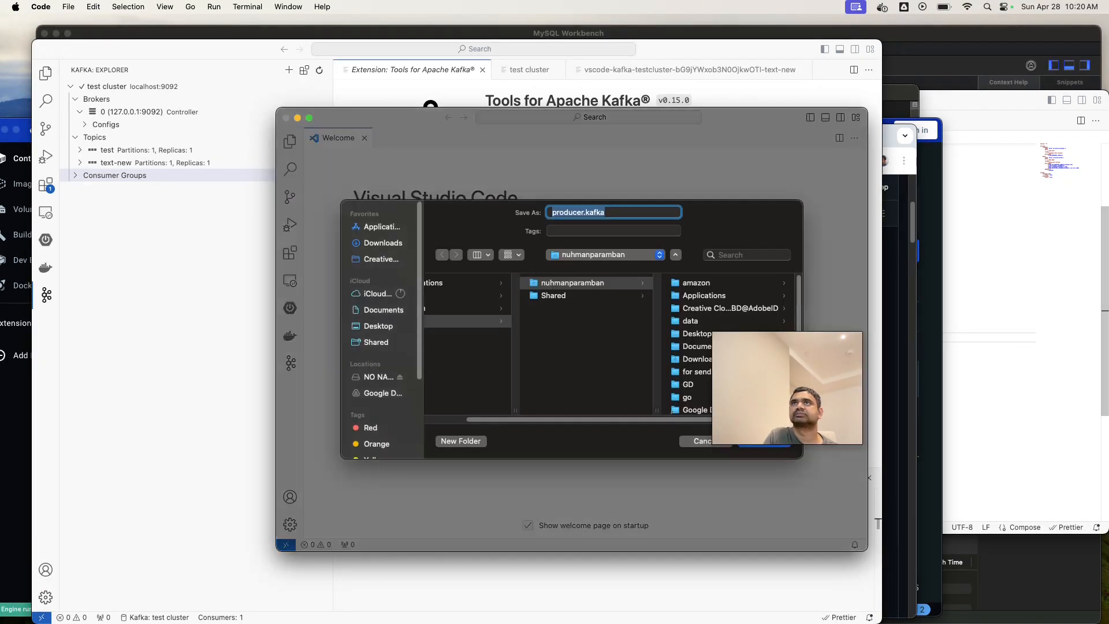
pyautogui.moveTo(681, 460)
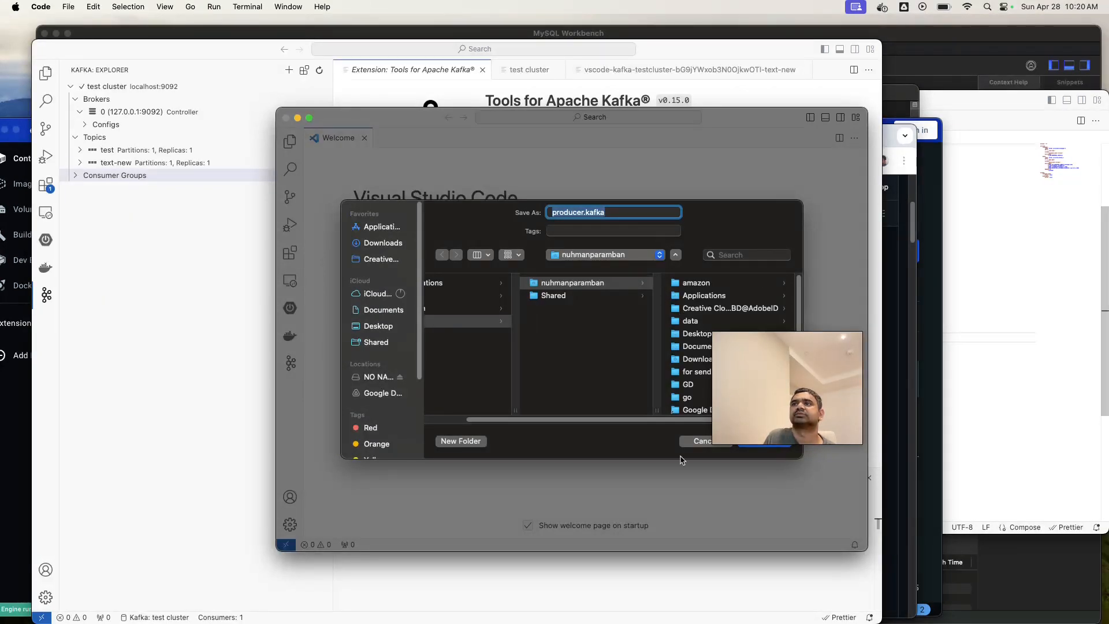
pyautogui.moveTo(451, 196)
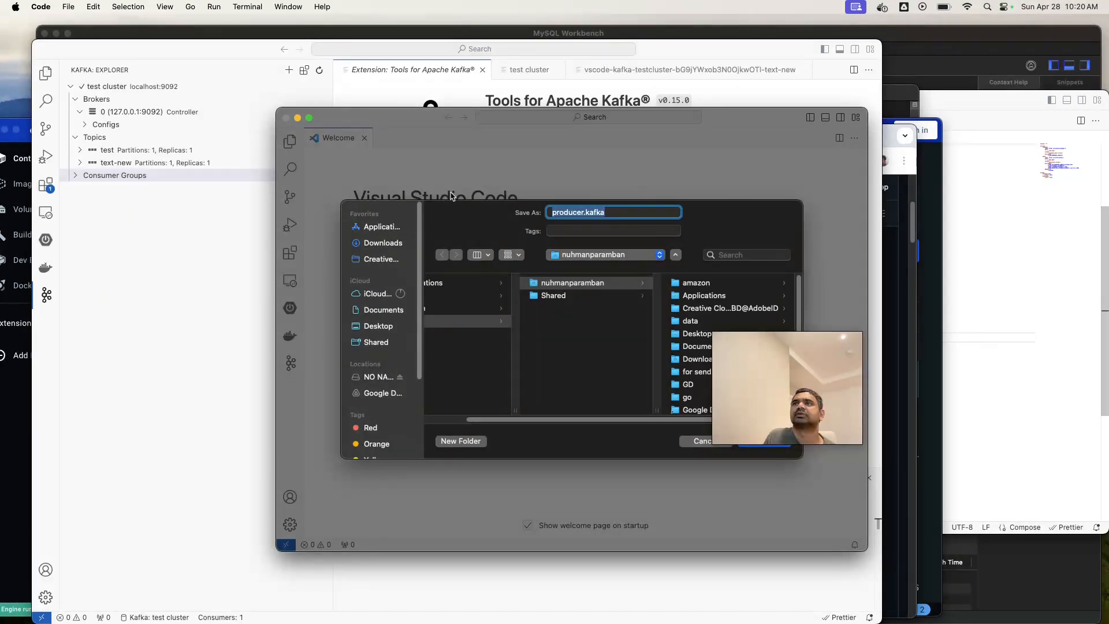
pyautogui.moveTo(749, 468)
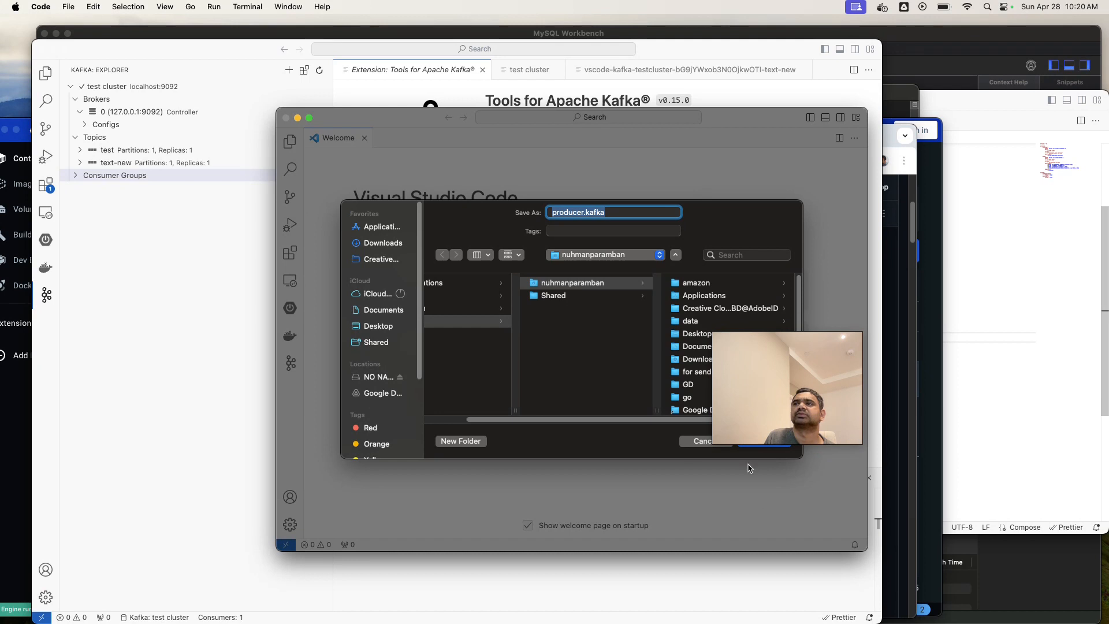
pyautogui.click(763, 440)
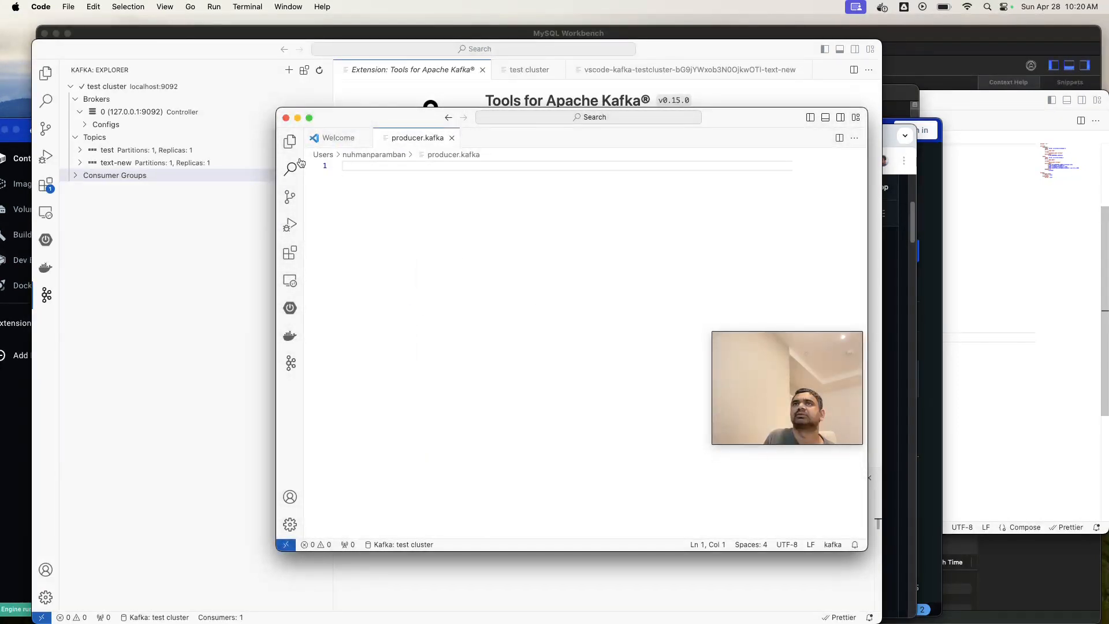
pyautogui.moveTo(310, 362)
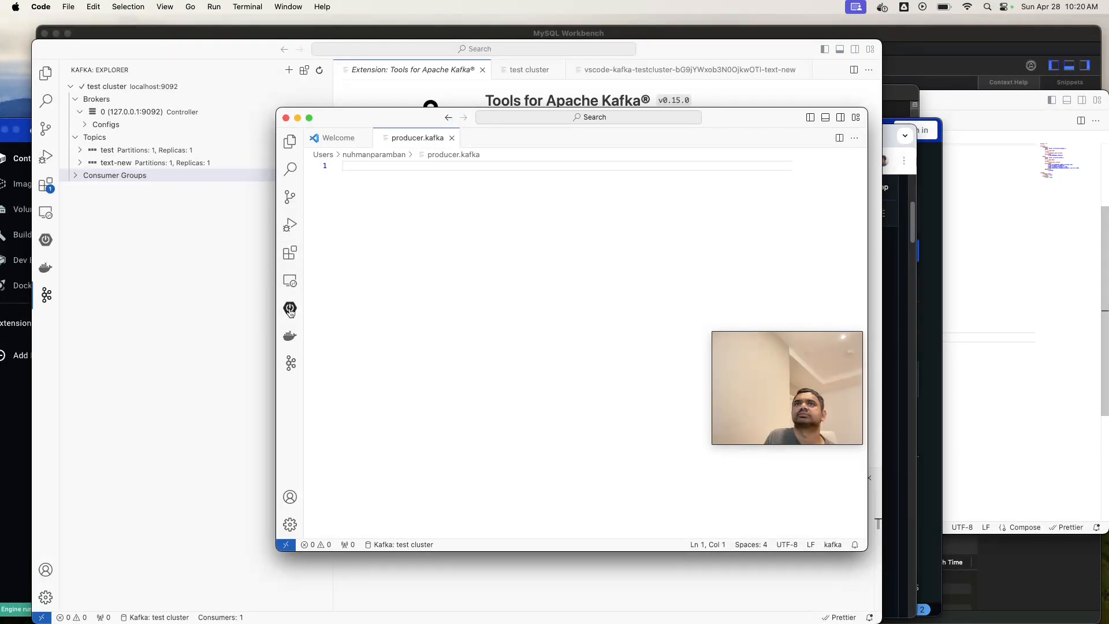
pyautogui.moveTo(375, 238)
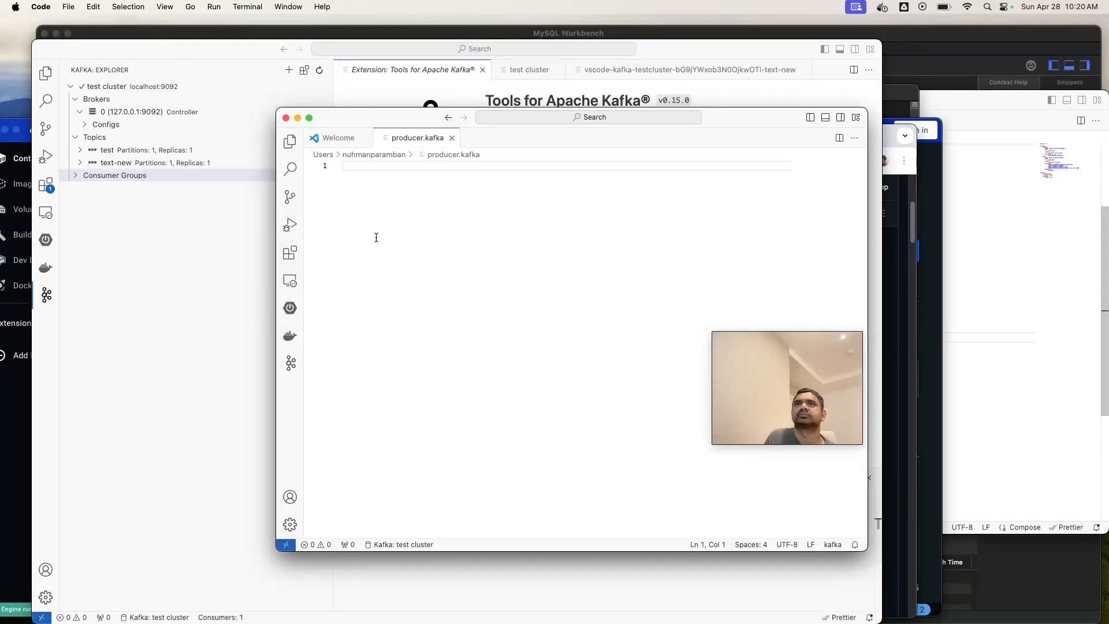
# Show the Kafka explorer, then close producer.kafka and the second window.
pyautogui.rightClick(376, 237)
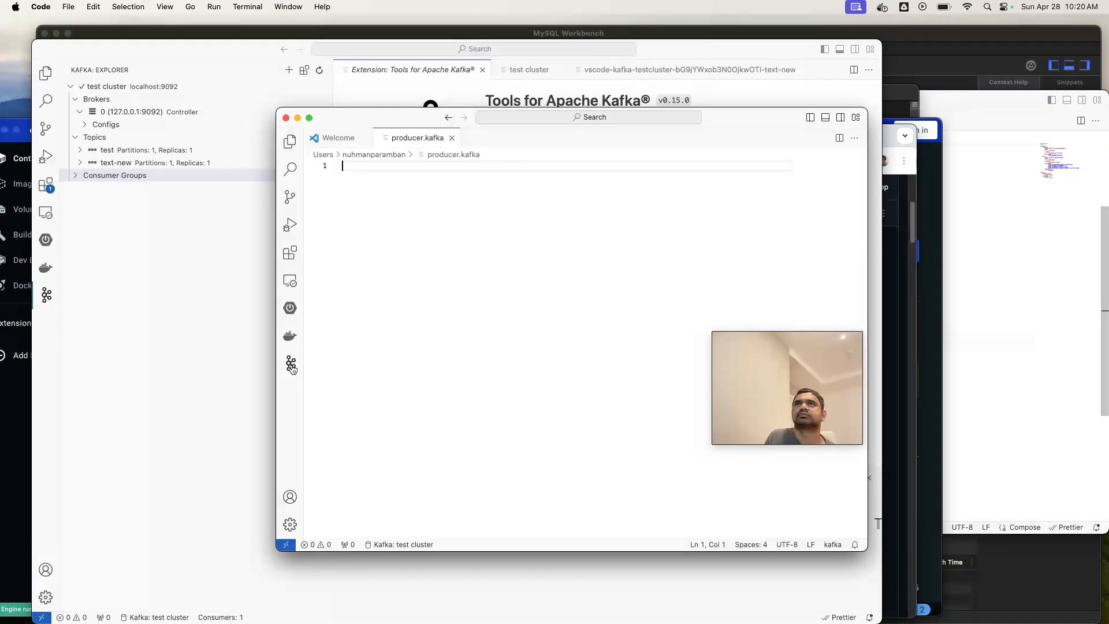
pyautogui.click(289, 142)
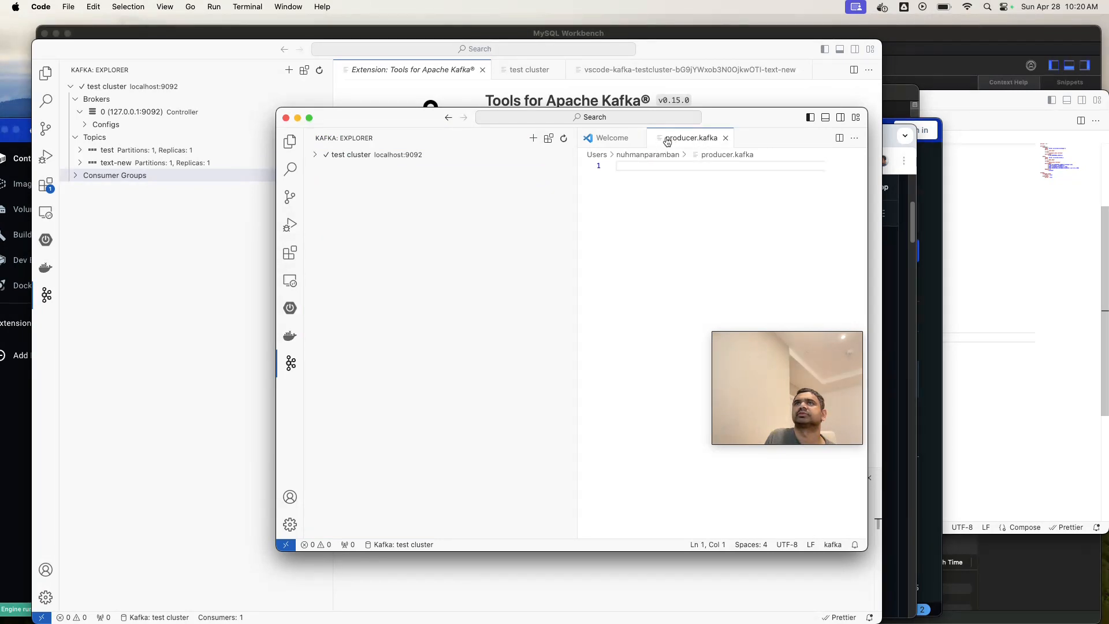
pyautogui.rightClick(690, 137)
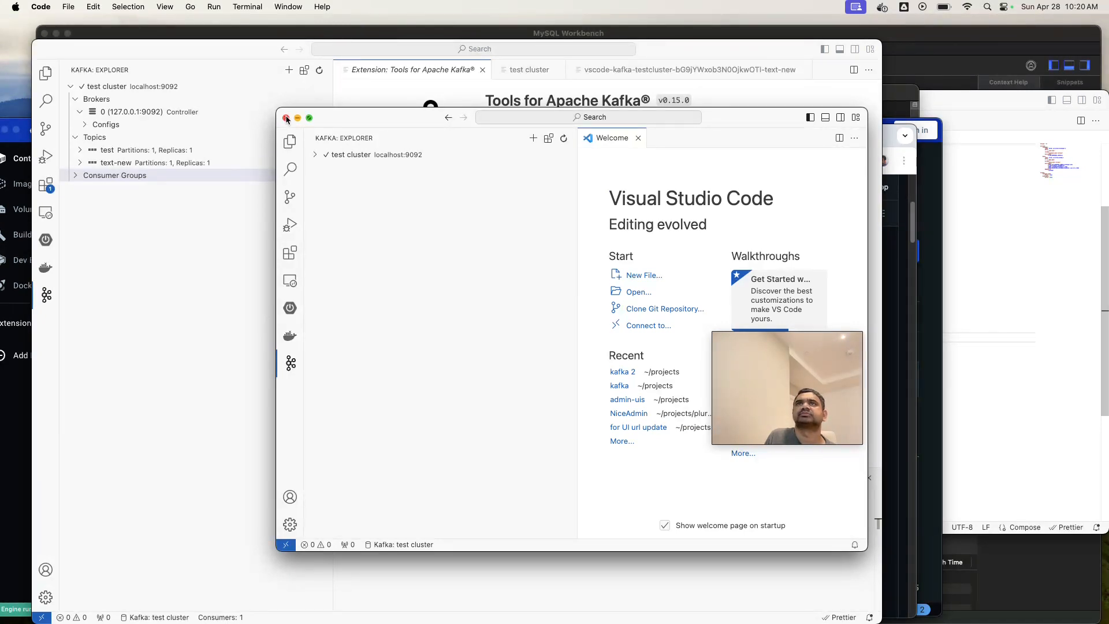
pyautogui.click(286, 117)
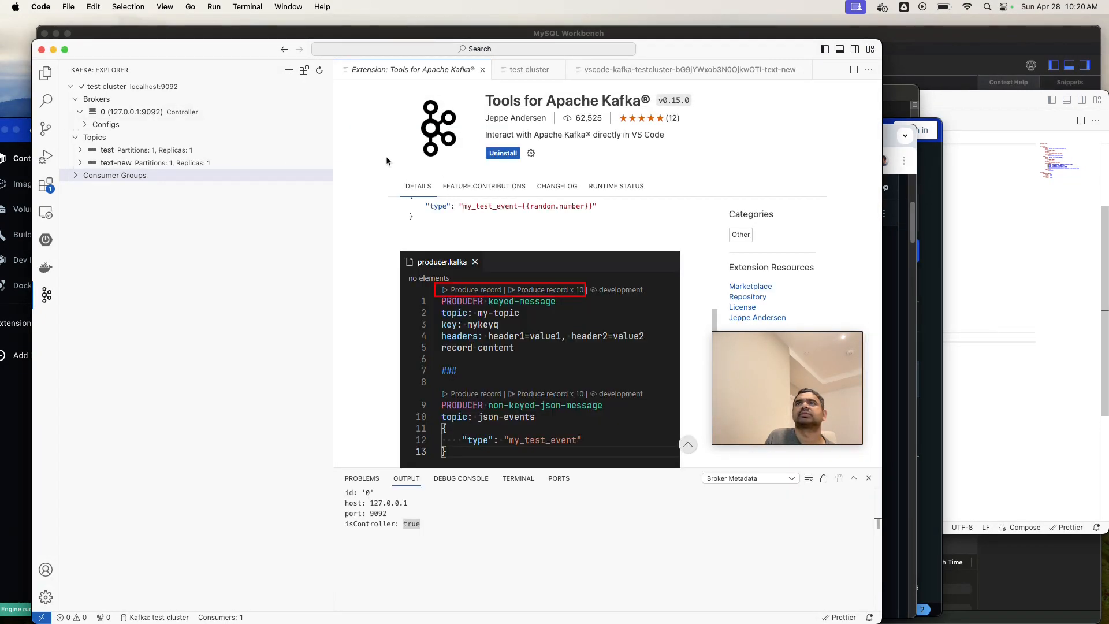
pyautogui.scroll(-3)
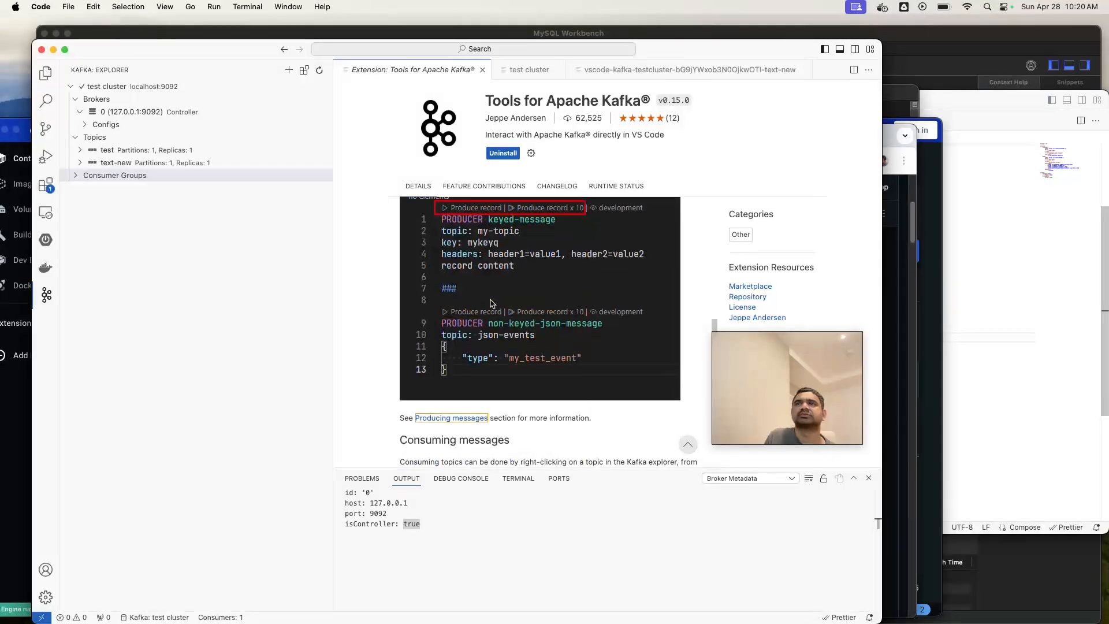
pyautogui.scroll(-3)
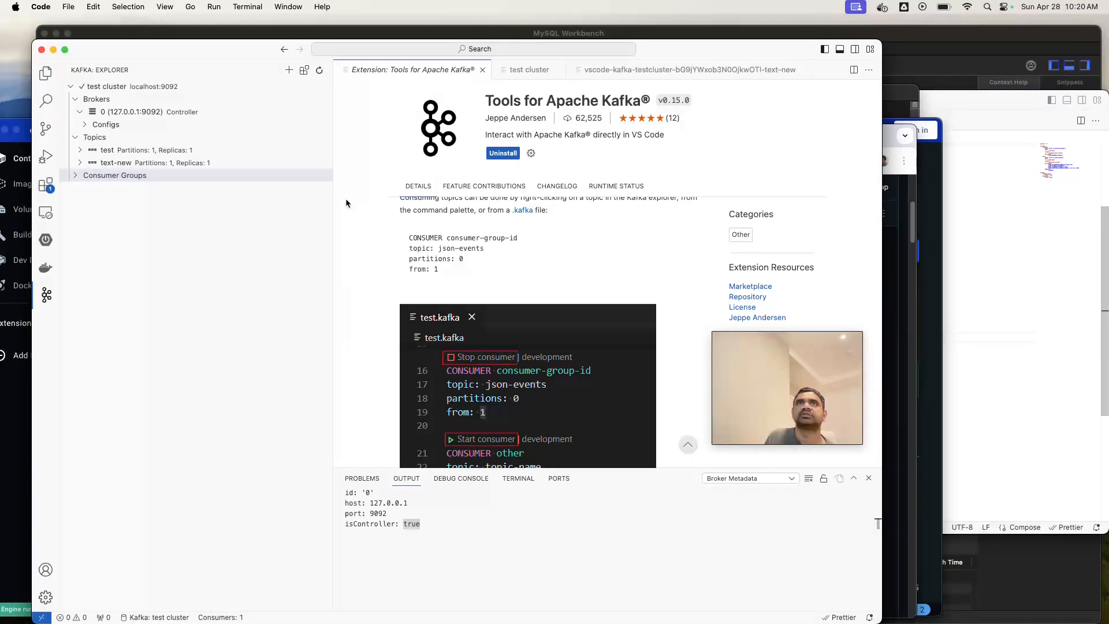
pyautogui.moveTo(161, 239)
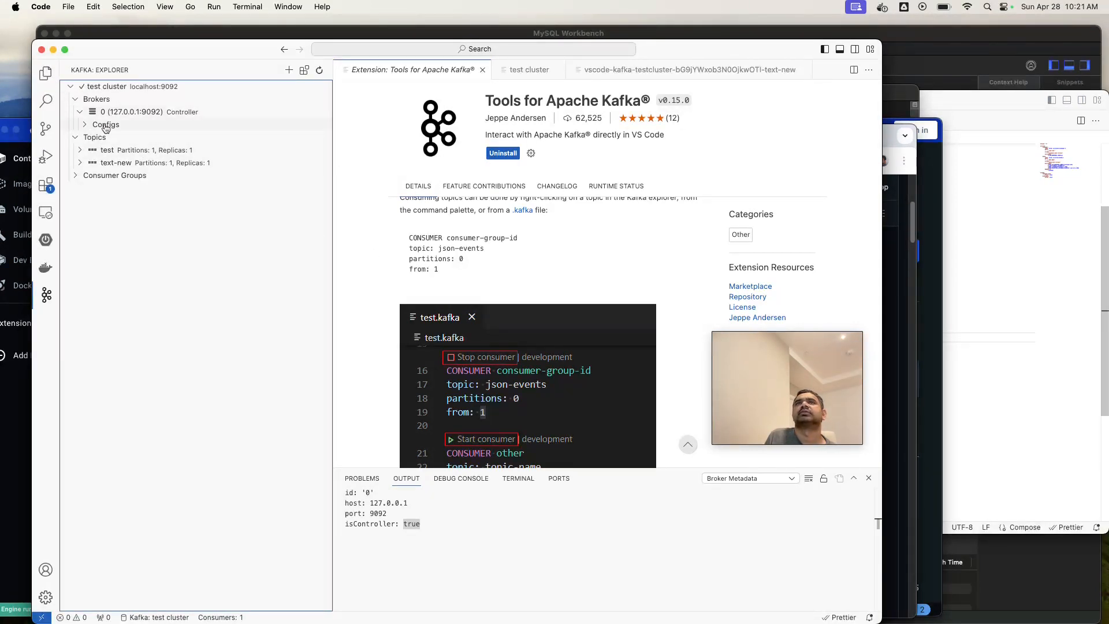
pyautogui.moveTo(718, 378)
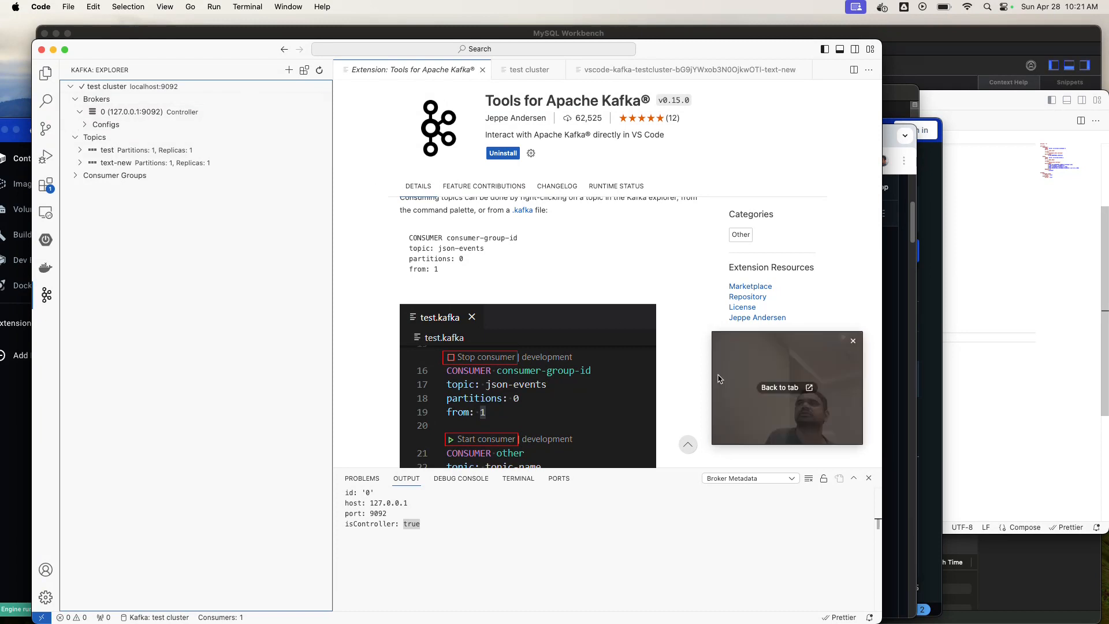